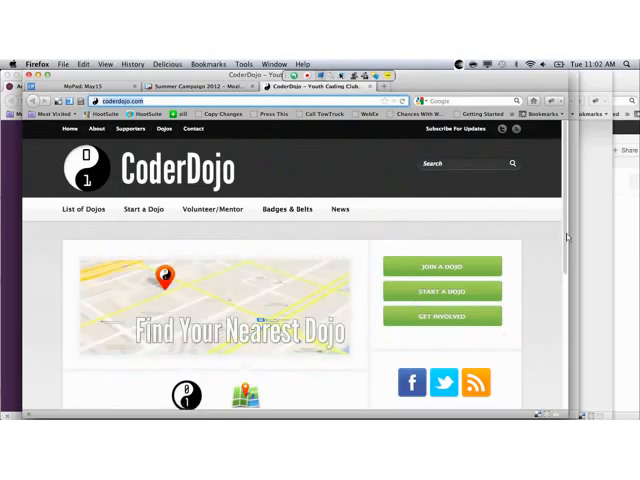
- Scroll the Dojos page to read the unlisted Dojos, then return to the top
scroll("down", 3)
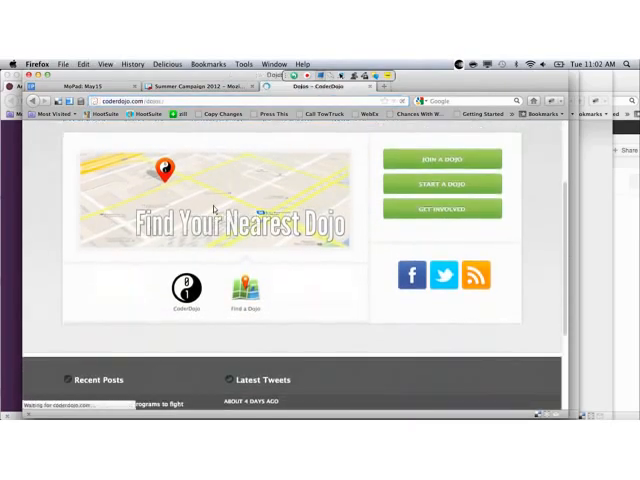
scroll("up", 3)
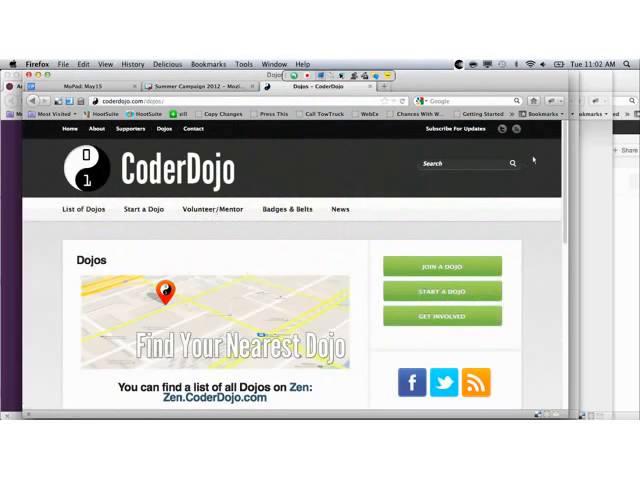
scroll("down", 3)
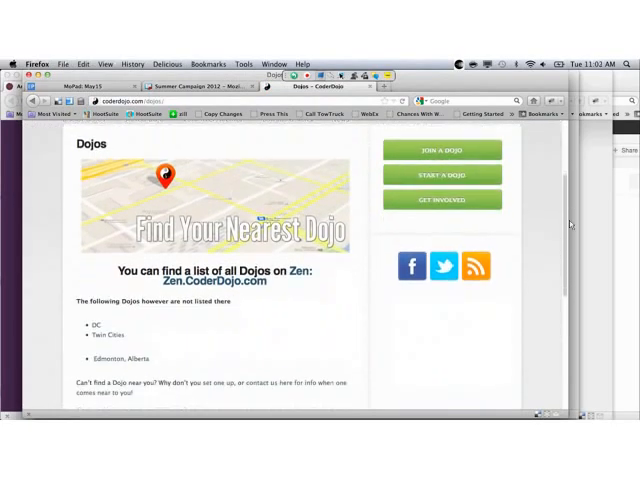
scroll("down", 3)
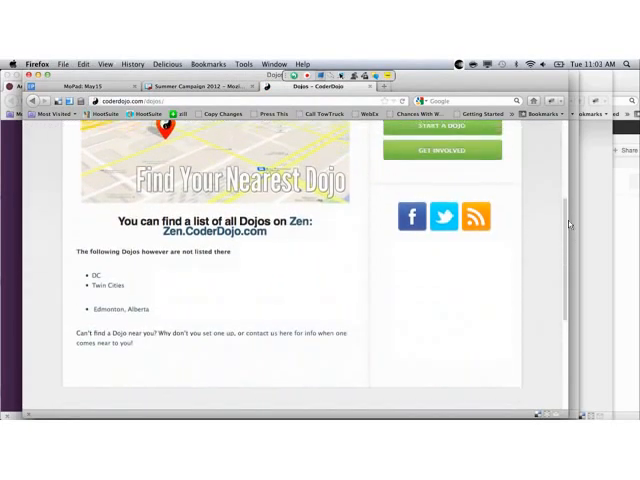
scroll("up", 3)
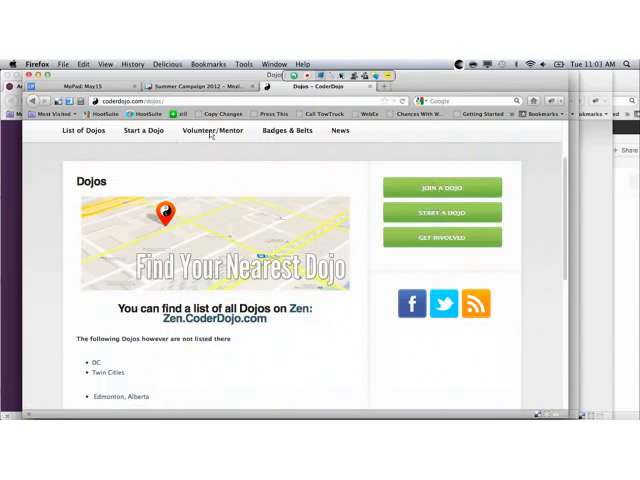
- Switch to the MoPad Summer Code Party meeting notes pad in Firefox
left_click(212, 130)
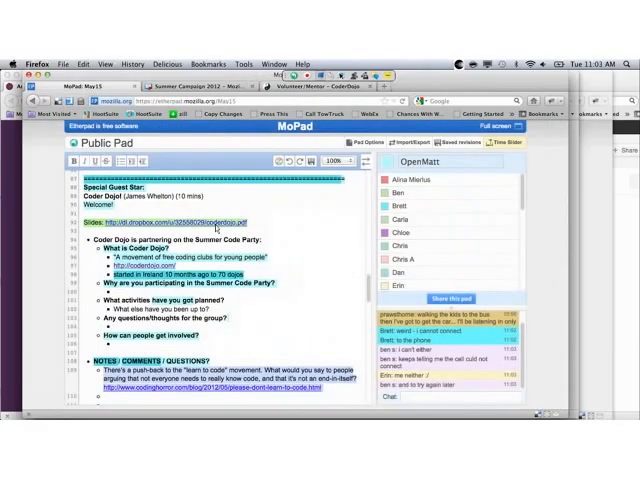
left_click(182, 220)
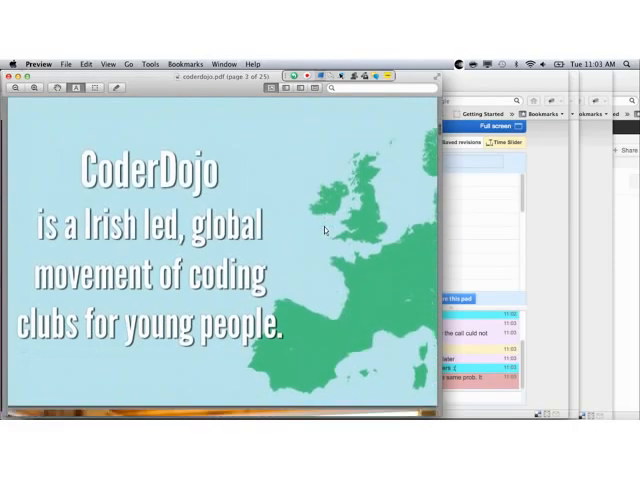
- Scroll the CoderDojo PDF through the intro slide and Dojo photo collage pages
scroll("down", 3)
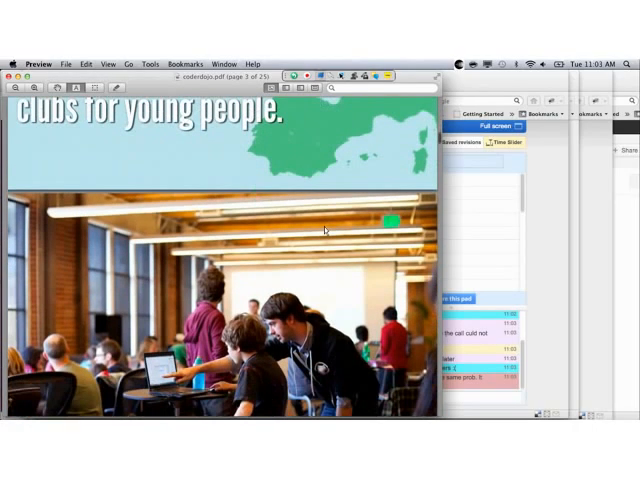
scroll("down", 3)
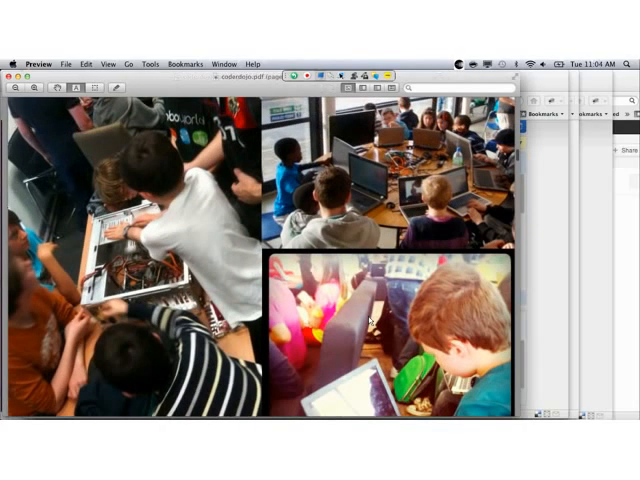
scroll("down", 3)
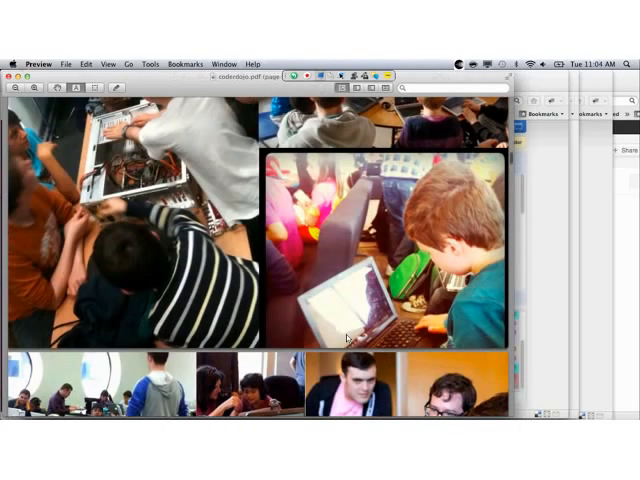
scroll("down", 3)
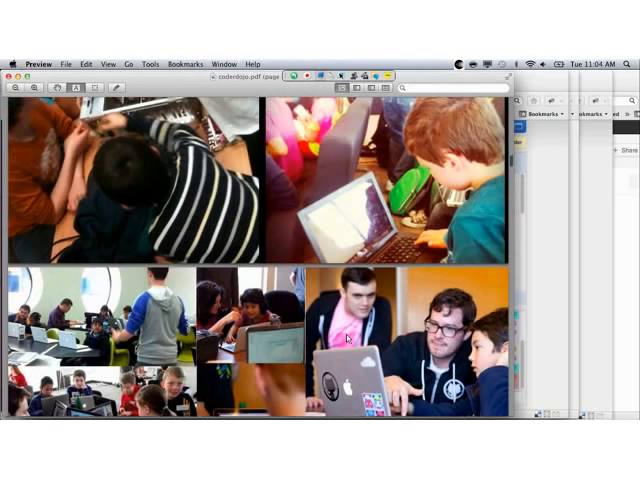
scroll("down", 3)
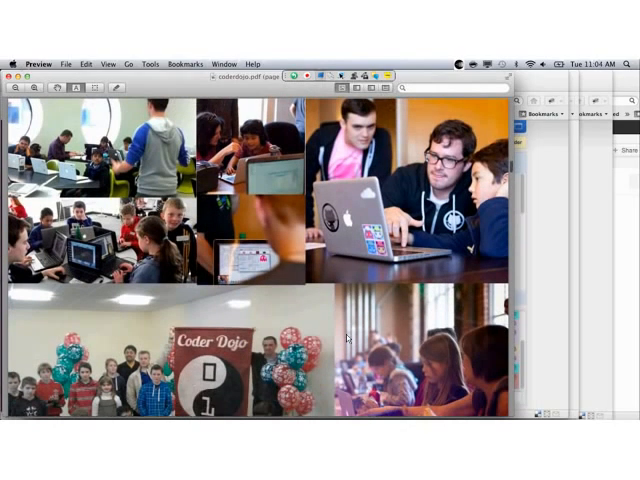
scroll("down", 3)
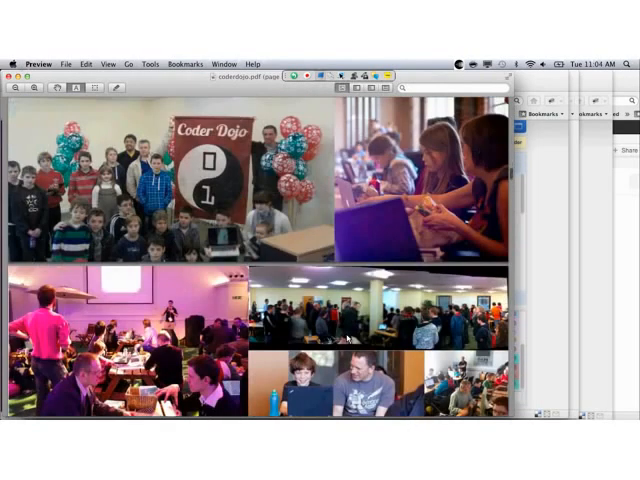
scroll("down", 3)
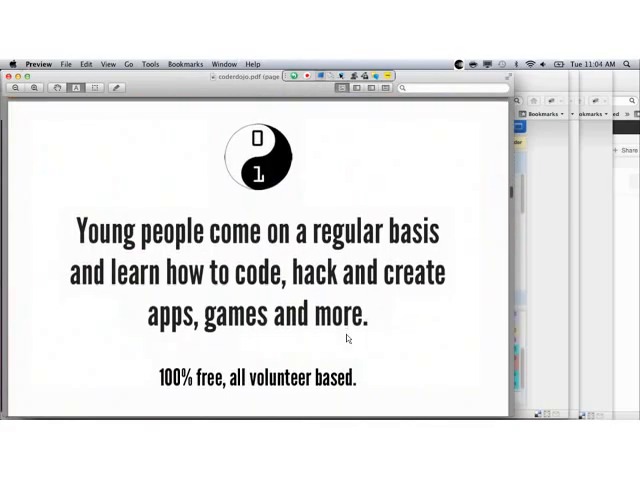
- Scroll past 'Some of the stuff Dojos have done' to the 'They also...' and emphasis slides
scroll("down", 3)
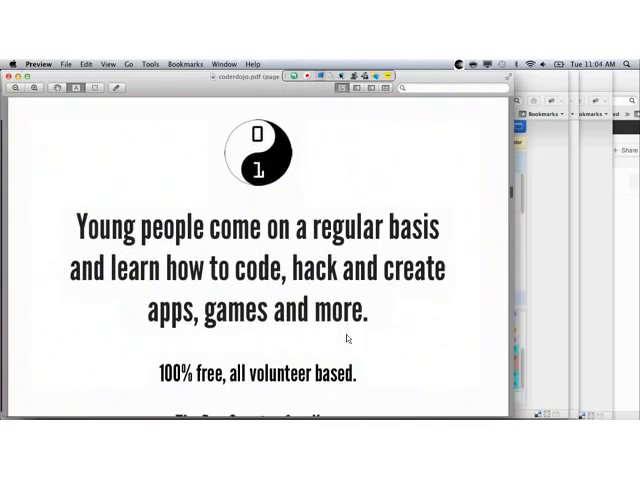
scroll("down", 3)
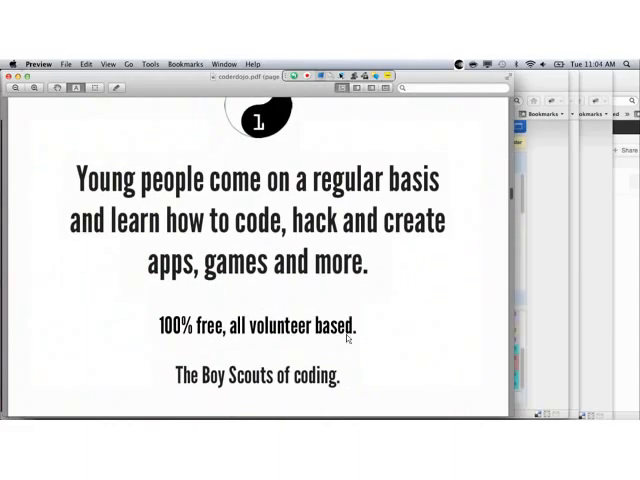
scroll("down", 3)
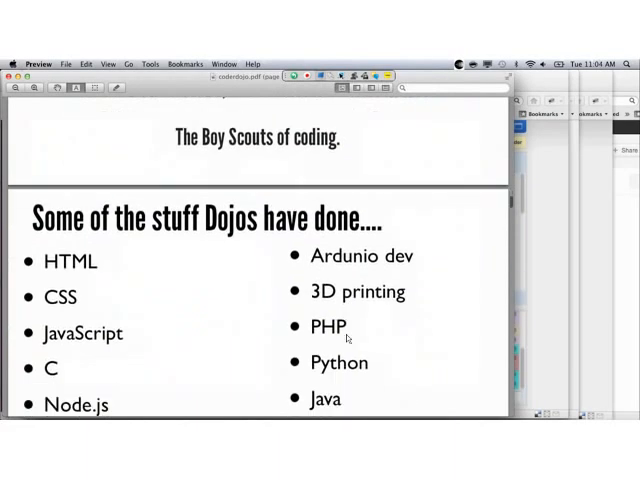
scroll("down", 3)
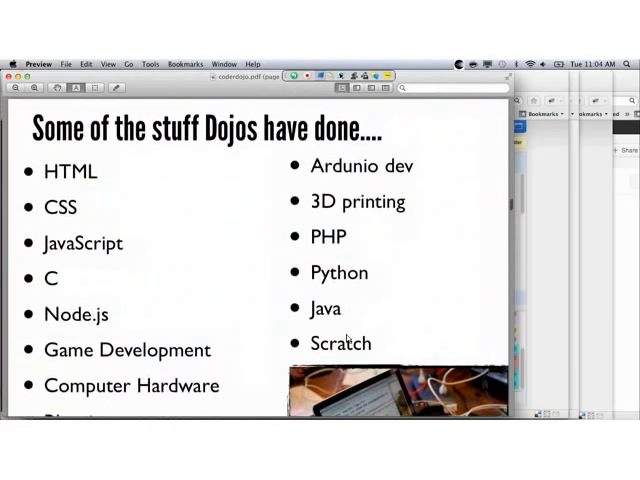
scroll("down", 3)
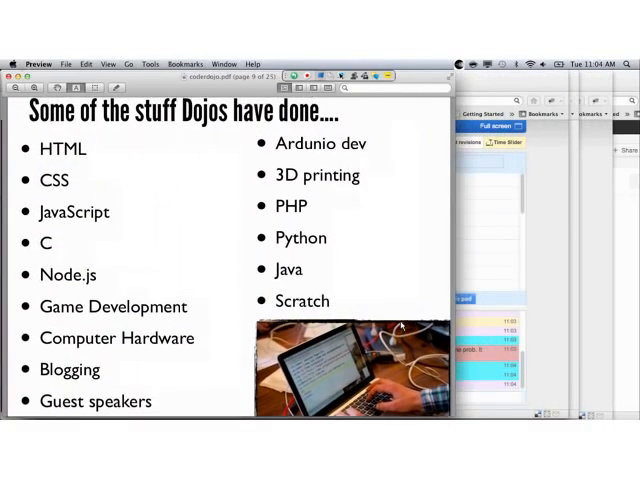
scroll("down", 3)
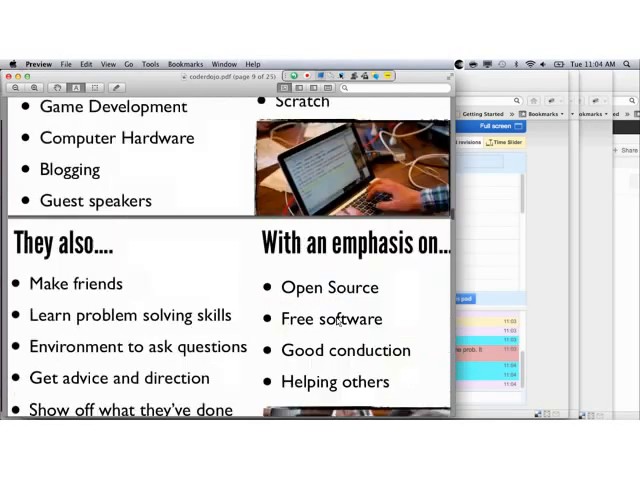
scroll("down", 3)
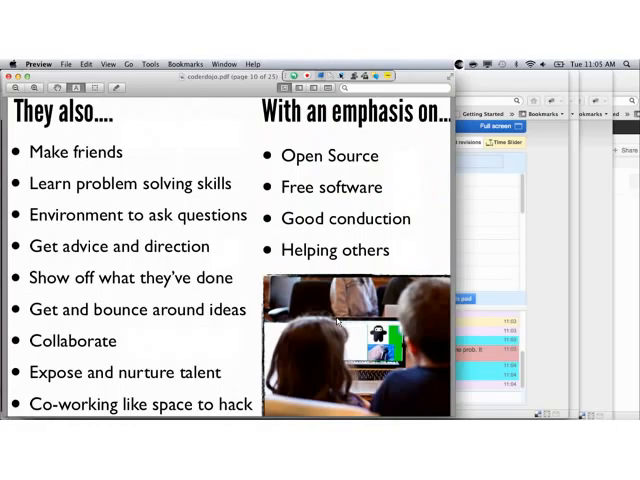
scroll("down", 3)
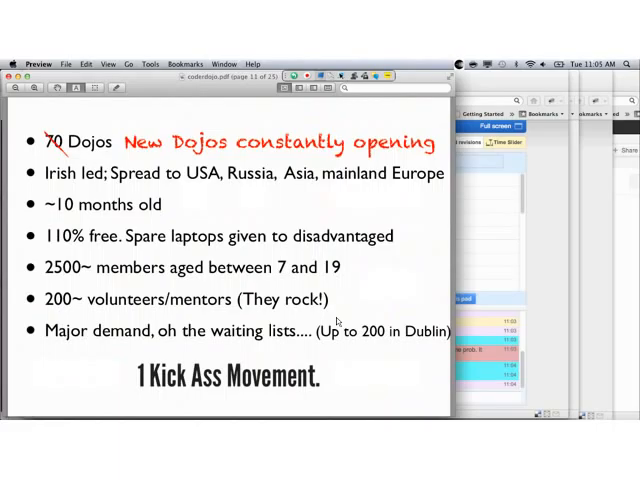
- Scroll through the 70 Dojos, Zen, 'Me aged 12' and 'Growing up' slides to the group photo
scroll("down", 3)
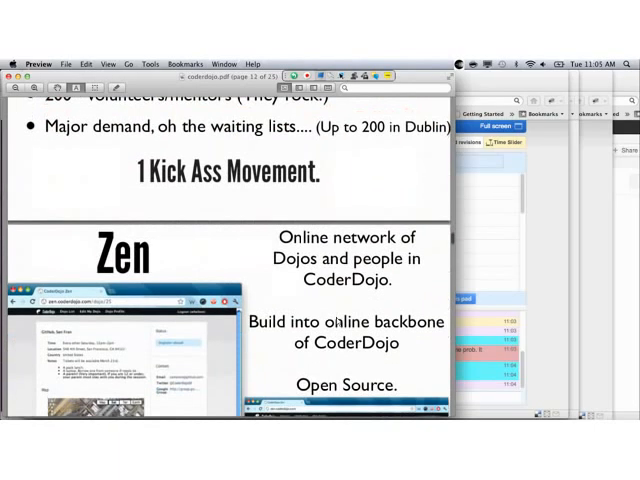
scroll("down", 3)
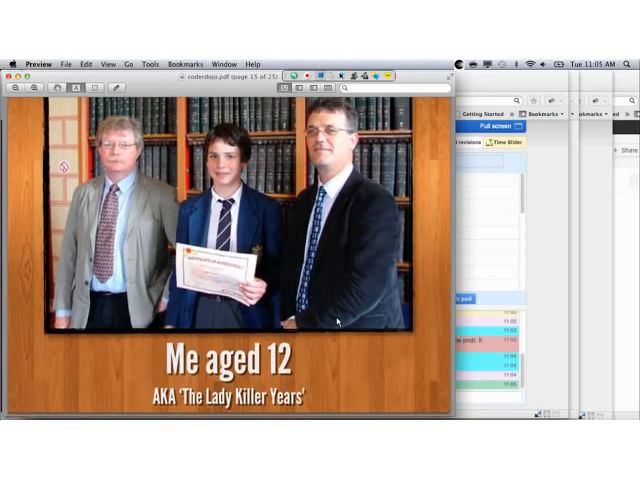
scroll("down", 3)
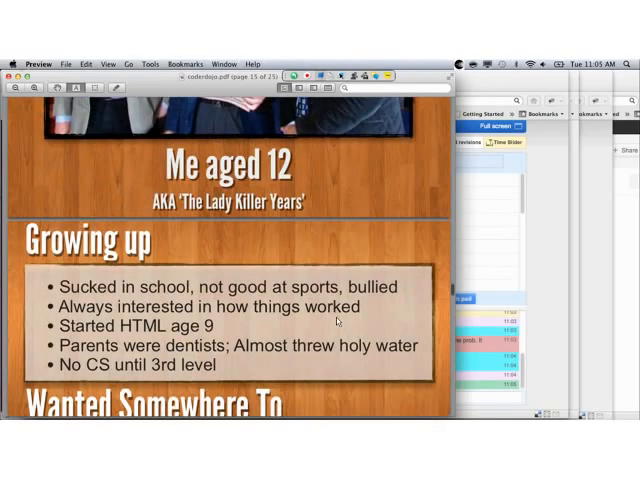
scroll("down", 3)
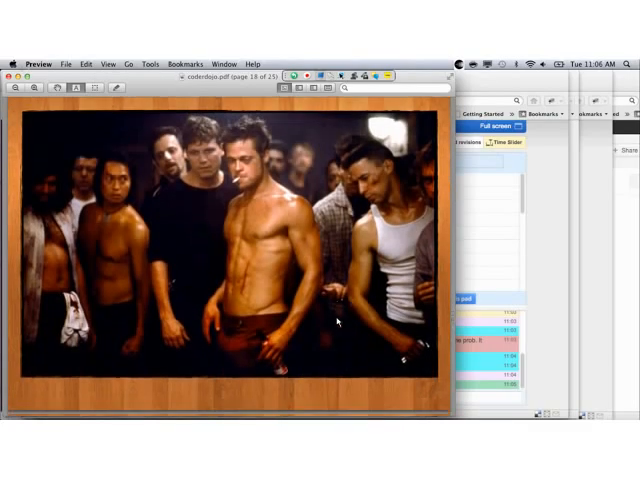
scroll("down", 3)
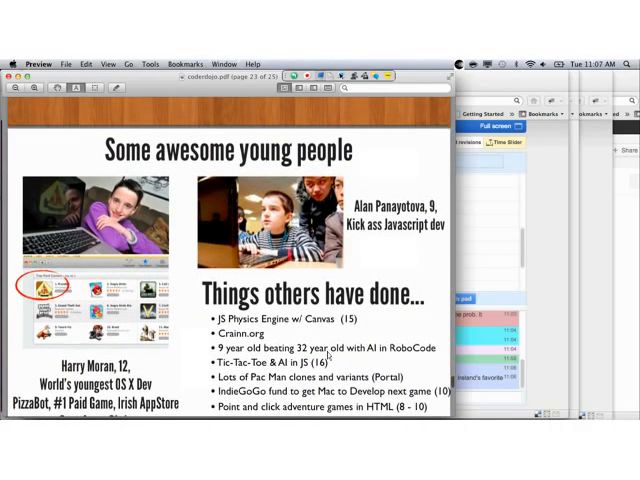
- Scroll from the young achievers list down to the 'Future?' slide
scroll("down", 3)
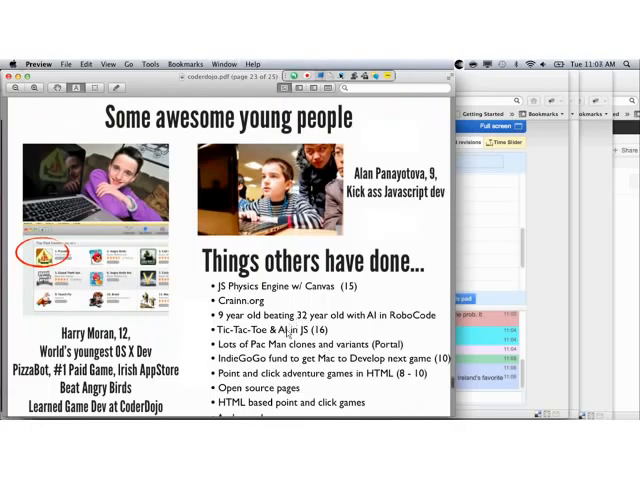
scroll("down", 3)
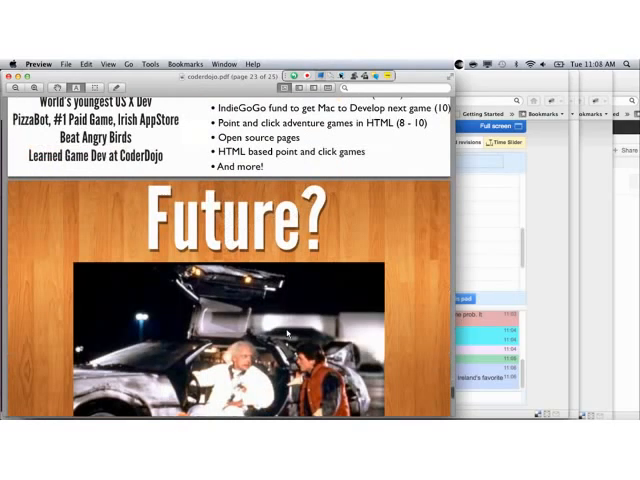
scroll("down", 3)
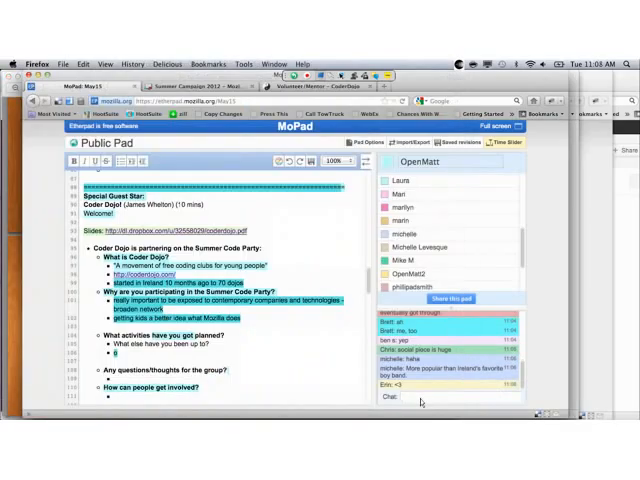
- Add 'organize Code Jams, national + international competitions' under planned activities, then switch to CoderDojo
type("rganize")
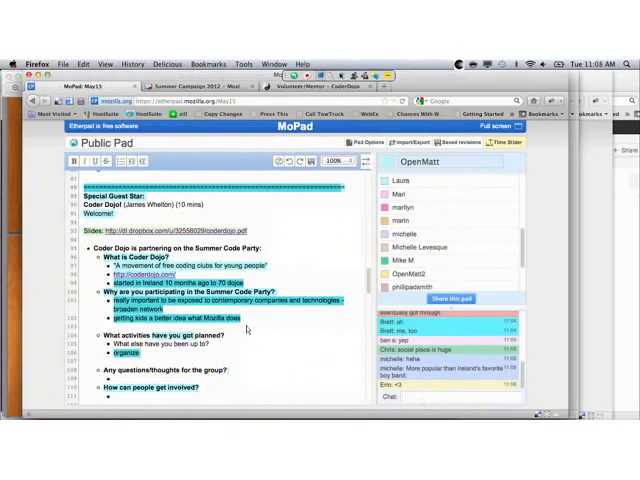
scroll("down", 3)
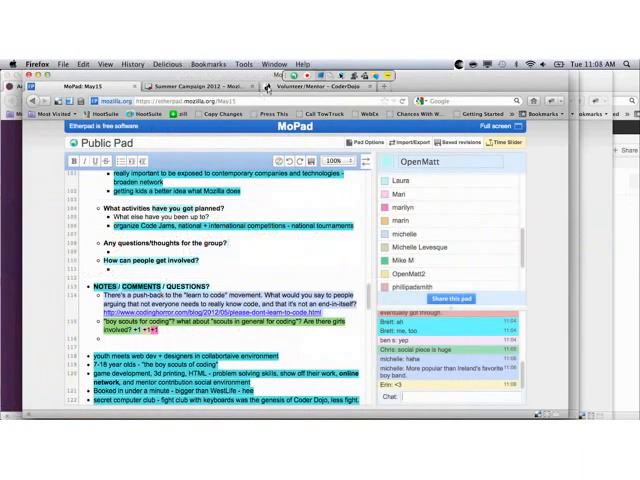
left_click(304, 76)
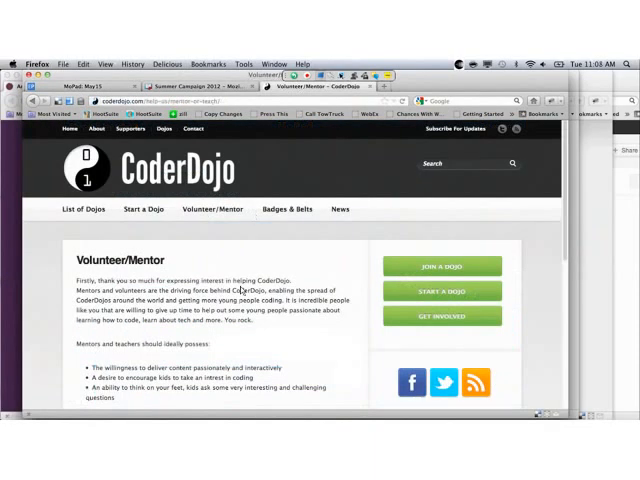
- Open the CoderDojo News page from the navigation bar and scroll its recent posts
scroll("down", 3)
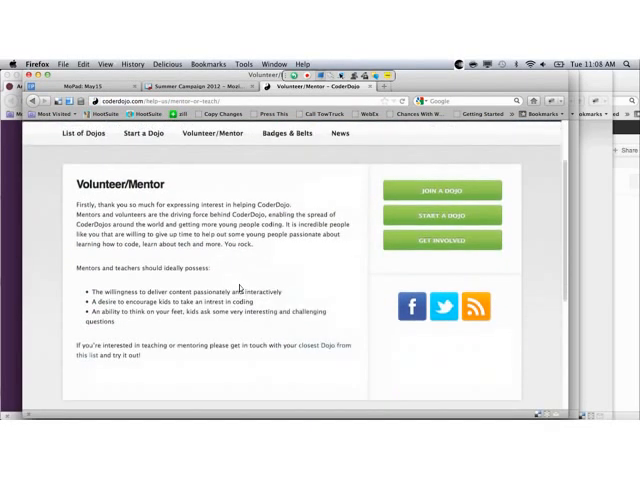
scroll("up", 3)
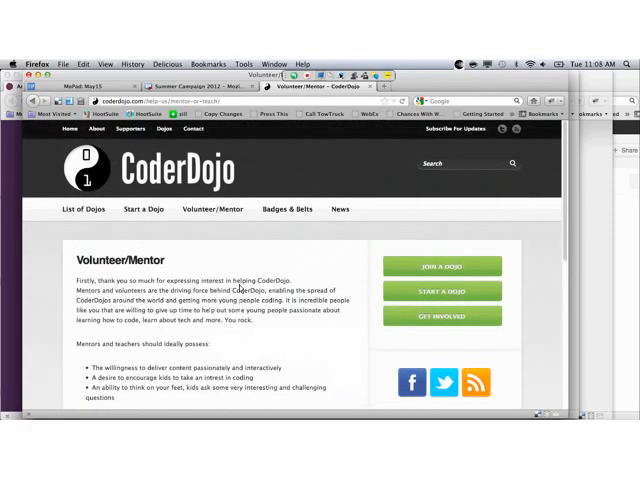
left_click(340, 208)
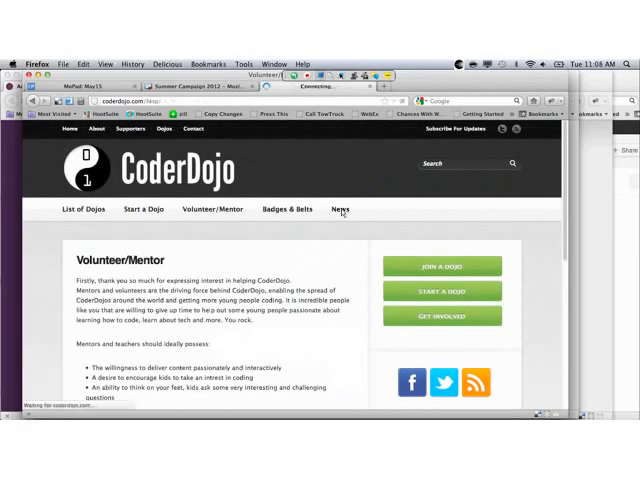
left_click(340, 208)
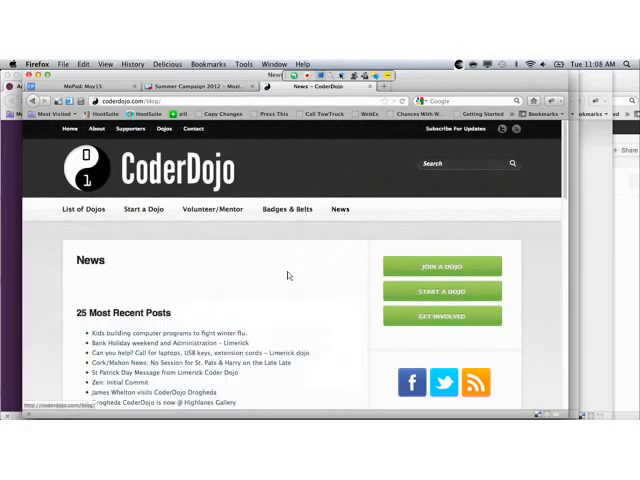
scroll("down", 3)
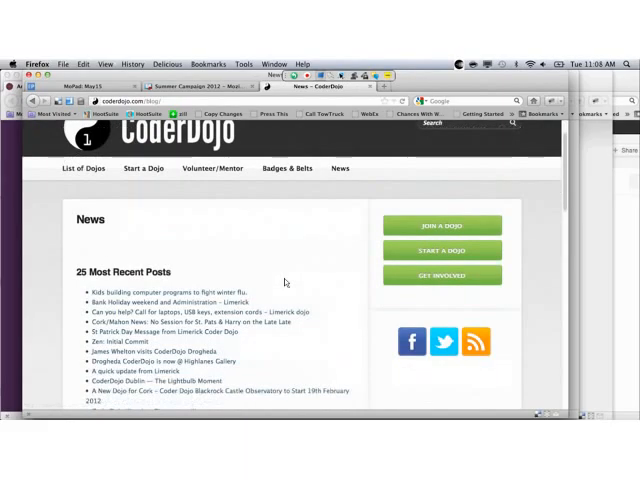
scroll("down", 3)
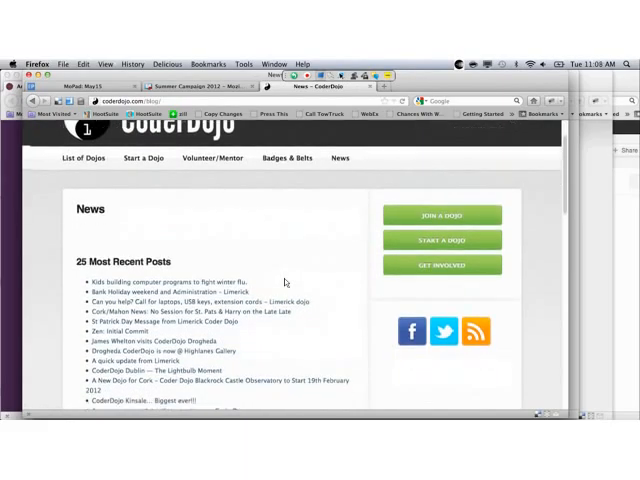
- Open the Badges & Belts page and scroll through the four badge levels
left_click(286, 156)
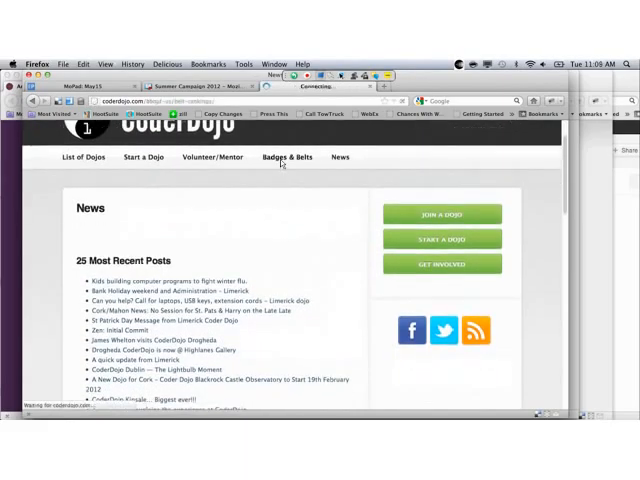
left_click(288, 156)
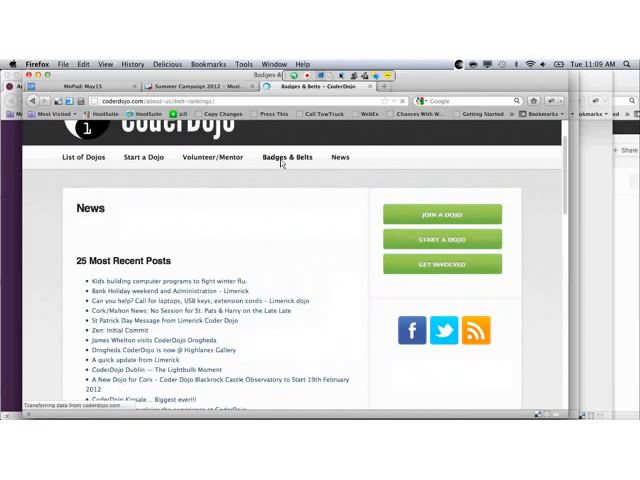
left_click(286, 156)
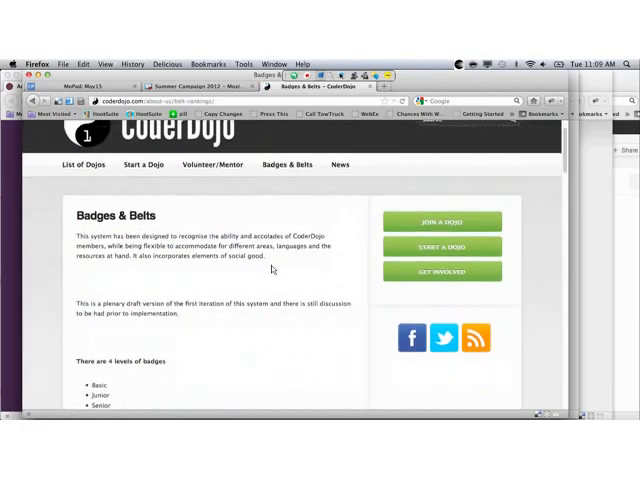
scroll("down", 3)
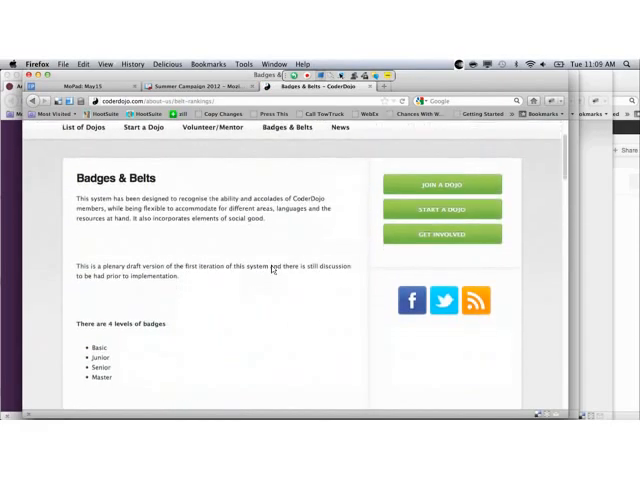
scroll("down", 3)
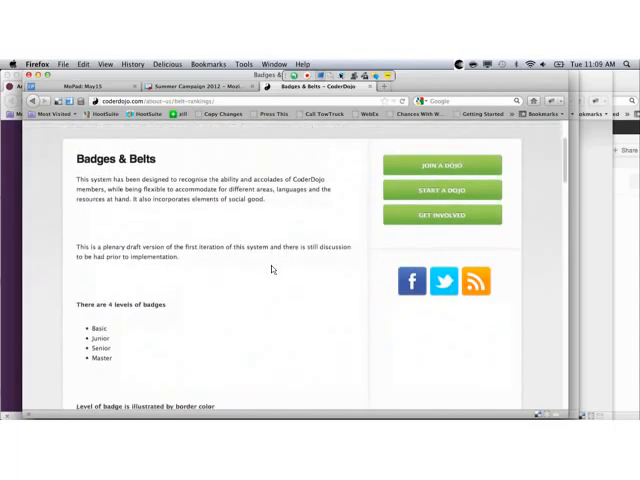
scroll("up", 3)
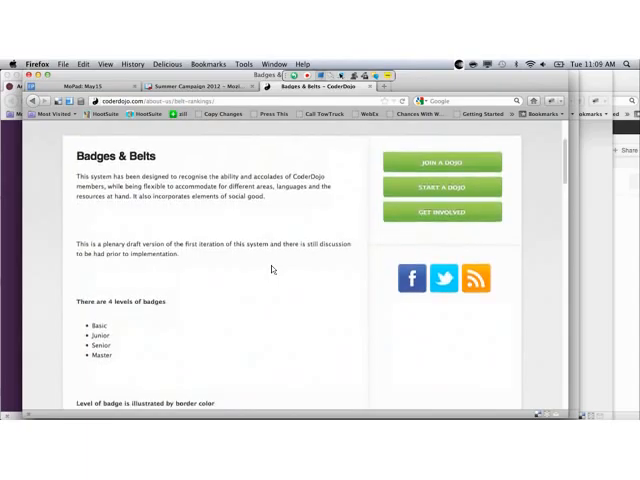
scroll("up", 3)
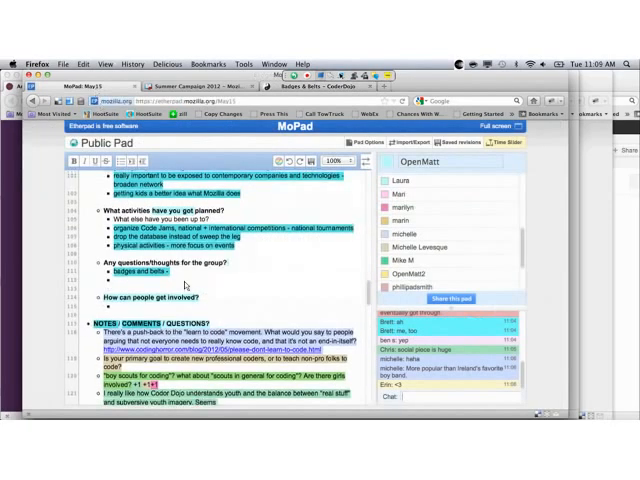
- Scroll up in the MoPad pad to the Coder Dojo questions section
scroll("up", 3)
type(" recognition system, basics = white belt")
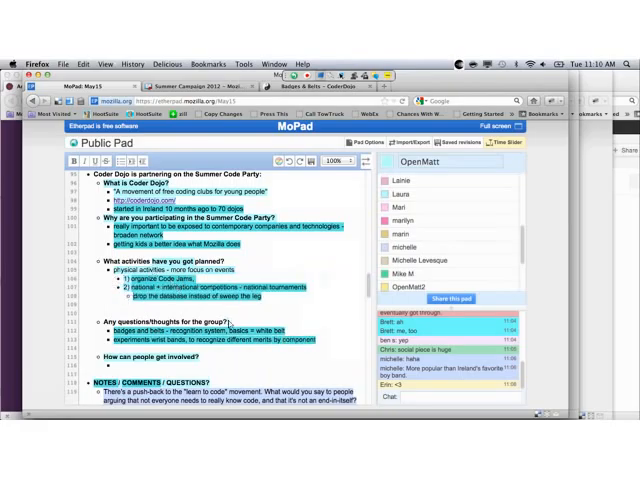
- Add badge recognition-system notes under 'Any questions/thoughts for the group?' in the pad
scroll("down", 3)
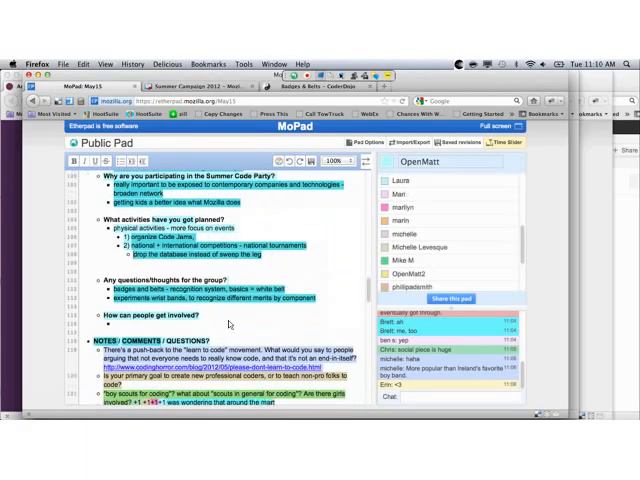
scroll("down", 3)
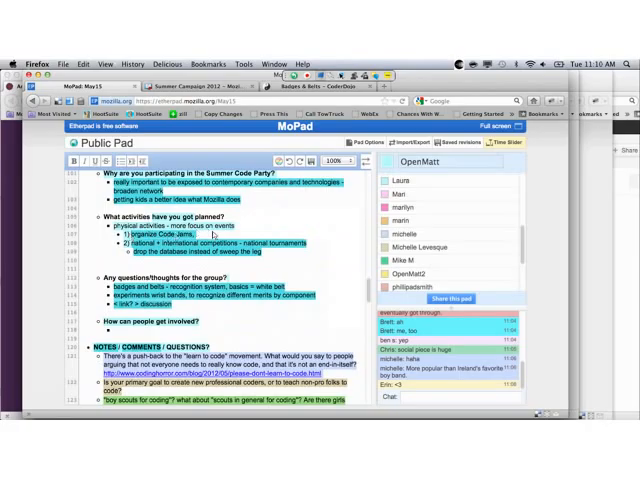
scroll("down", 3)
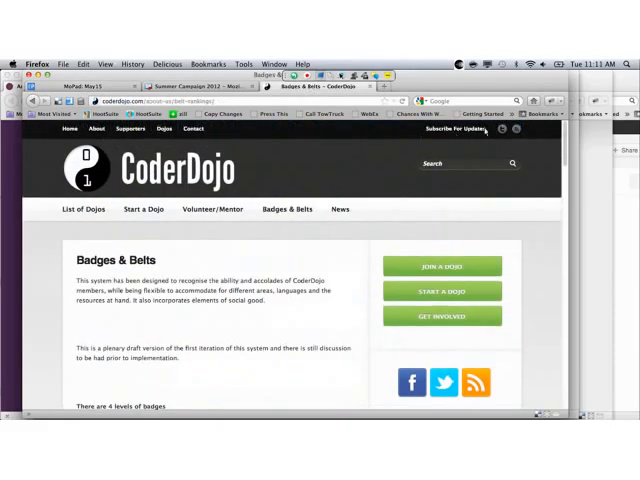
mouse_move(548, 136)
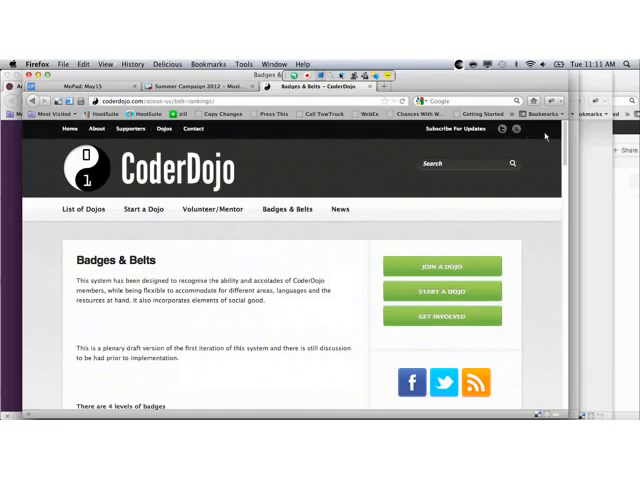
scroll("down", 3)
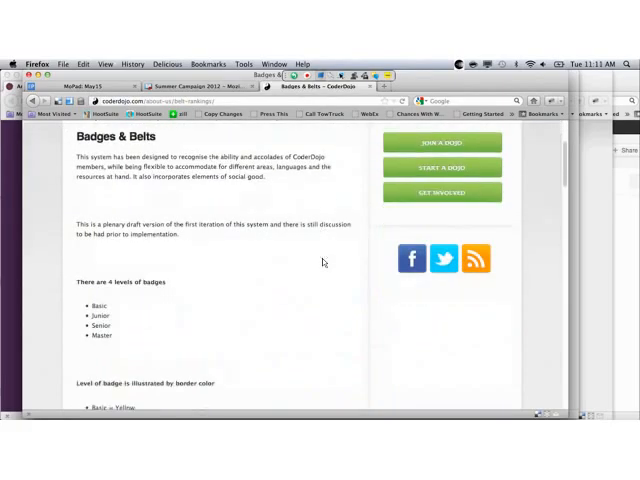
scroll("down", 3)
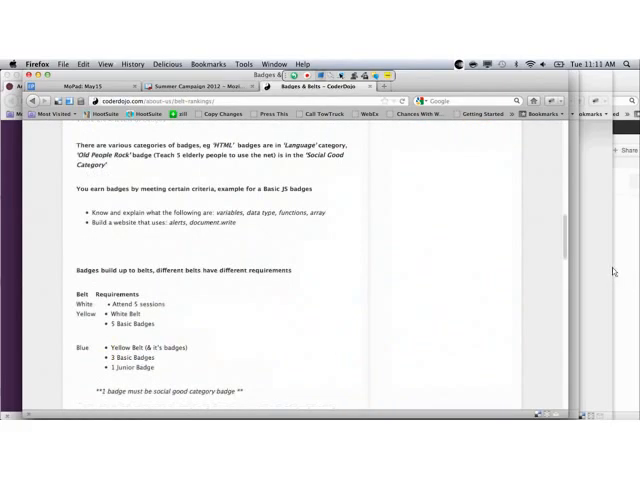
scroll("down", 3)
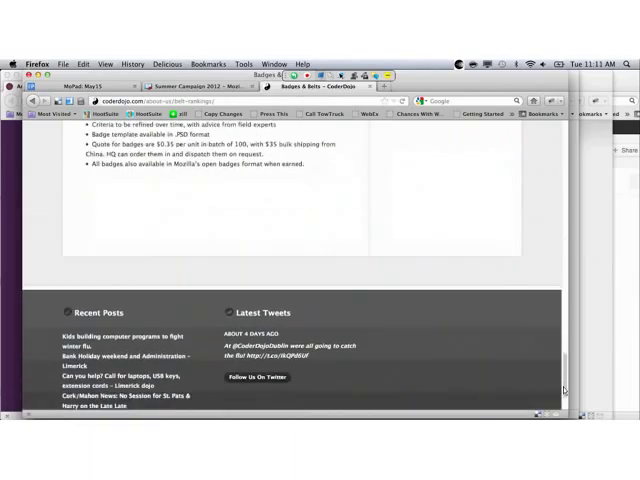
scroll("down", 3)
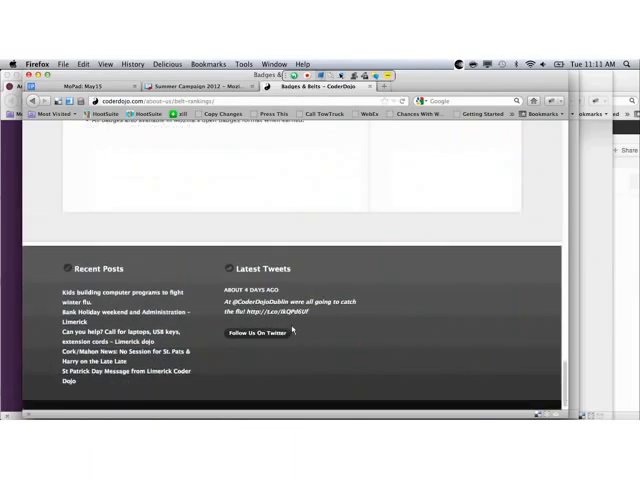
left_click(258, 332)
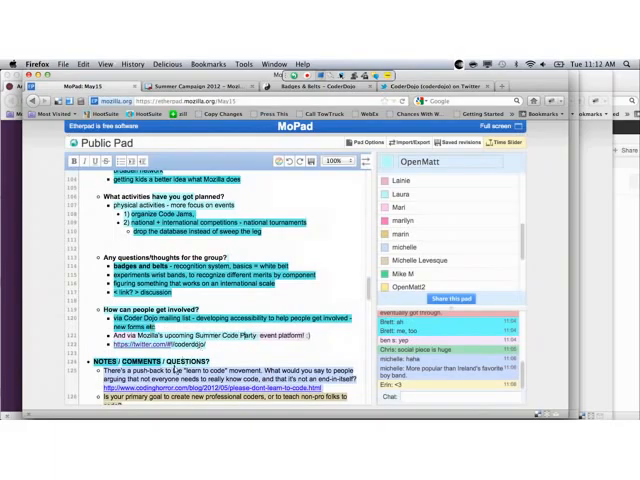
- Add bullets on the CoderDojo mailing list and Summer Code Party platform under 'How can people get involved?'
scroll("down", 3)
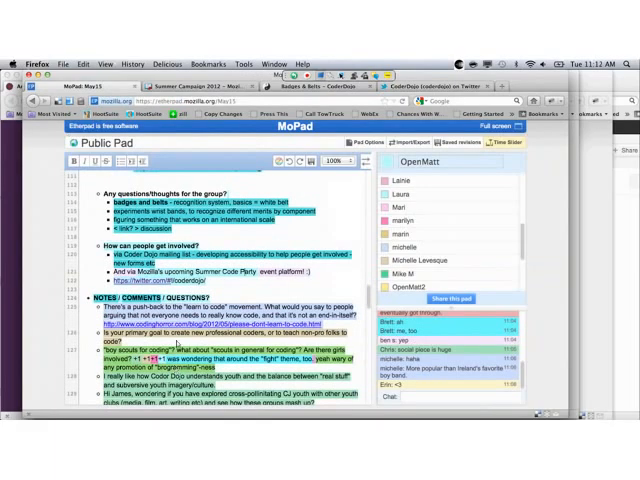
scroll("down", 3)
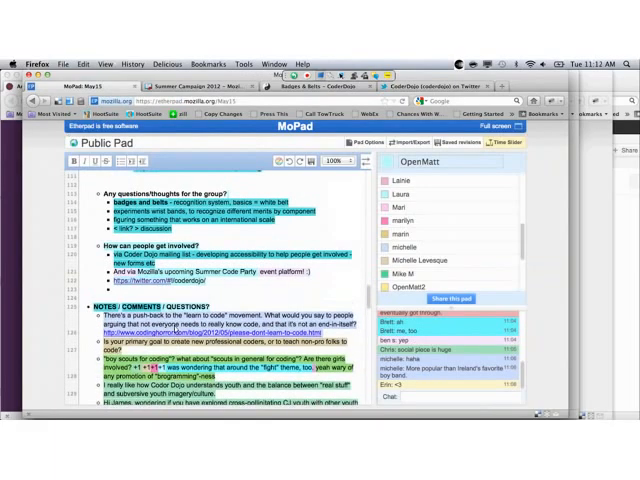
scroll("down", 3)
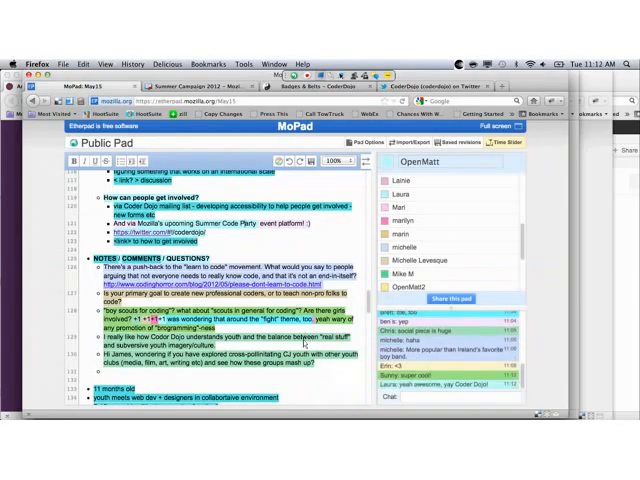
scroll("down", 3)
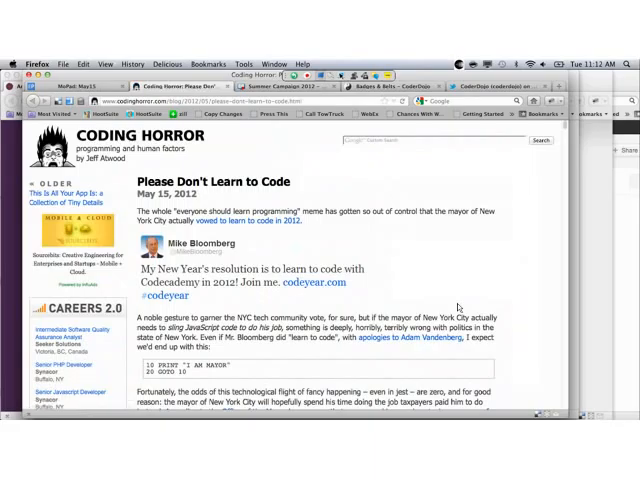
scroll("down", 3)
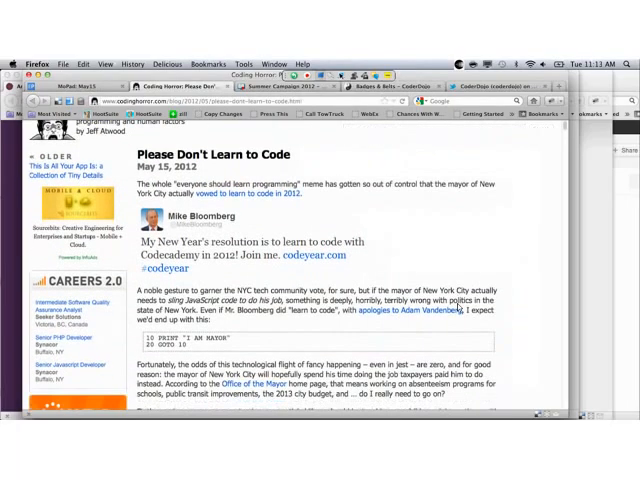
scroll("down", 3)
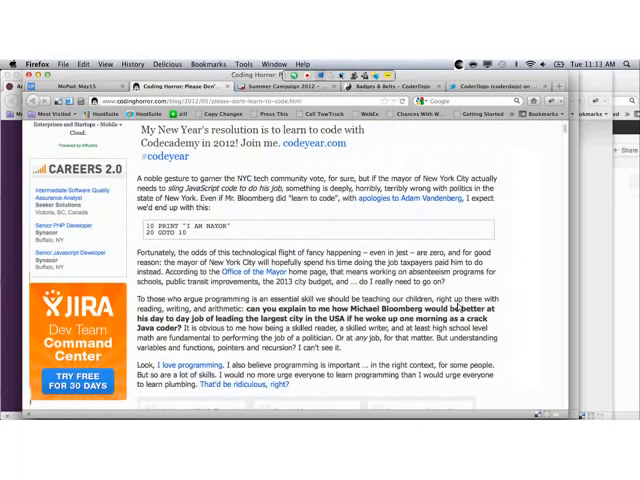
scroll("down", 3)
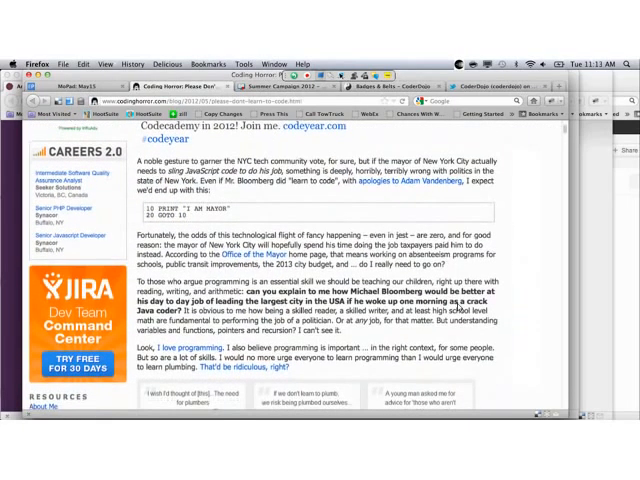
scroll("down", 3)
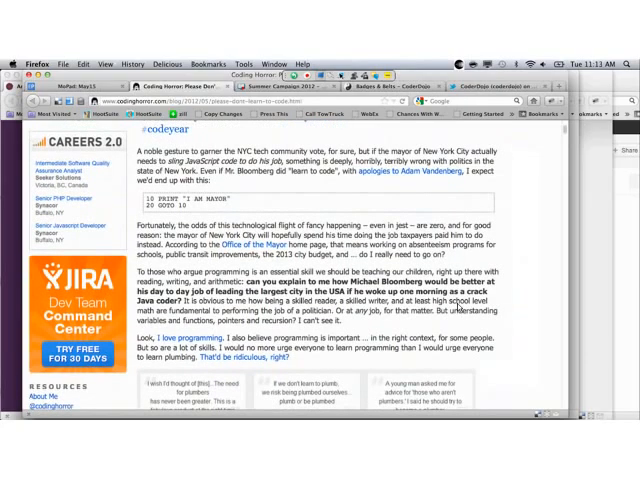
scroll("down", 3)
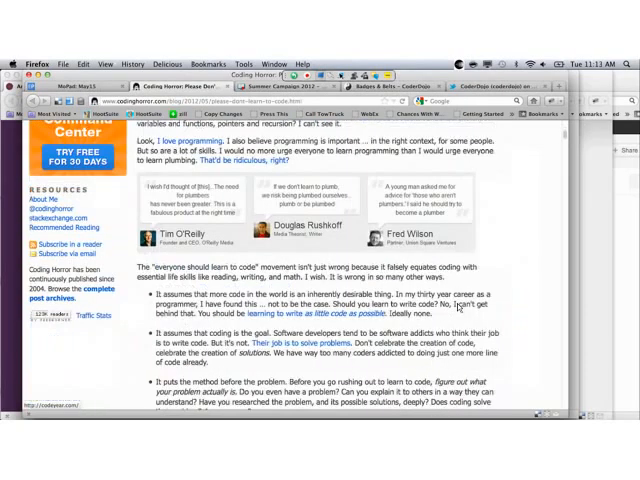
scroll("down", 3)
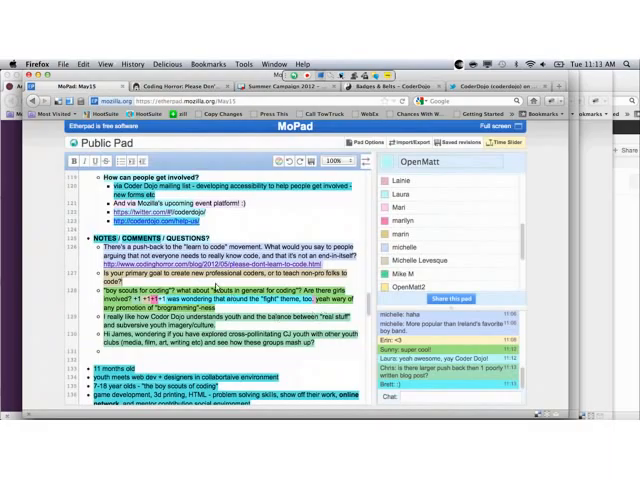
scroll("down", 3)
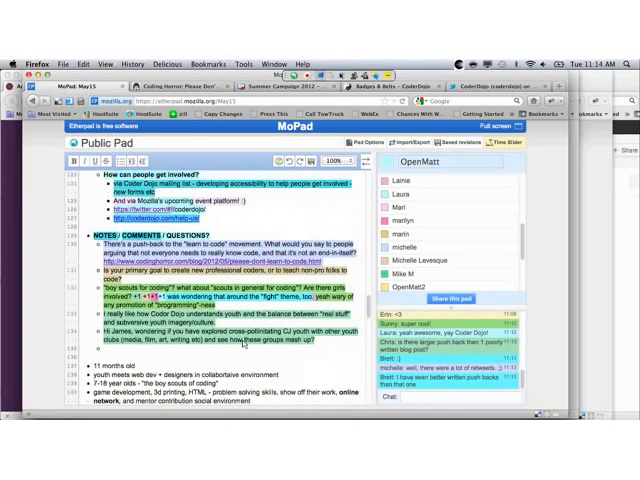
scroll("down", 3)
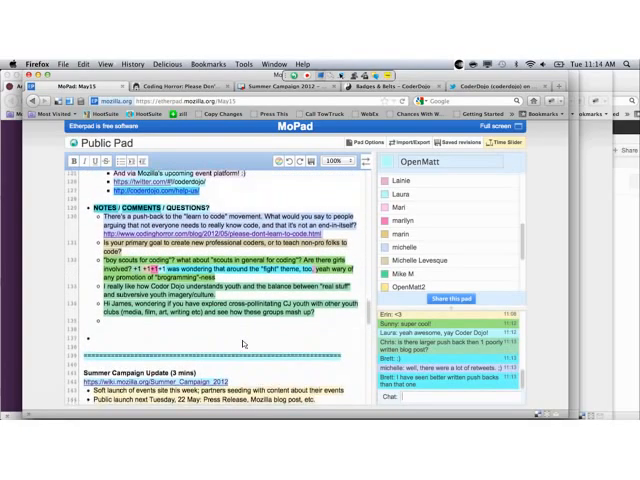
scroll("up", 3)
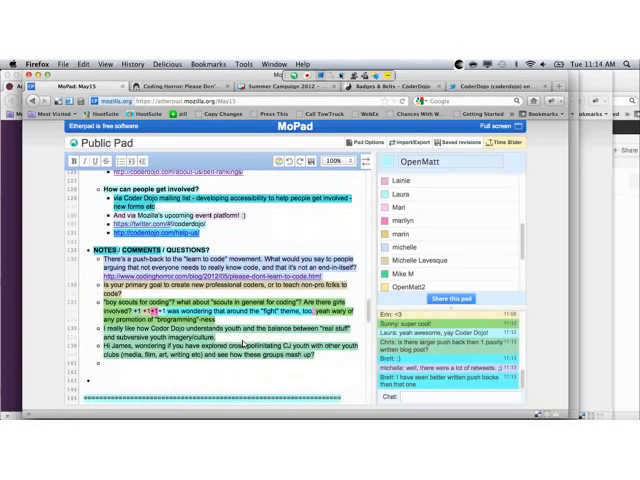
scroll("up", 3)
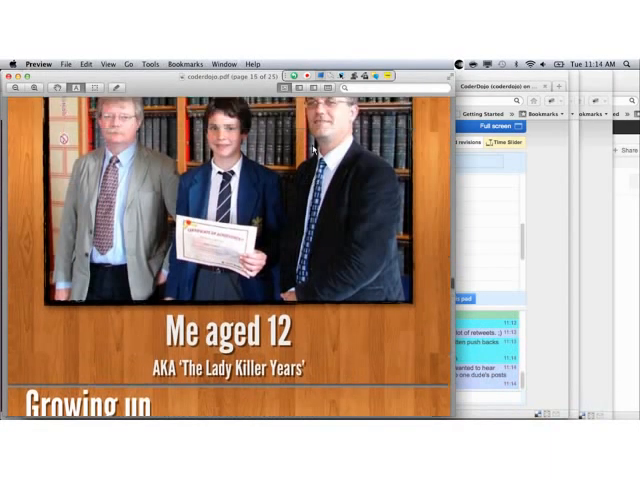
- Advance past the Zen online-network slide to the Dojo session photo collages
scroll("down", 3)
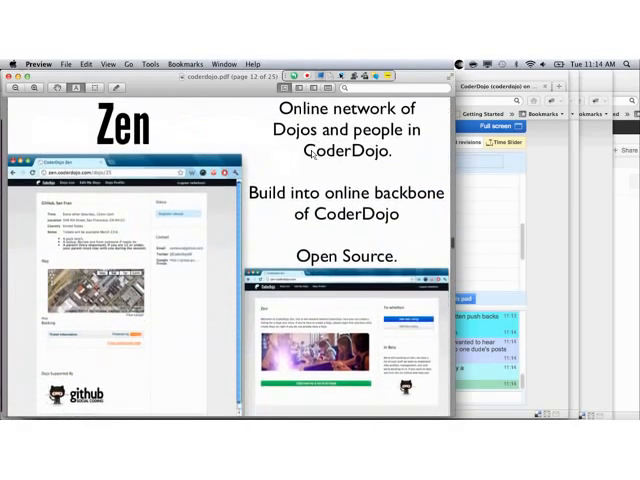
key("left")
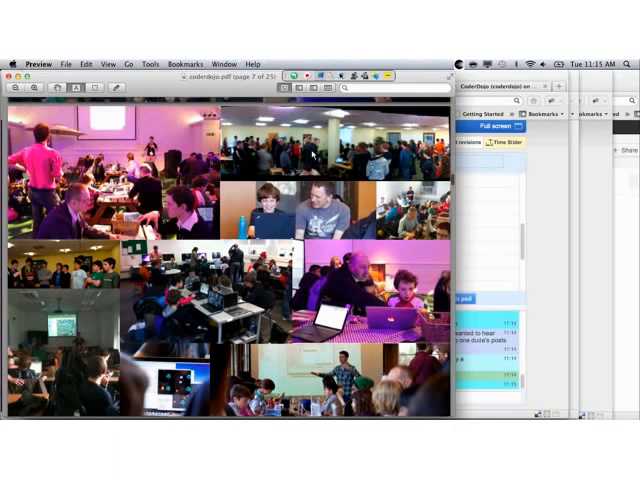
scroll("down", 3)
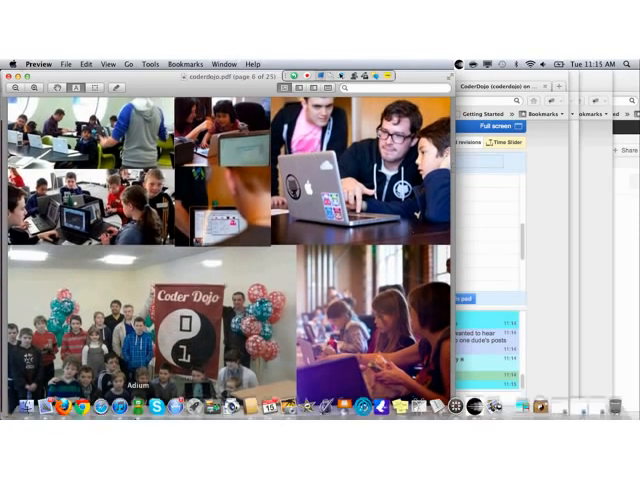
mouse_move(60, 410)
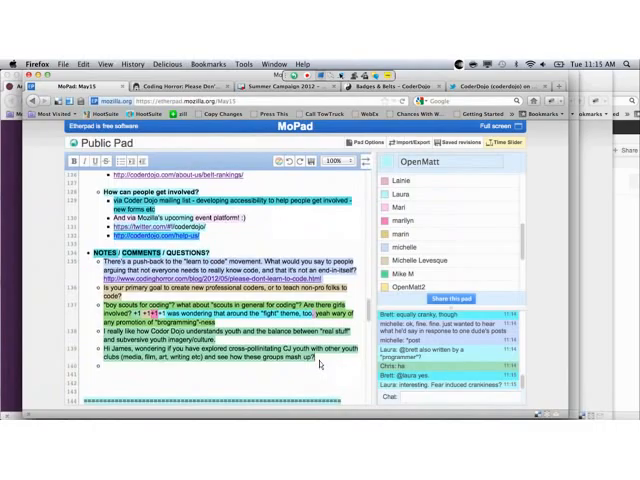
- Add the word 'them' to the HTML comment line in the pad
scroll("up", 3)
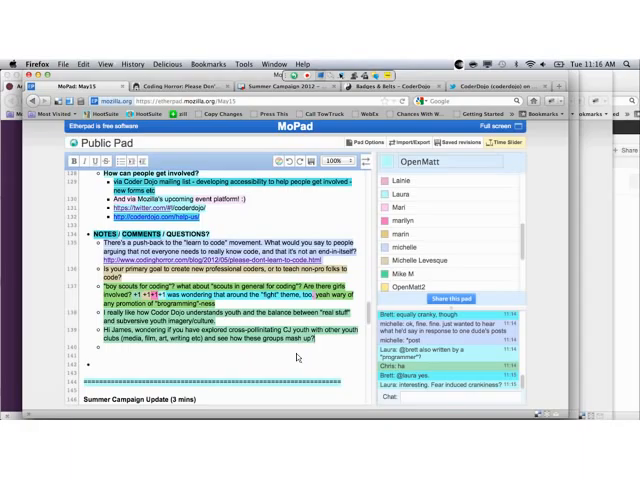
scroll("down", 3)
type("when people teach HTML they'll be ask what should page color be")
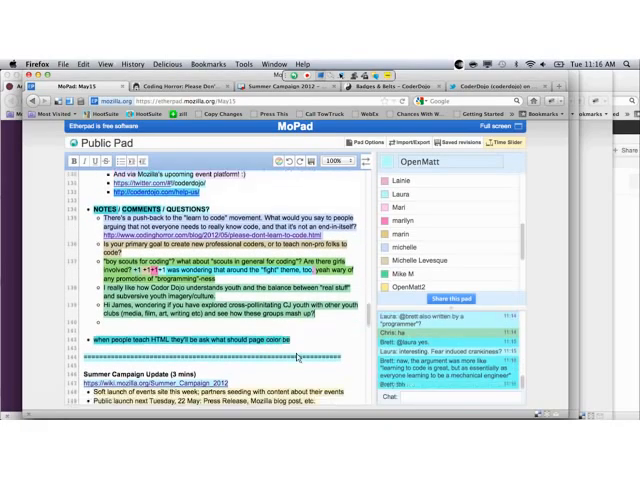
scroll("down", 3)
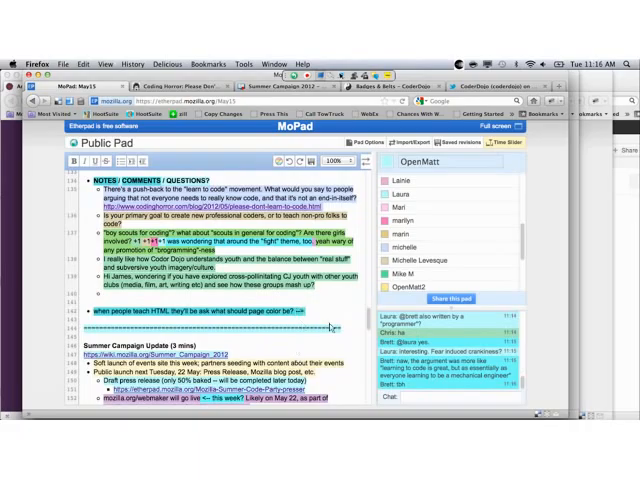
type("themes=unicorns!")
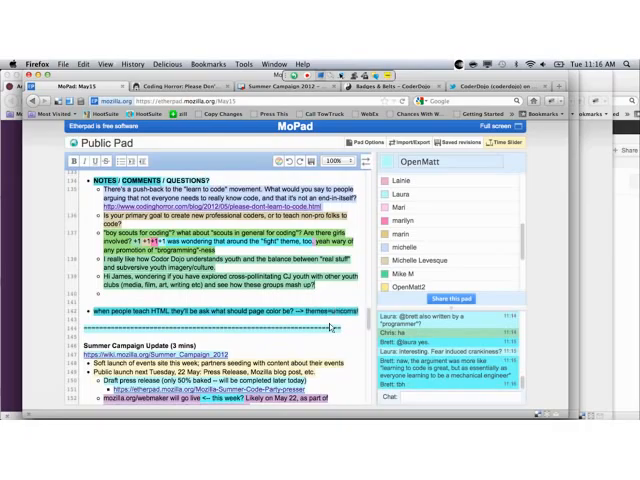
scroll("up", 3)
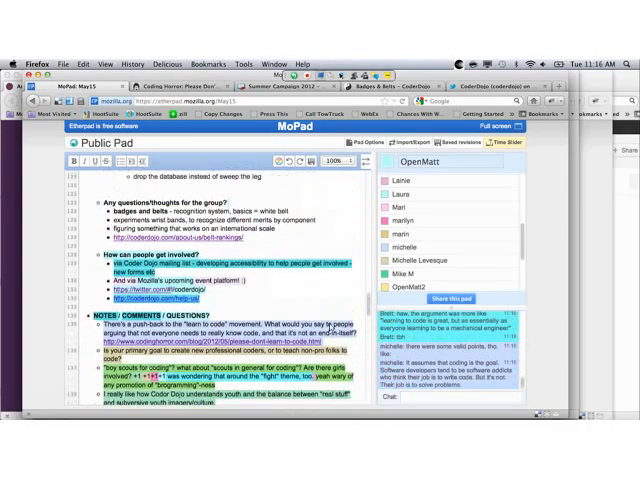
scroll("up", 3)
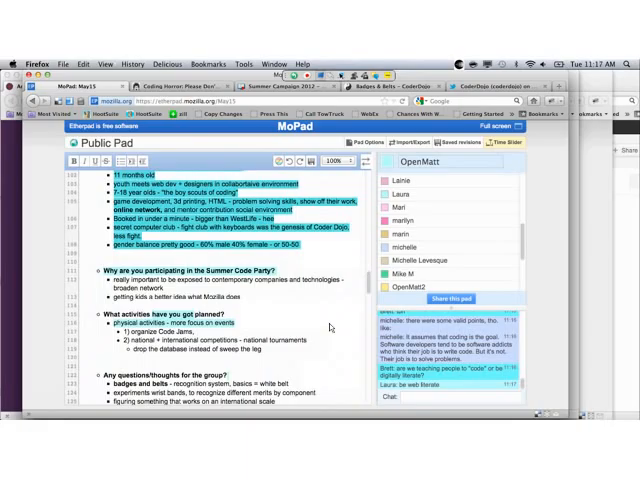
- Answer 'What can Mozilla do for you?' with bullets on best practices in teaching, events and contribution
scroll("down", 3)
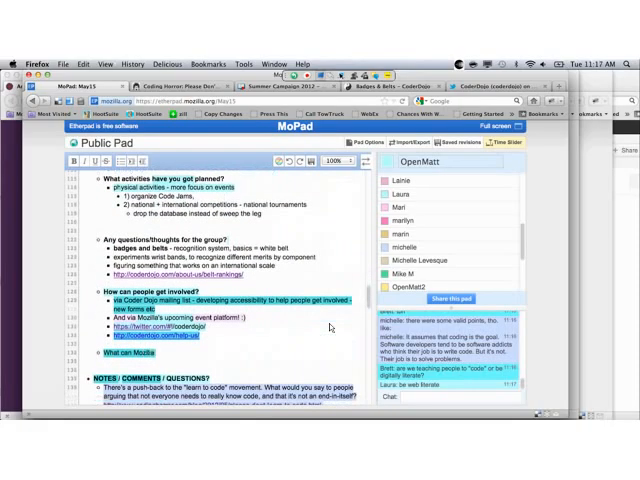
scroll("down", 3)
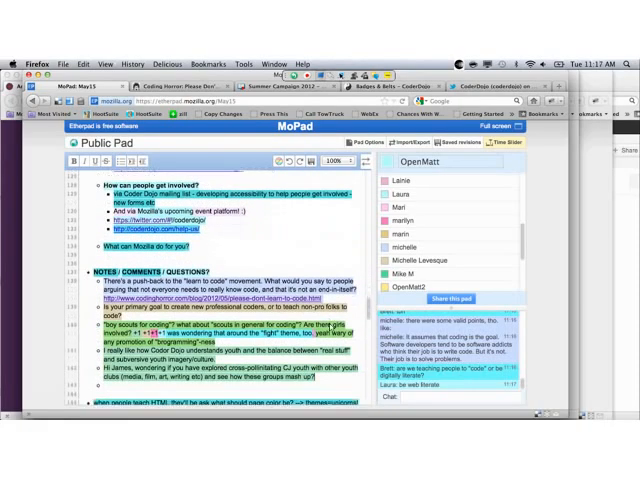
scroll("down", 3)
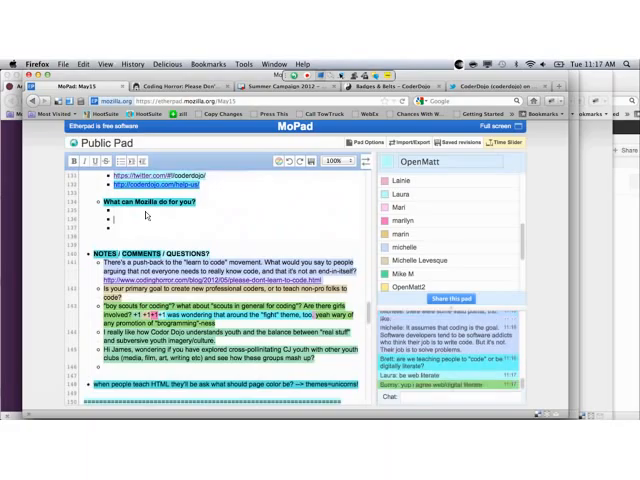
type("Best practices")
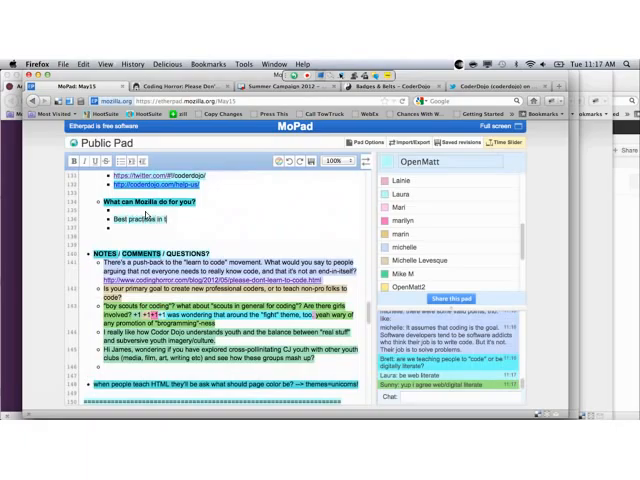
type("in teaching.")
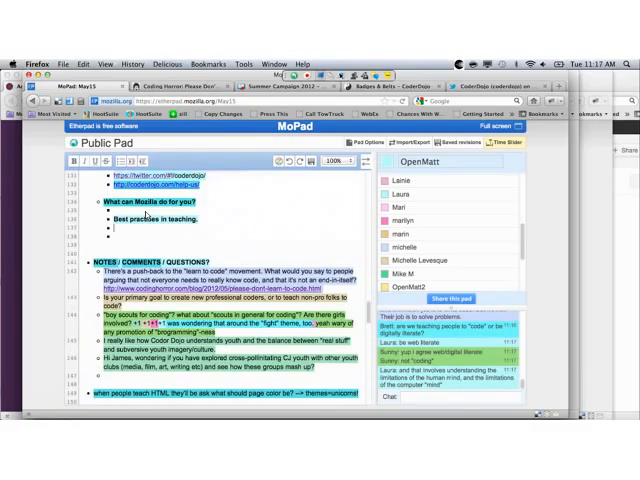
type("Even")
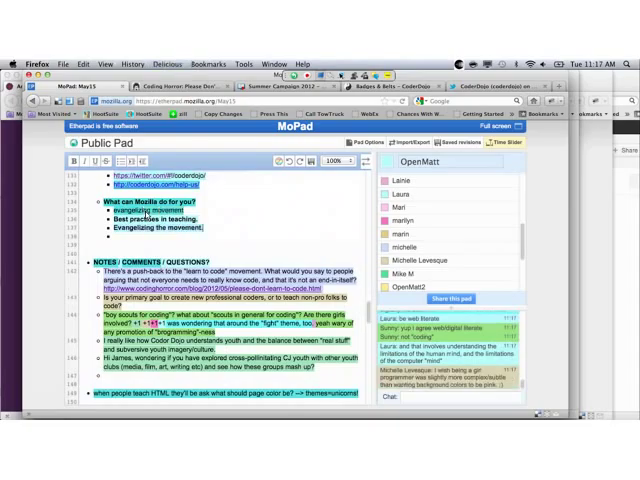
type("Contribu")
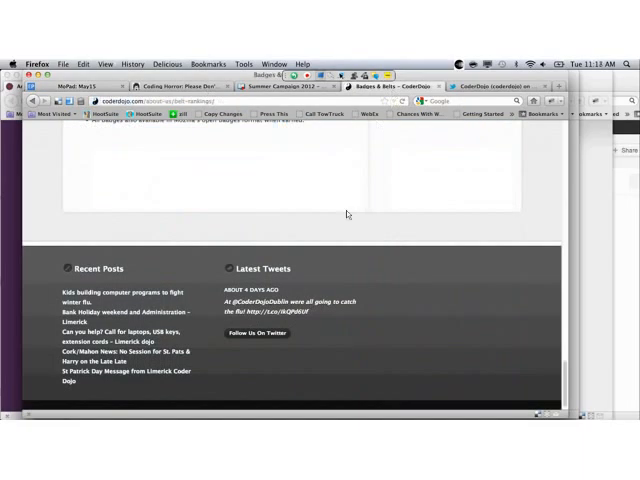
- Read through the Badges & Belts page's HTML badges, belt requirements and badge subjects
scroll("up", 3)
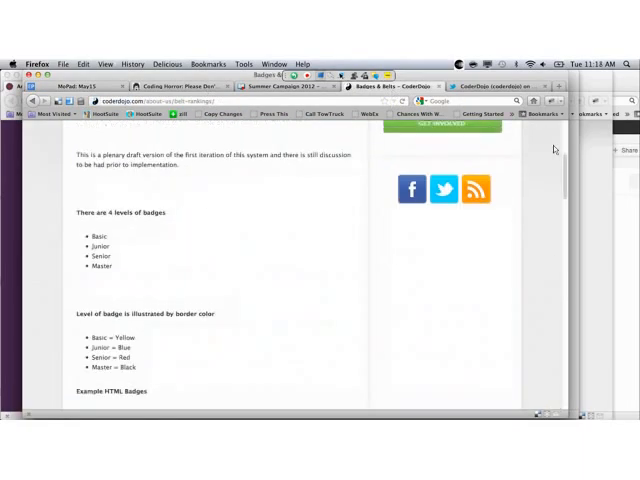
scroll("up", 3)
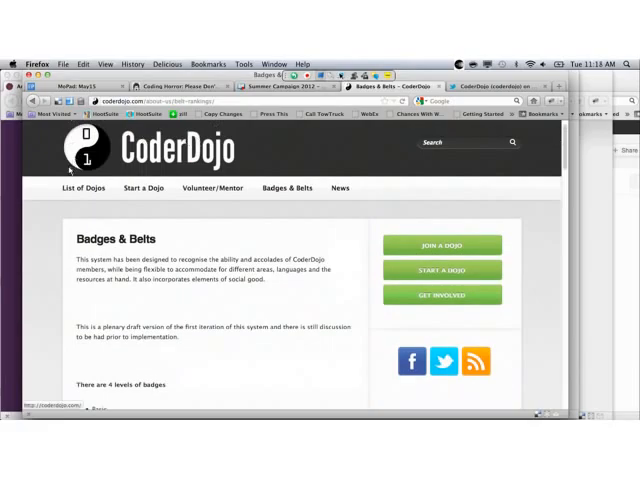
scroll("down", 3)
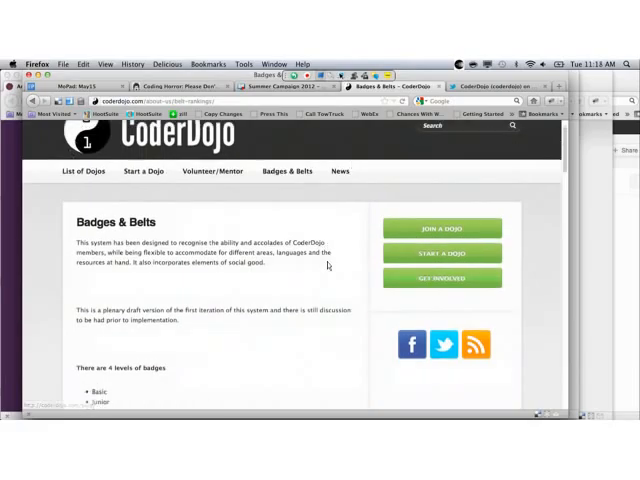
scroll("down", 3)
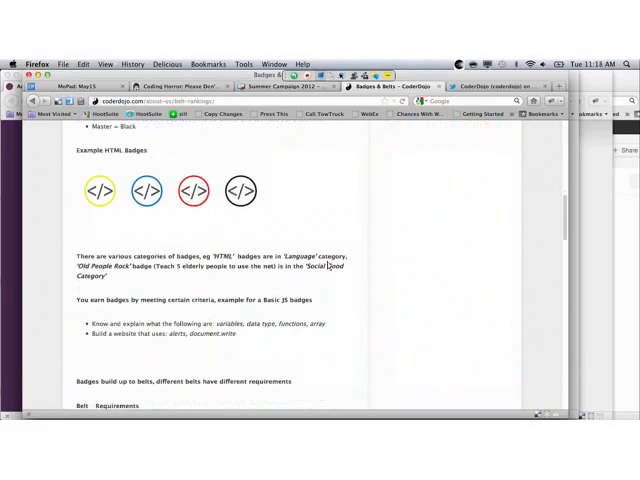
scroll("down", 3)
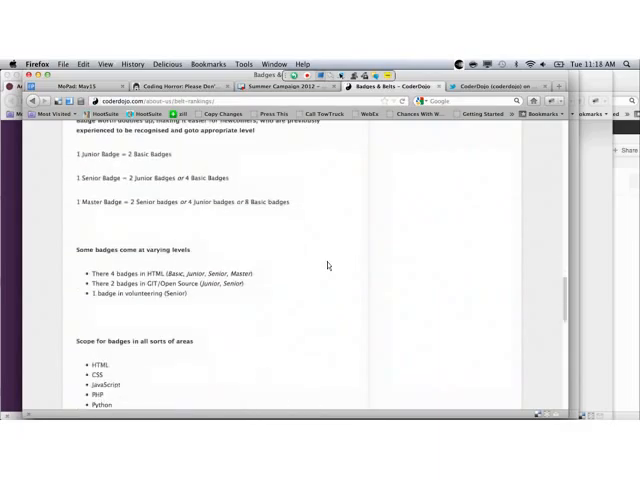
scroll("up", 3)
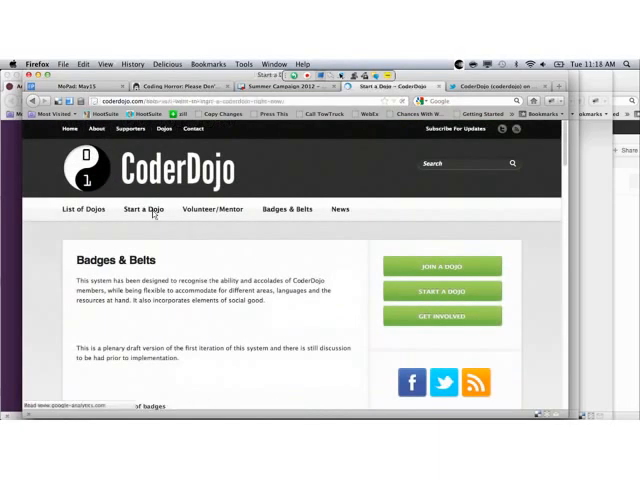
- Go to the Start a Dojo guide and read down to '2. The start up process'
left_click(142, 208)
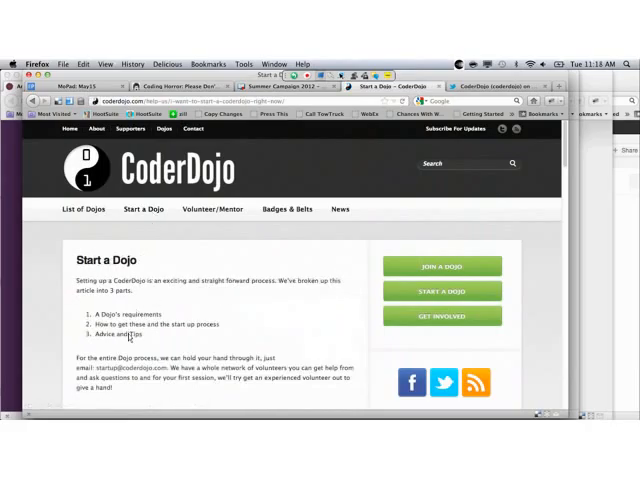
scroll("down", 3)
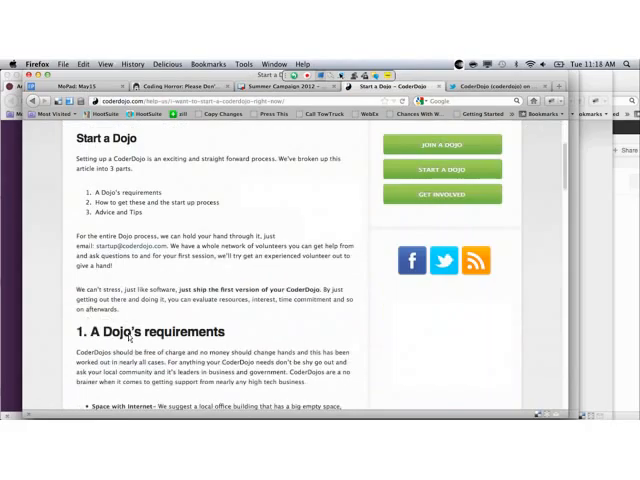
scroll("down", 3)
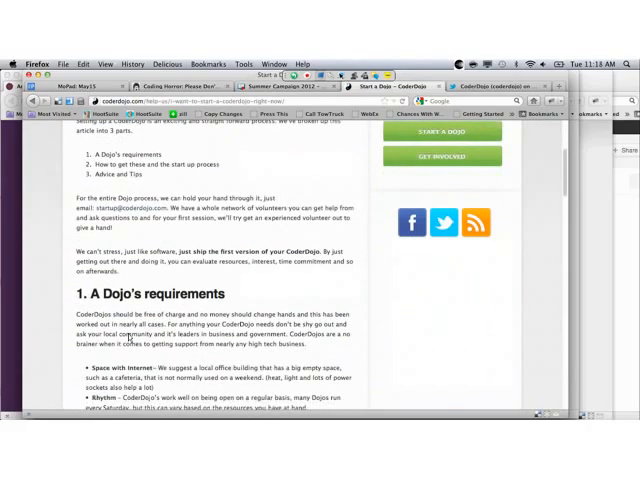
mouse_move(190, 336)
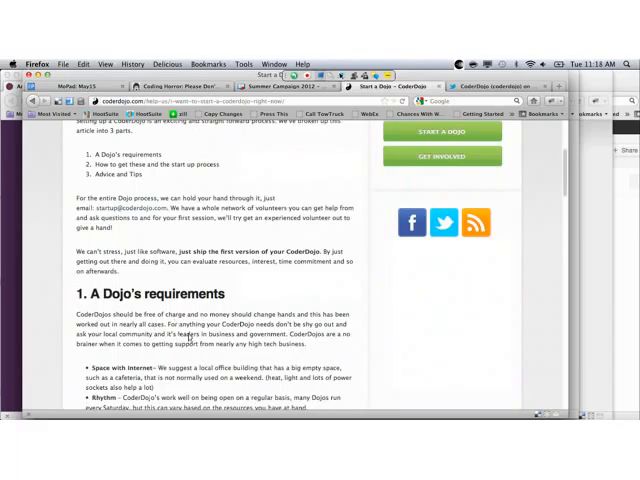
scroll("down", 3)
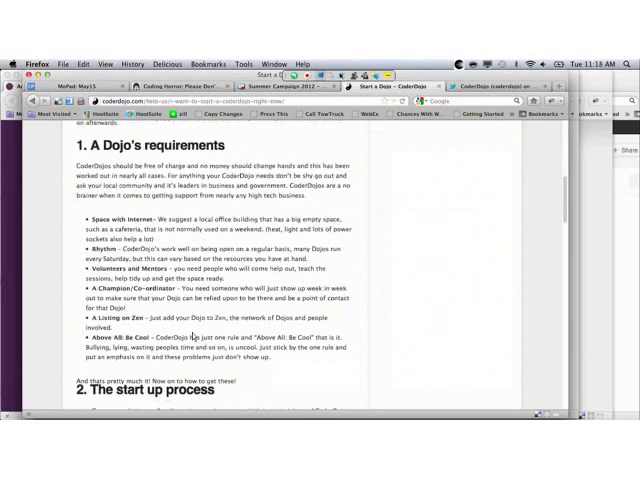
scroll("down", 3)
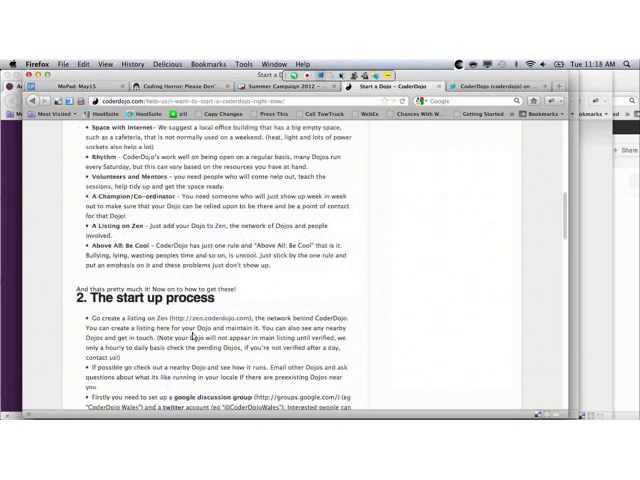
scroll("down", 3)
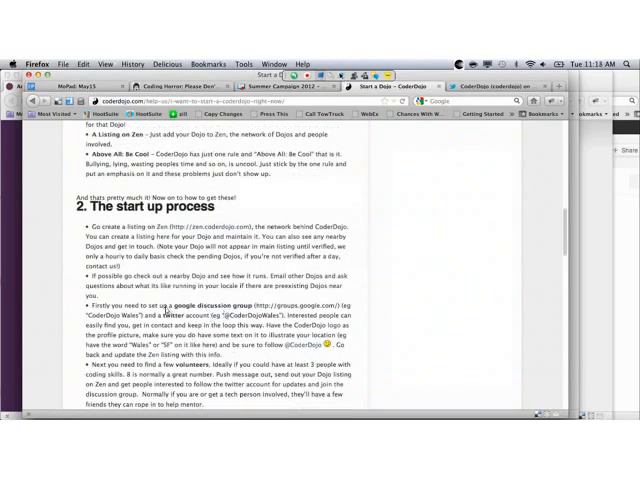
scroll("down", 3)
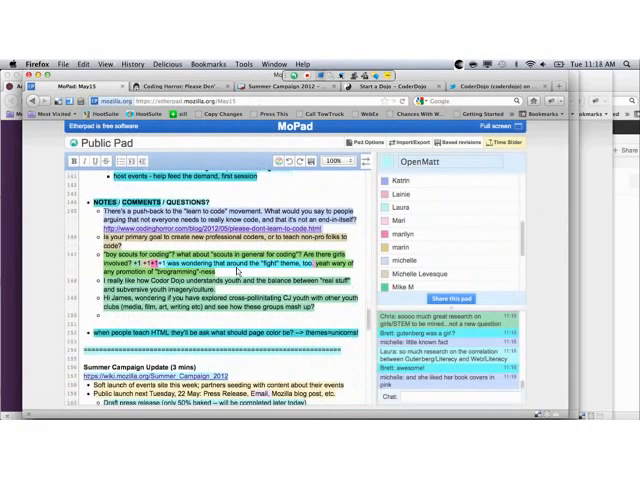
- Review the Summer Campaign Update and New Partners items in the meeting notes pad
scroll("down", 3)
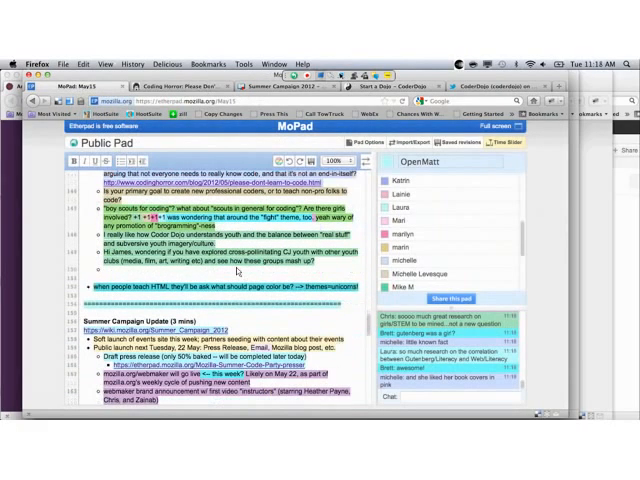
scroll("down", 3)
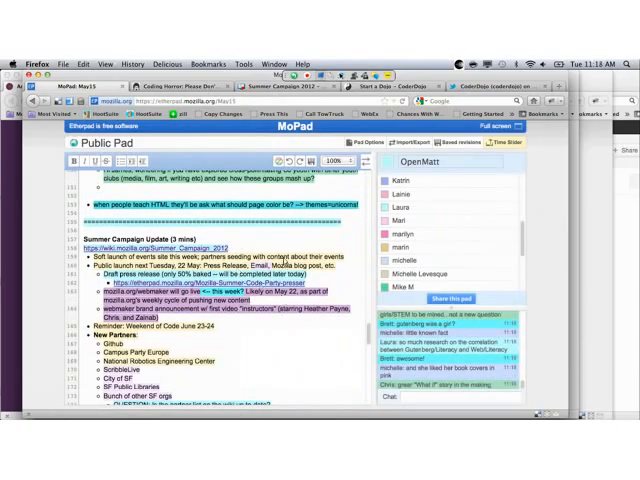
scroll("up", 3)
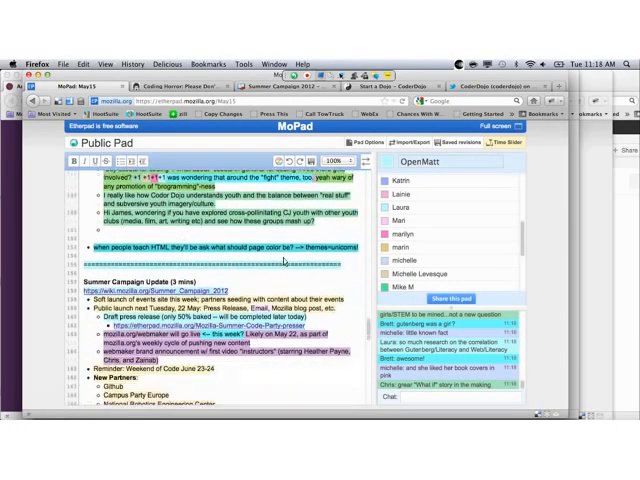
scroll("down", 3)
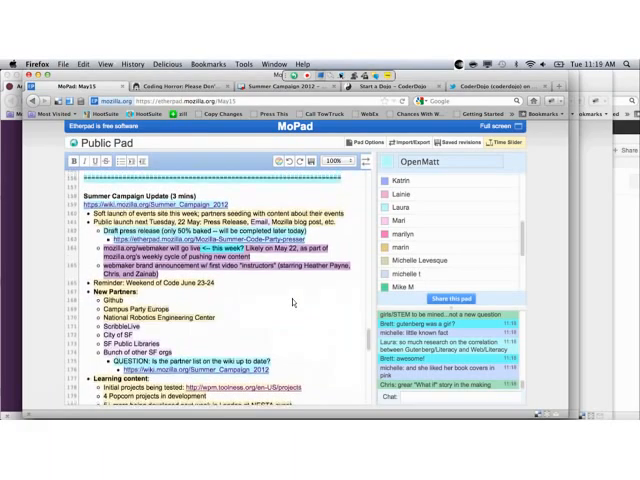
scroll("up", 3)
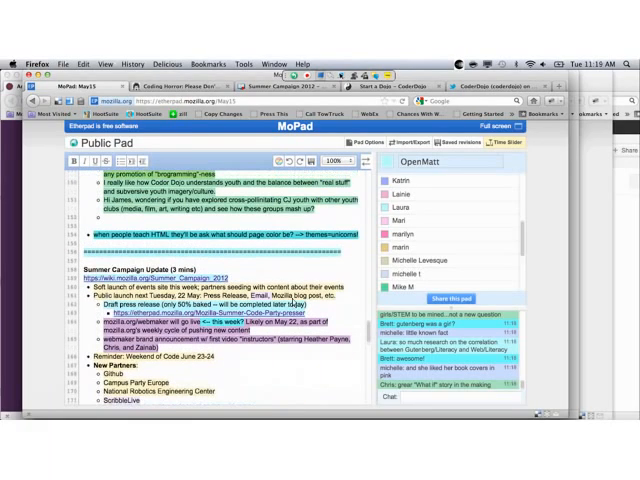
scroll("down", 3)
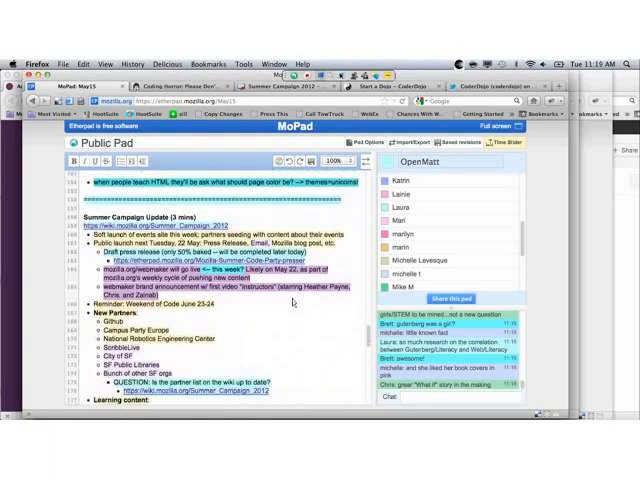
scroll("down", 3)
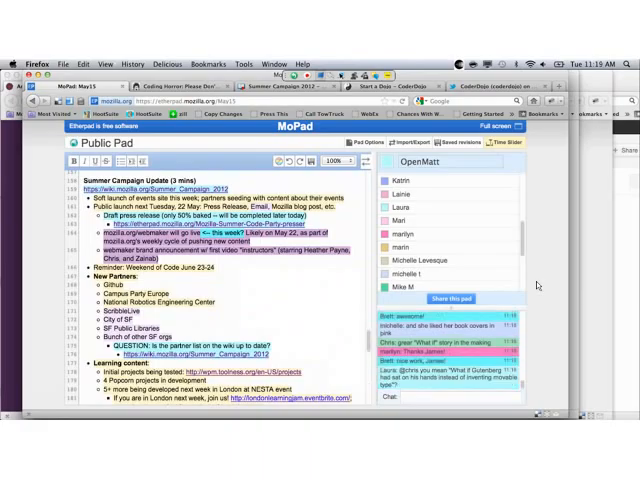
scroll("up", 3)
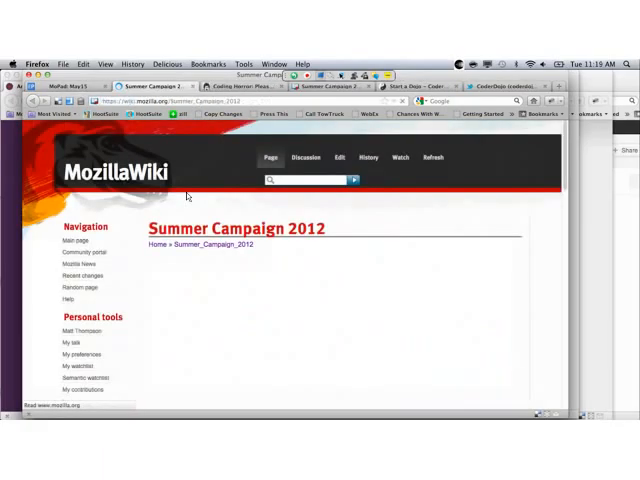
- Scroll the Summer Campaign 2012 wiki page to its Summer Code Party banner
scroll("down", 3)
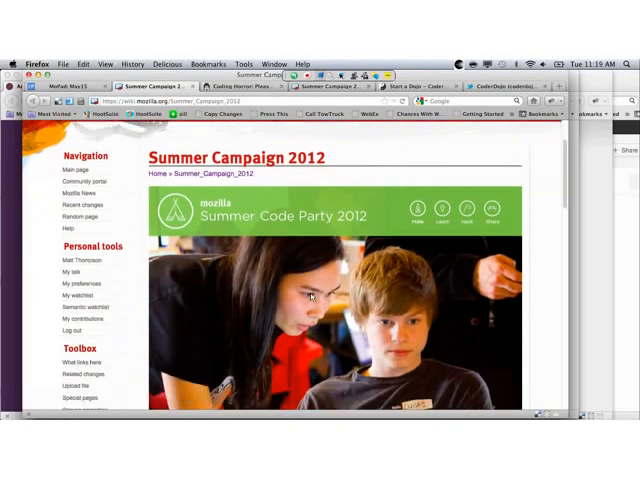
scroll("down", 3)
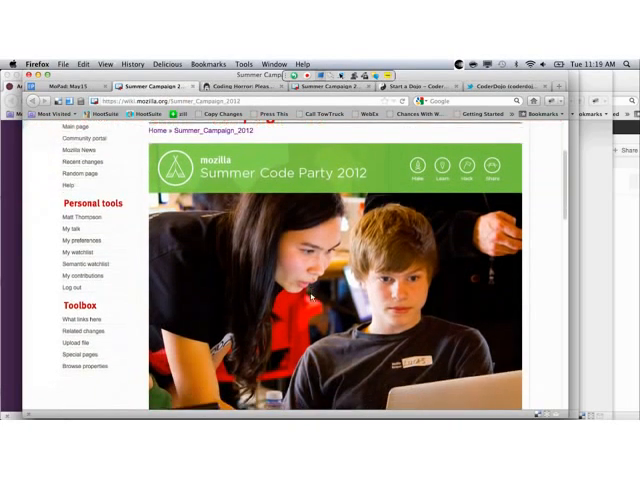
scroll("down", 3)
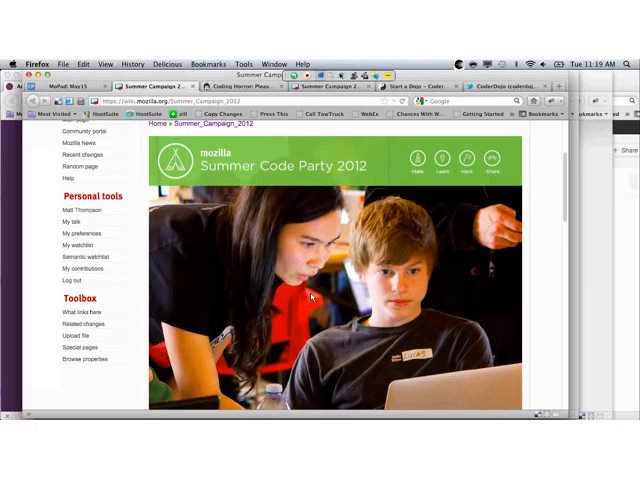
mouse_move(162, 250)
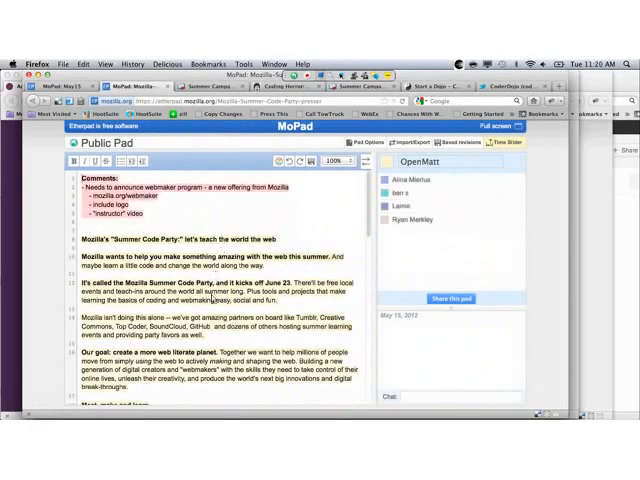
- Read through the Summer Code Party messaging draft in the Webmaker pad
scroll("down", 3)
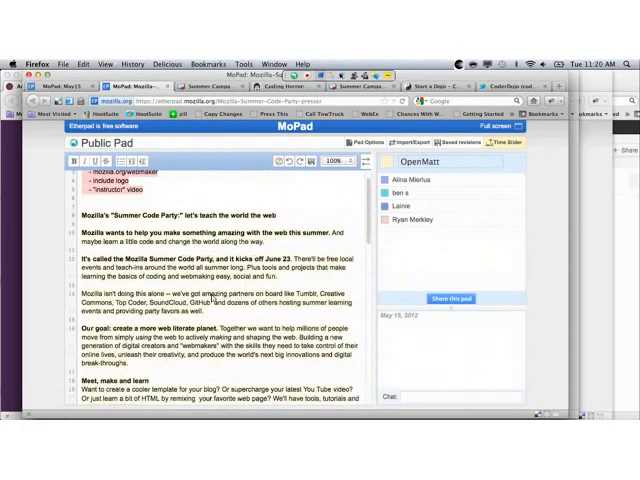
scroll("down", 3)
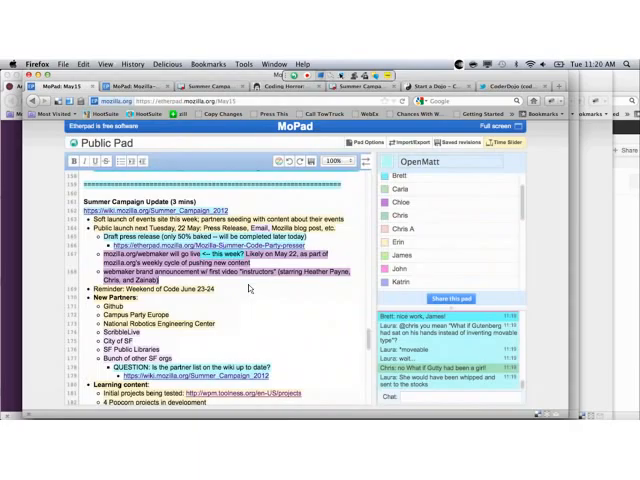
- Under the partner-list QUESTION bullet, ask whether this is where the definitive partner list is tracked
scroll("down", 3)
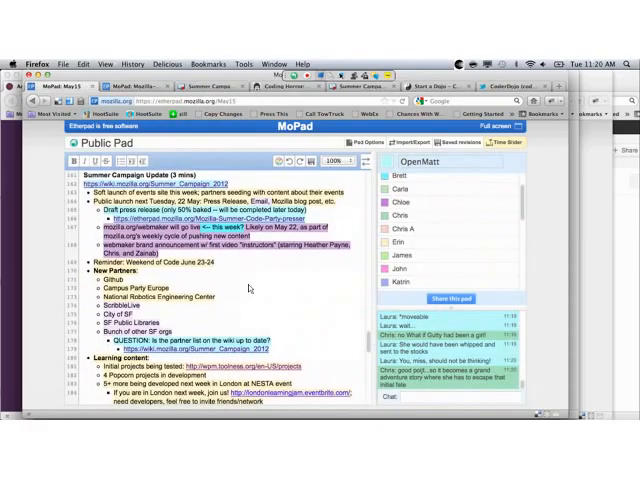
scroll("down", 3)
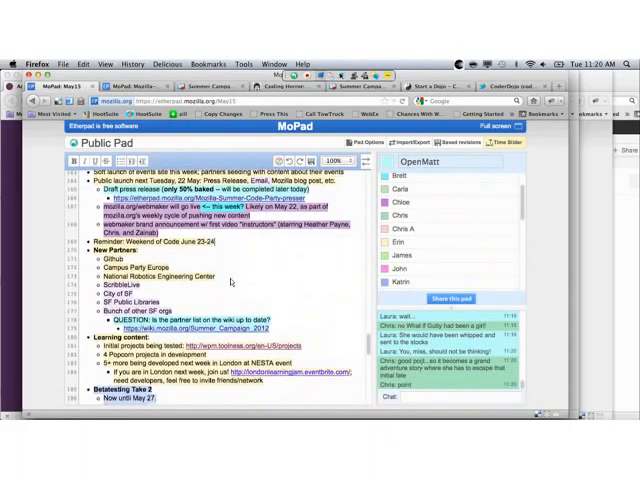
scroll("down", 3)
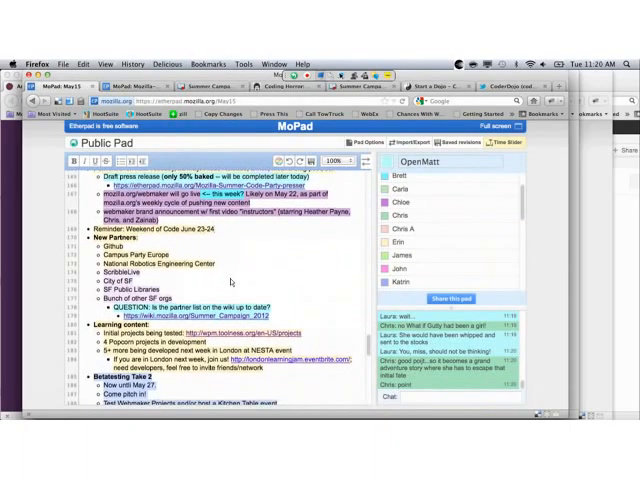
scroll("down", 3)
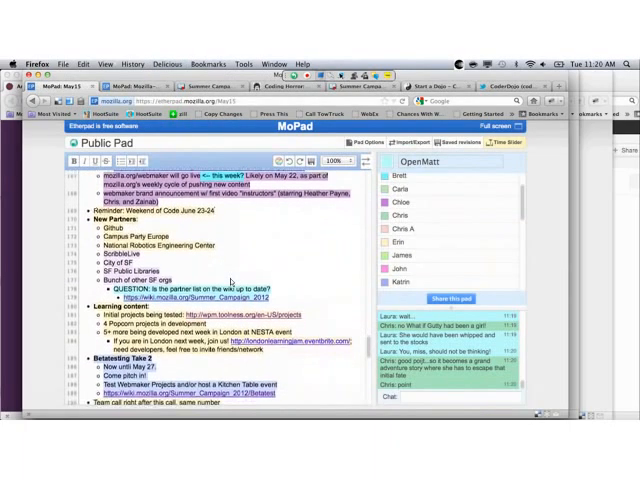
scroll("down", 3)
type("Is this")
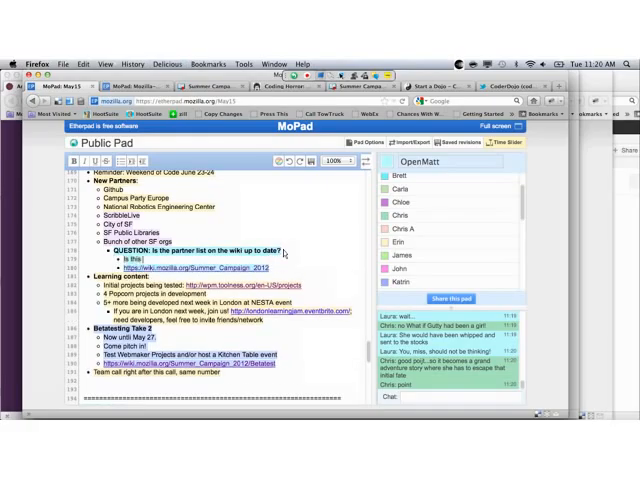
type("where we should be")
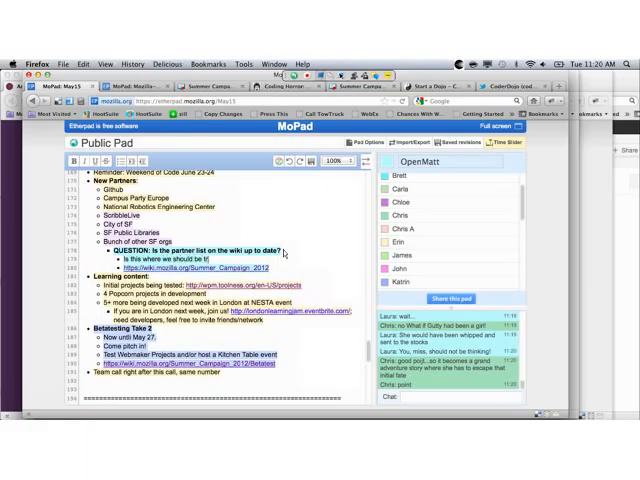
type("tracking the definitive list of partners")
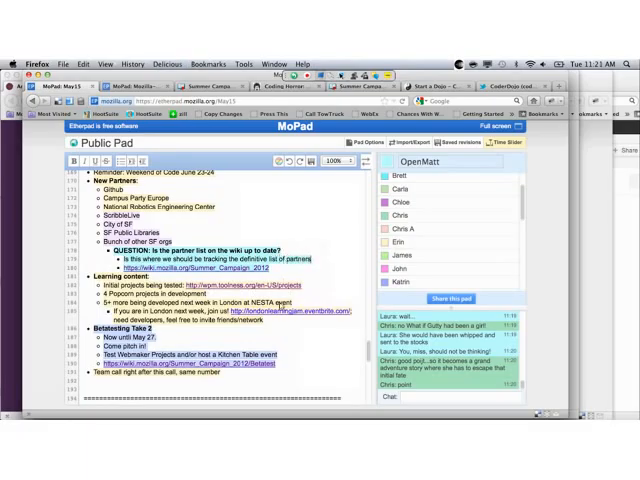
scroll("down", 3)
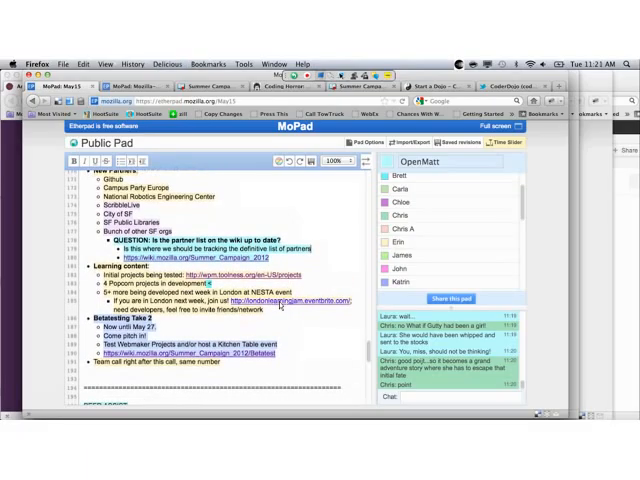
scroll("up", 3)
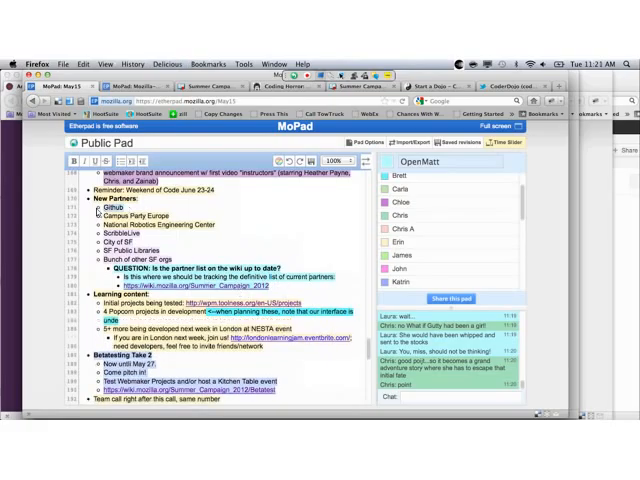
mouse_move(178, 244)
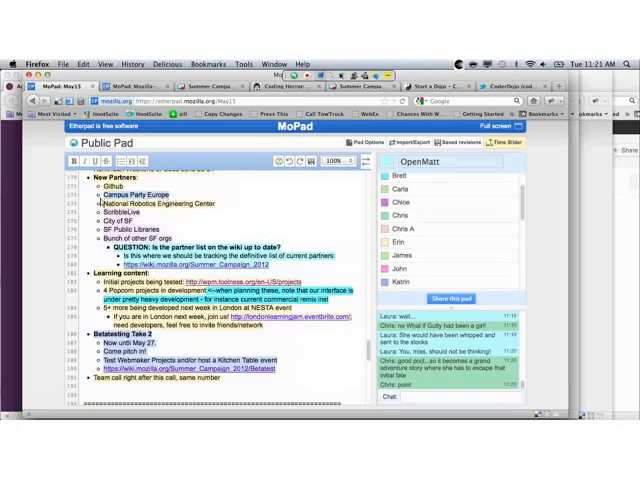
- Search Google for Campus Party Europe and visit its website from the top result
left_click(530, 86)
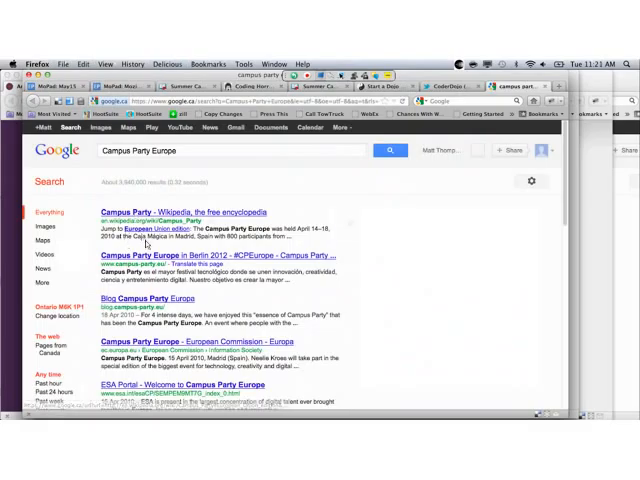
left_click(230, 254)
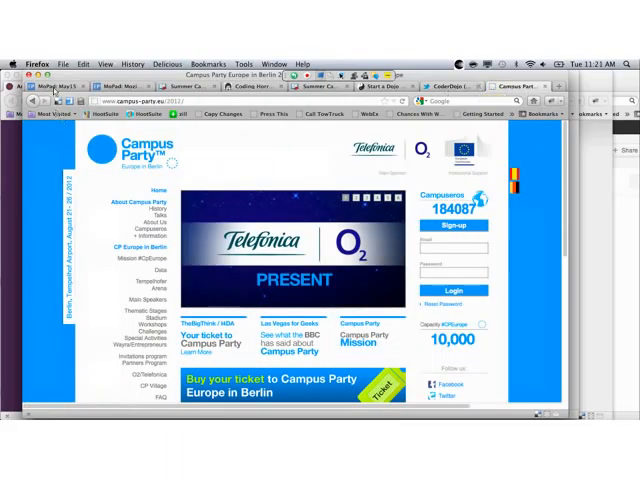
- Search for the National Robotics Engineering Center, visit its site, then return to the Summer Campaign 2012 wiki
left_click(120, 86)
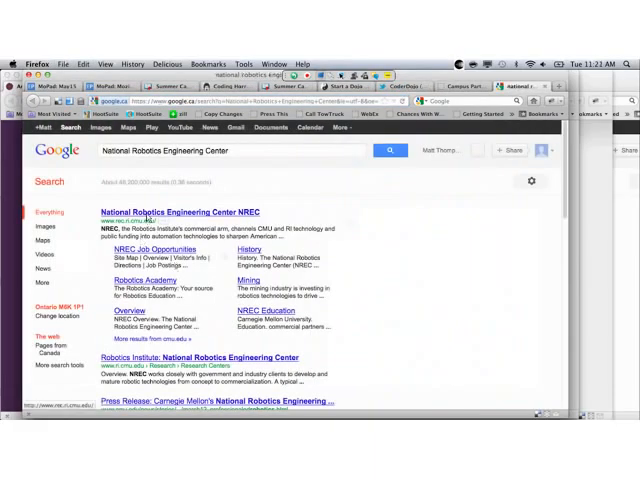
left_click(192, 212)
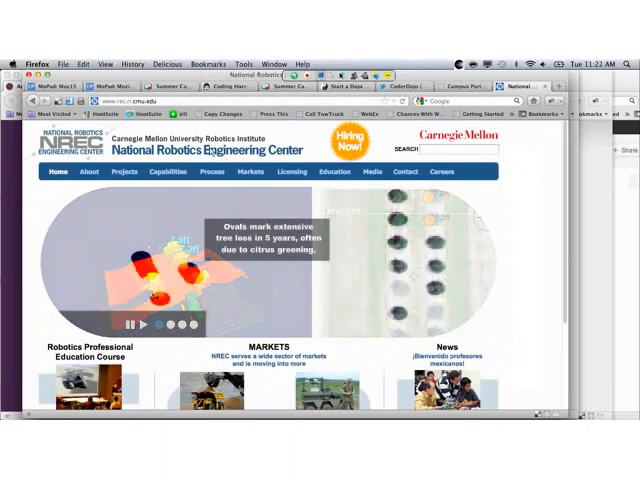
left_click(48, 86)
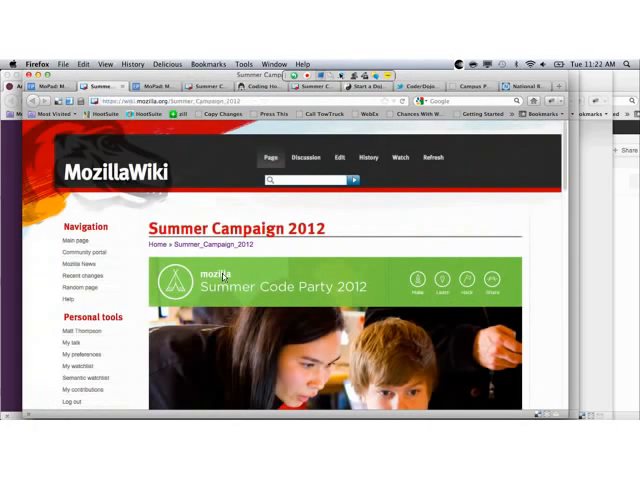
- Scroll to the 'Who's coming to the party?' partner list, then back in MoPad to the feedback section
scroll("down", 3)
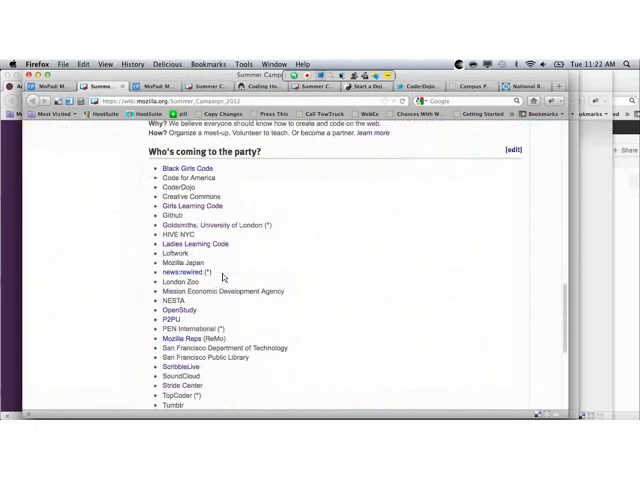
scroll("down", 3)
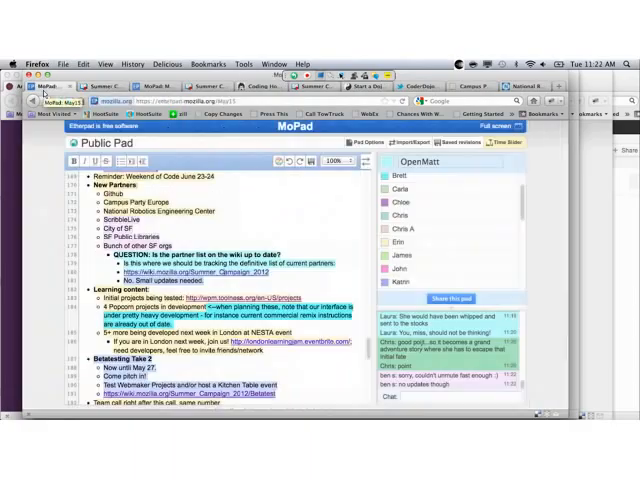
scroll("down", 3)
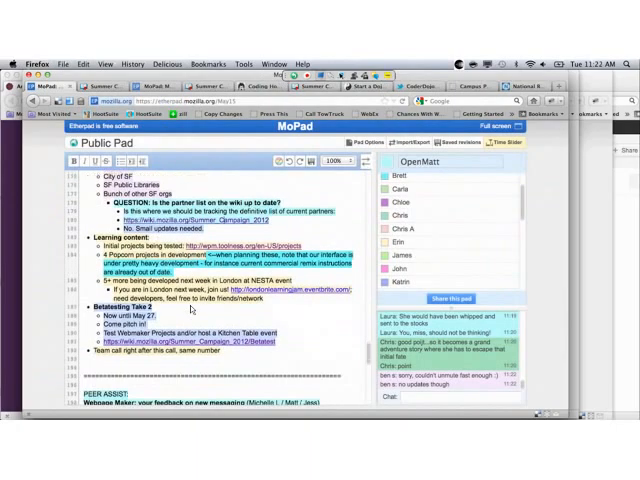
scroll("down", 3)
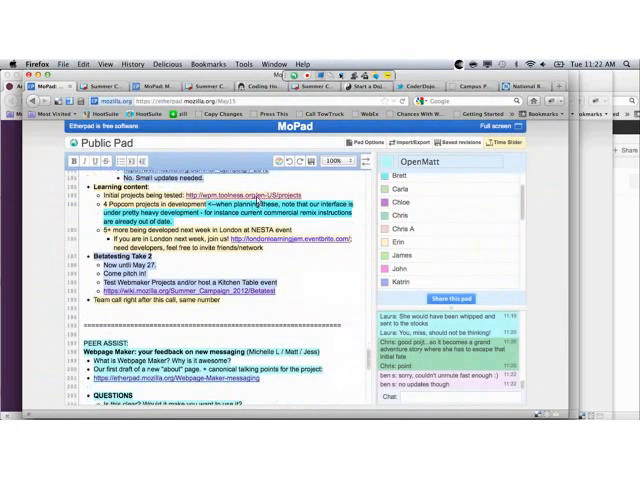
- Browse the Webmaker Thimble project gallery from meme and arcade projects to Inanimate Alice and webstructables
left_click(248, 194)
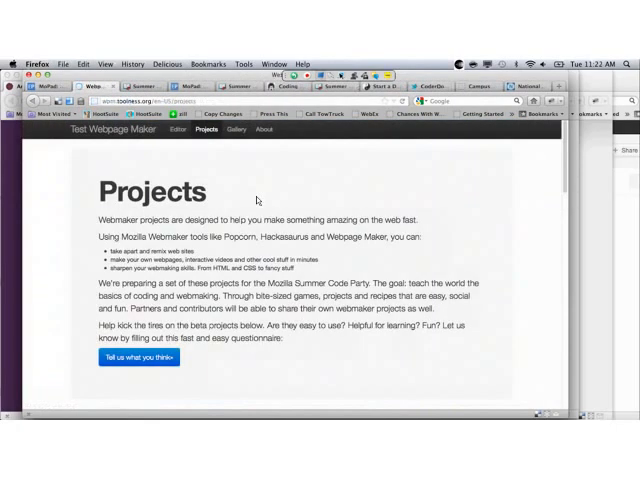
scroll("down", 3)
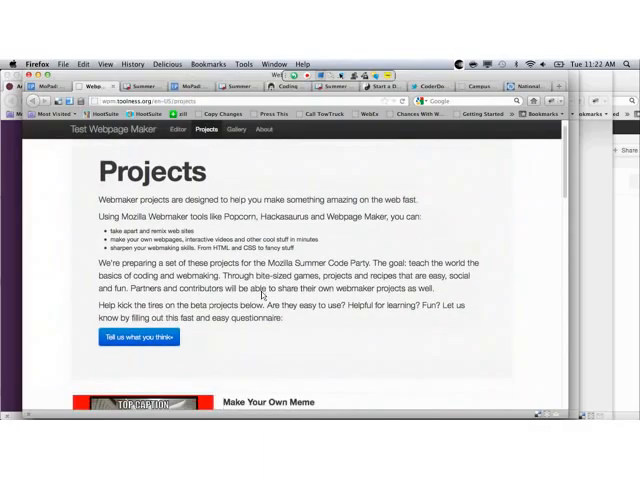
scroll("down", 3)
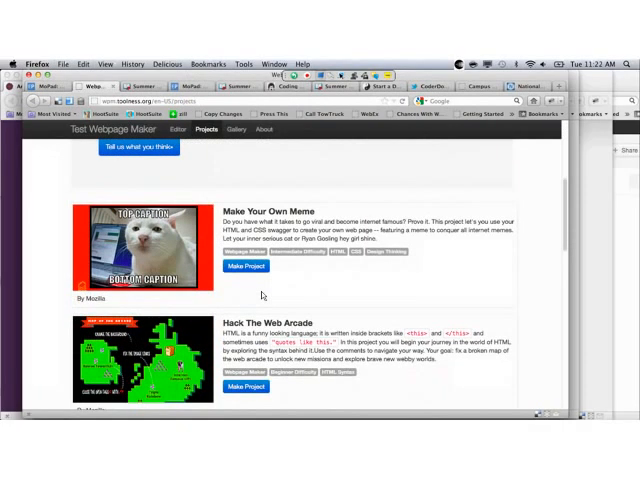
scroll("down", 3)
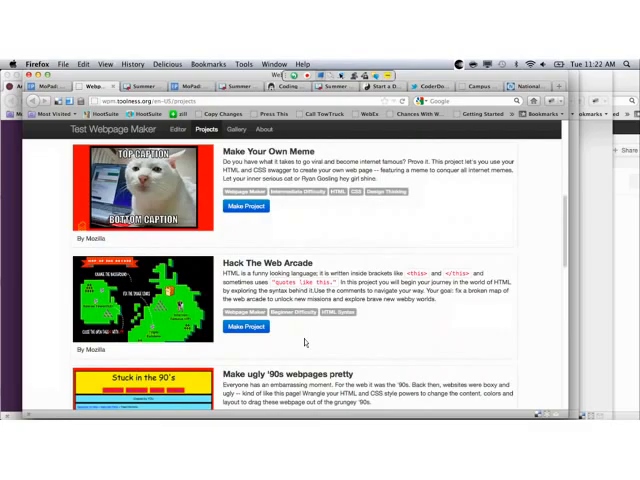
mouse_move(300, 348)
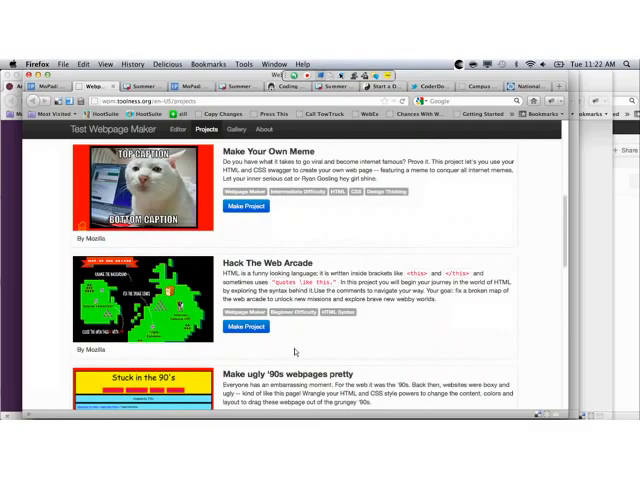
scroll("down", 3)
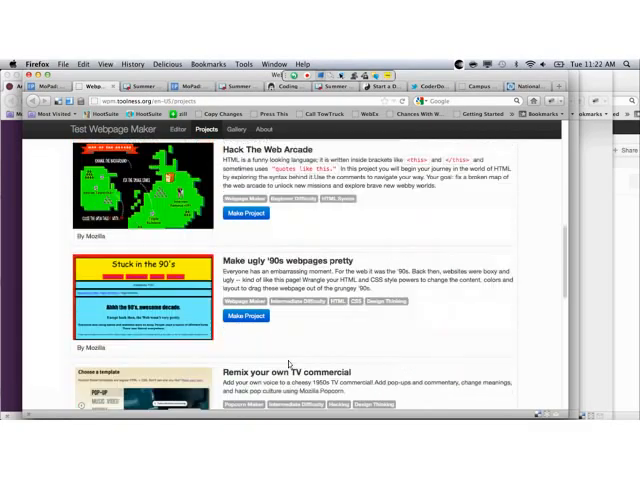
scroll("down", 3)
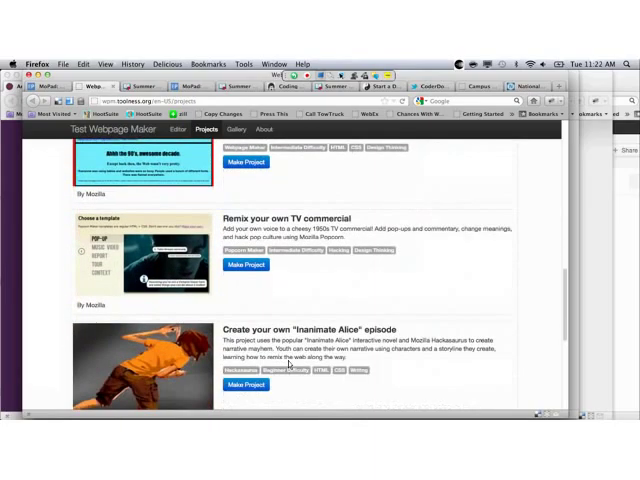
scroll("down", 3)
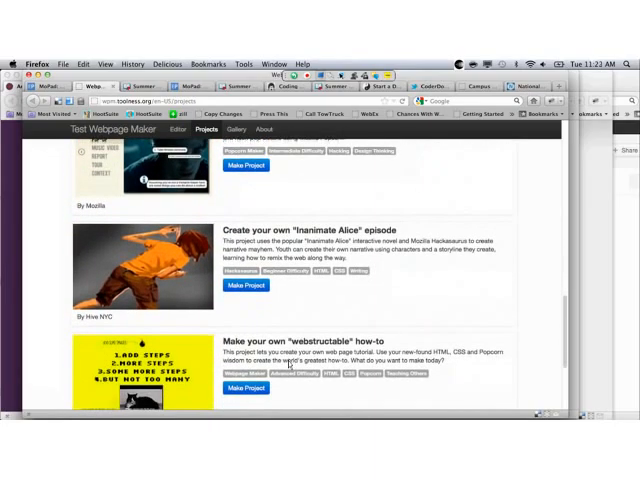
scroll("down", 3)
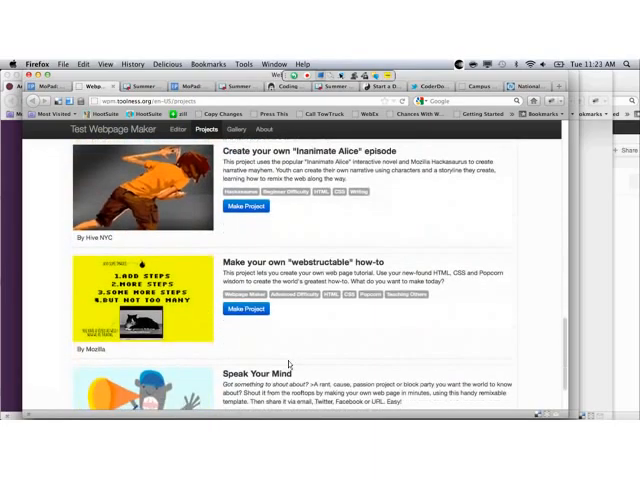
scroll("down", 3)
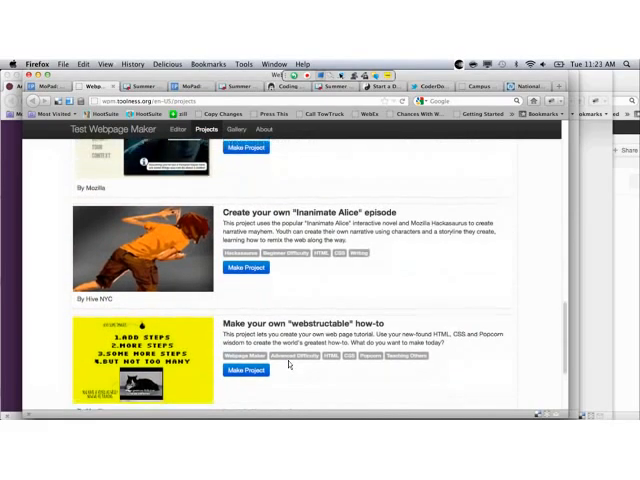
scroll("up", 3)
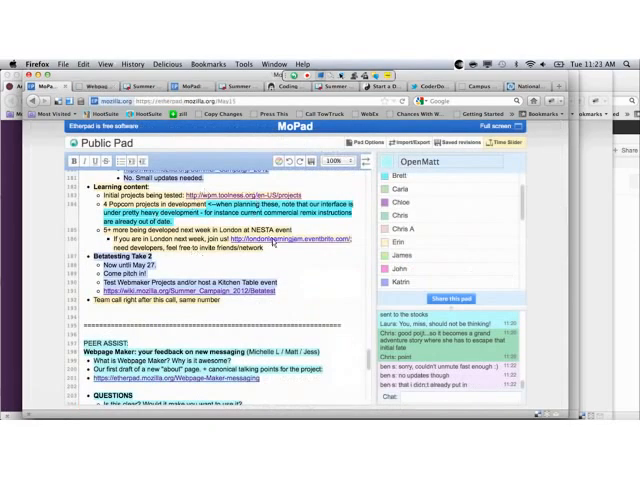
- Follow the Summer_Campaign_2012/Betatest link under Betatesting Take 2 in the pad
left_click(288, 240)
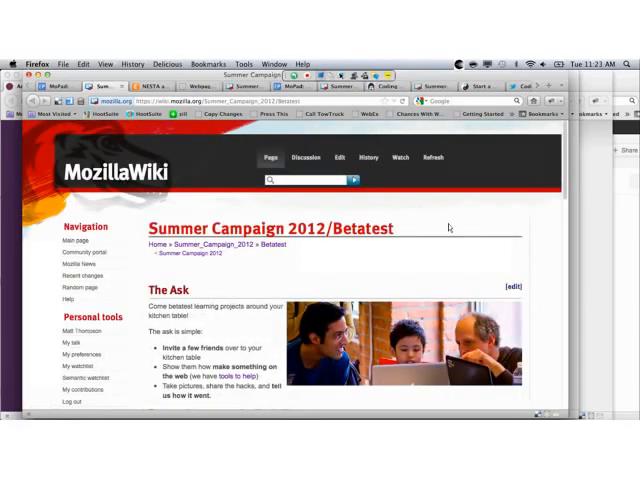
- Scroll through the Betatest wiki page's Ask section on kitchen-table testing
scroll("down", 3)
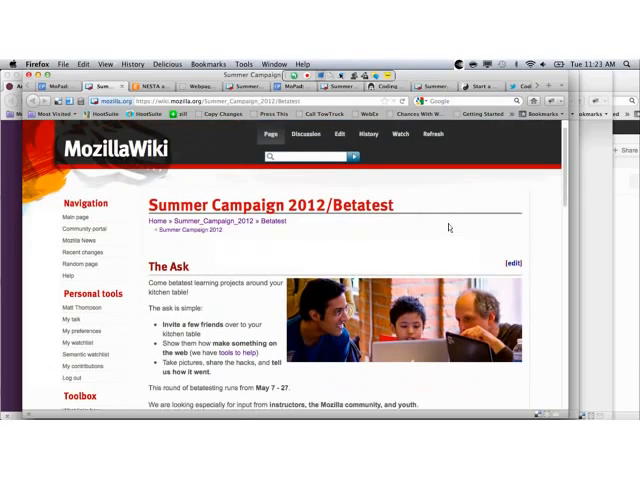
scroll("down", 3)
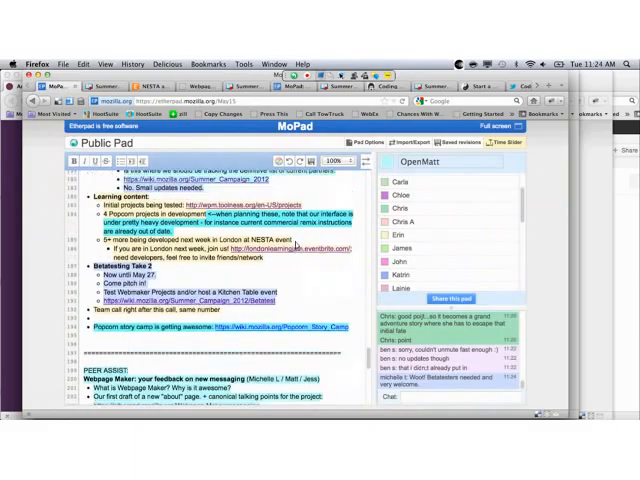
- Scroll the pad down to the PEER ASSIST notes on Webmaker messaging and back
scroll("up", 3)
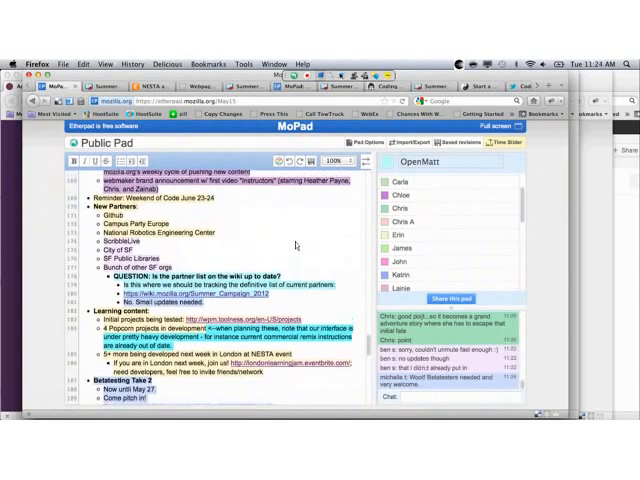
scroll("down", 3)
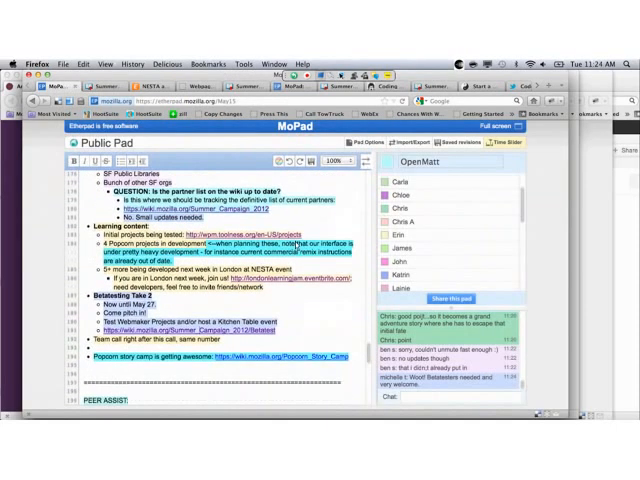
scroll("down", 3)
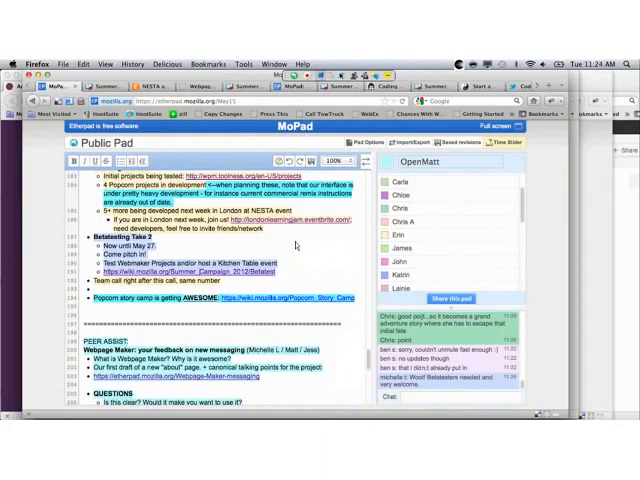
mouse_move(284, 310)
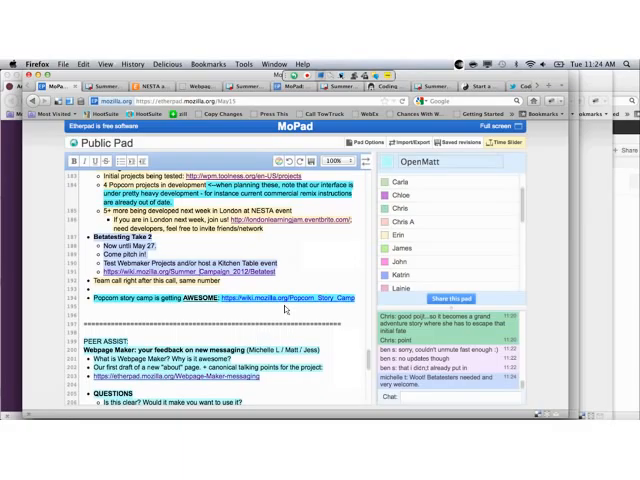
scroll("down", 3)
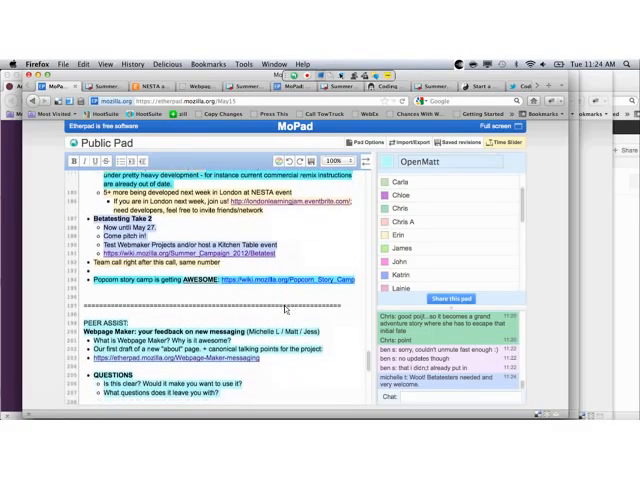
scroll("up", 3)
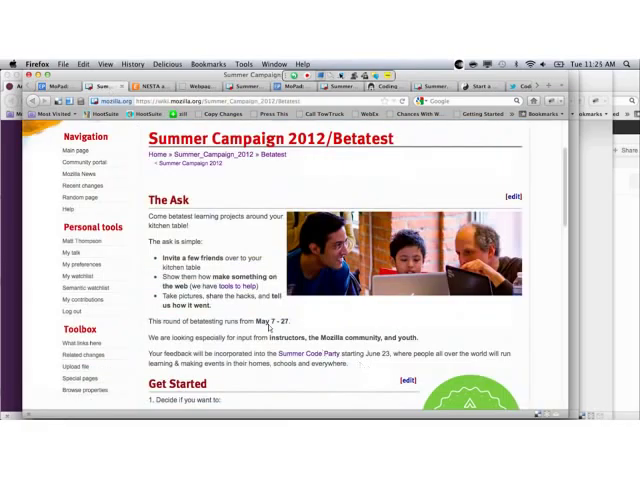
- Scroll through the Betatest page's The Ask and Get Started steps, then back up
scroll("down", 3)
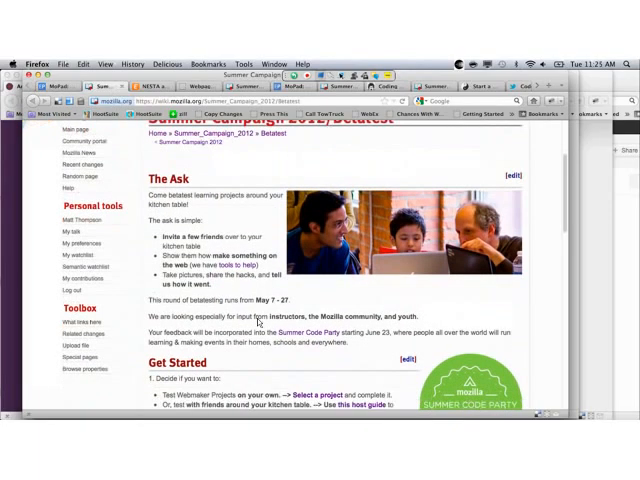
scroll("down", 3)
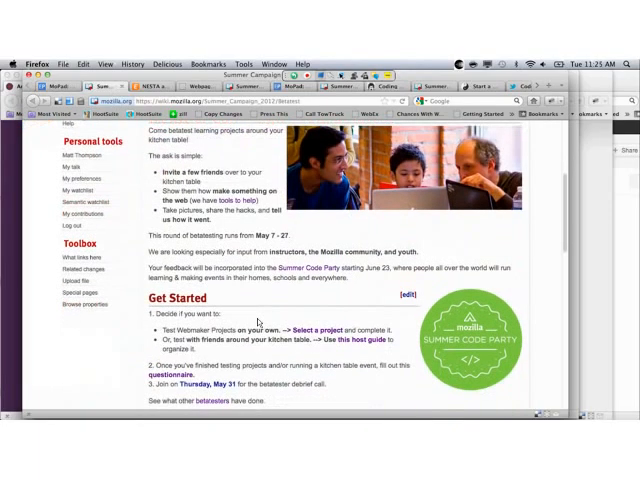
scroll("up", 3)
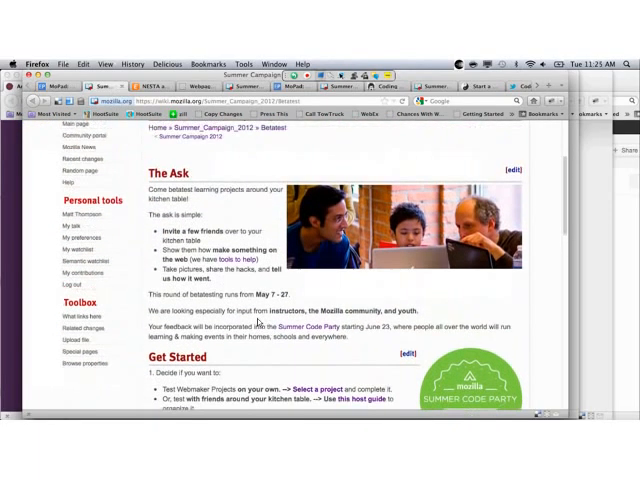
scroll("up", 3)
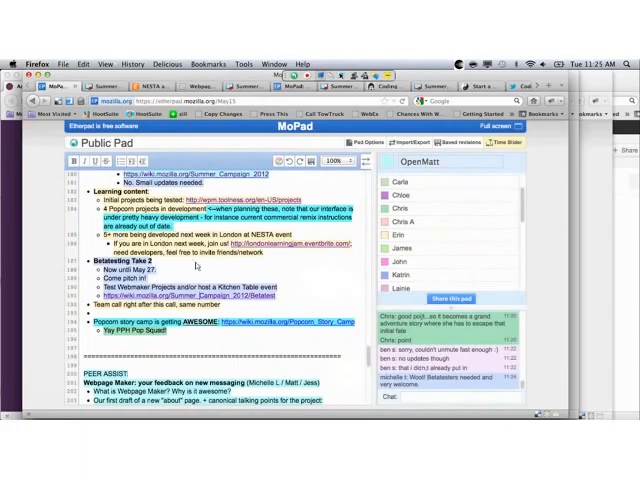
mouse_move(290, 318)
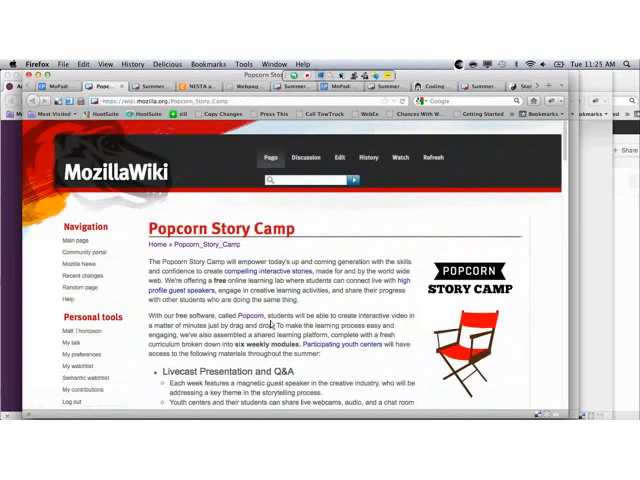
- Scroll through the Popcorn Story Camp schedule's Weeks 4–6 sessions
scroll("down", 3)
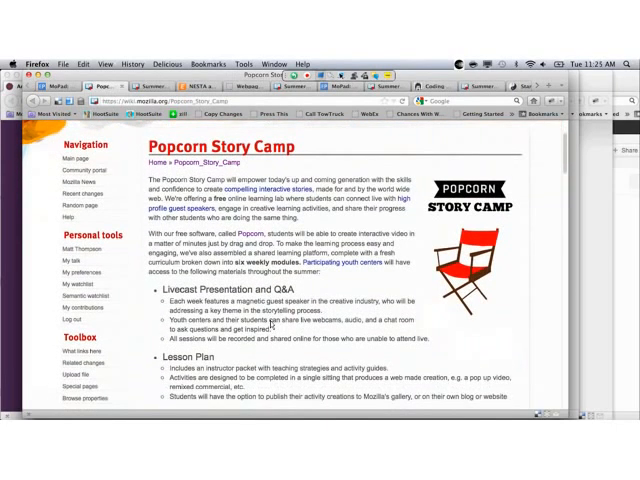
scroll("down", 3)
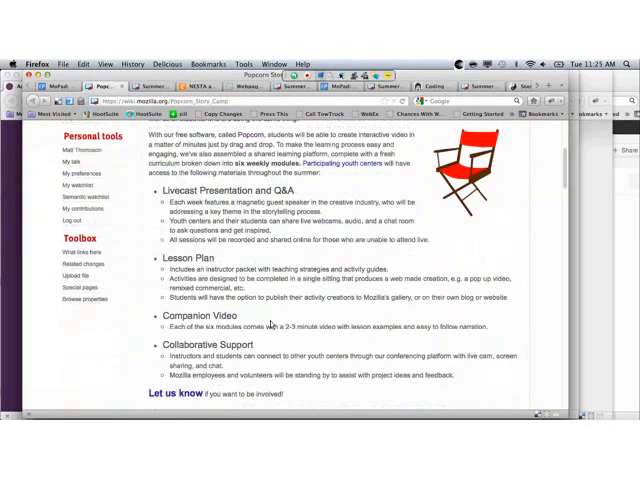
scroll("down", 3)
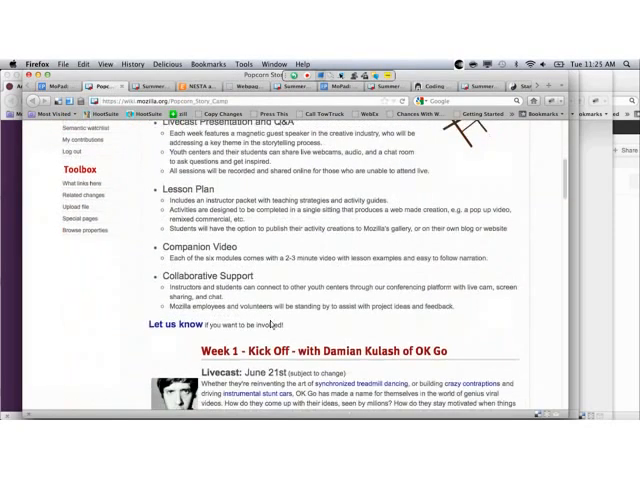
scroll("down", 3)
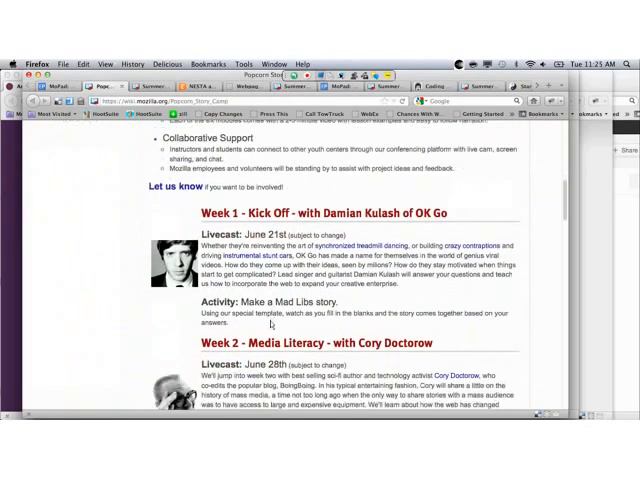
scroll("down", 3)
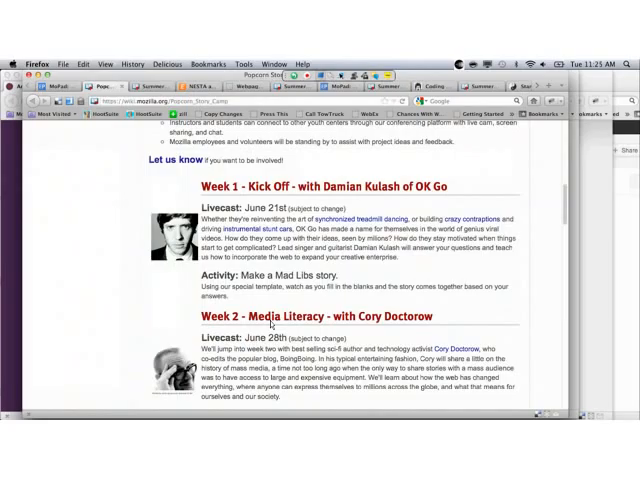
scroll("up", 3)
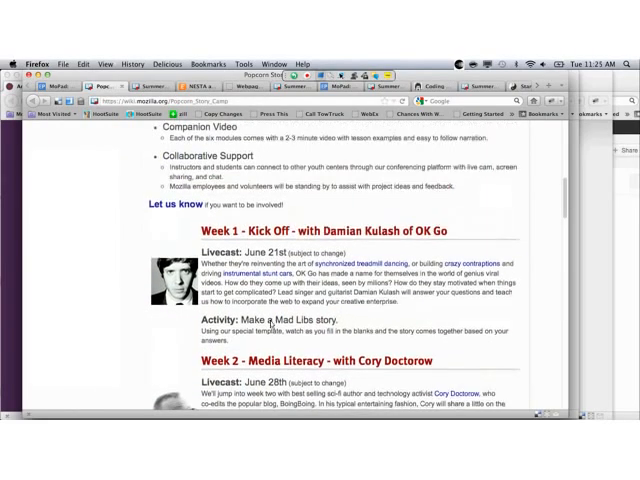
scroll("down", 3)
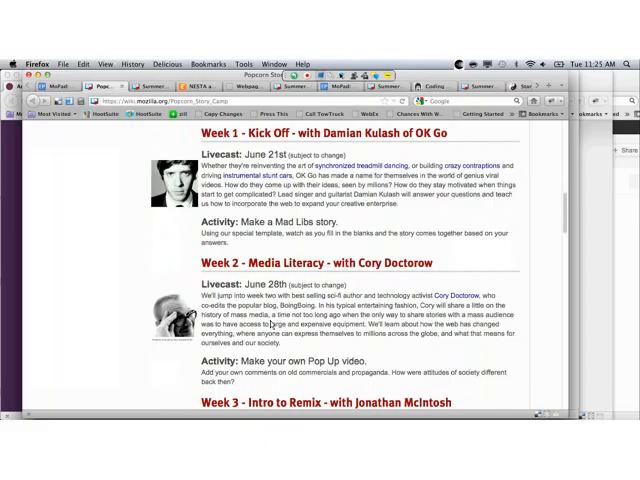
scroll("up", 3)
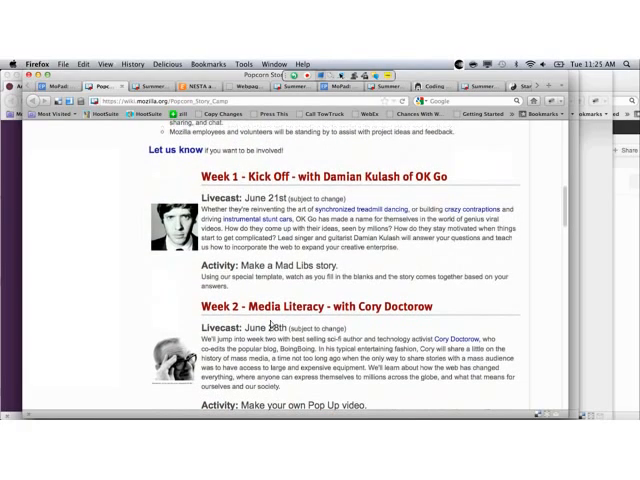
scroll("down", 3)
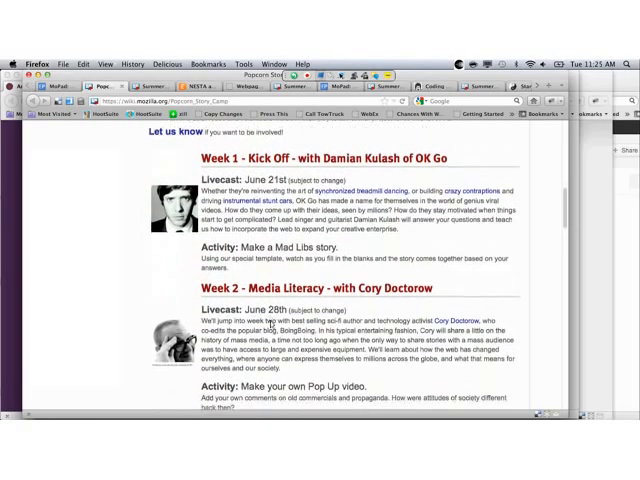
scroll("down", 3)
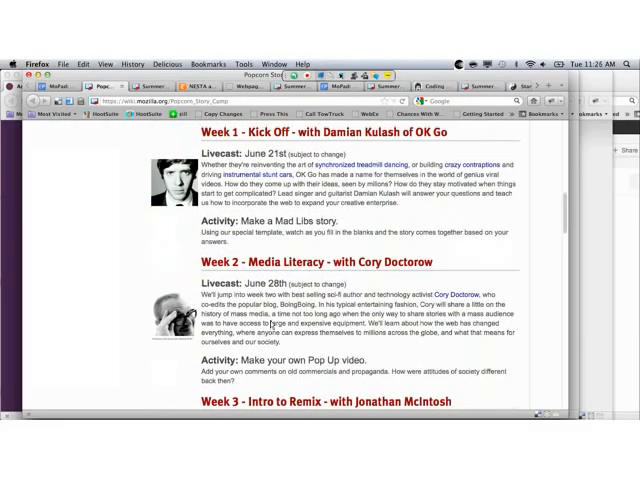
scroll("down", 3)
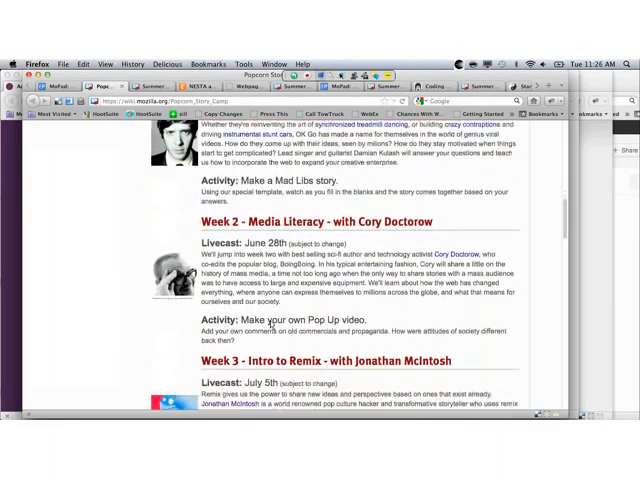
scroll("down", 3)
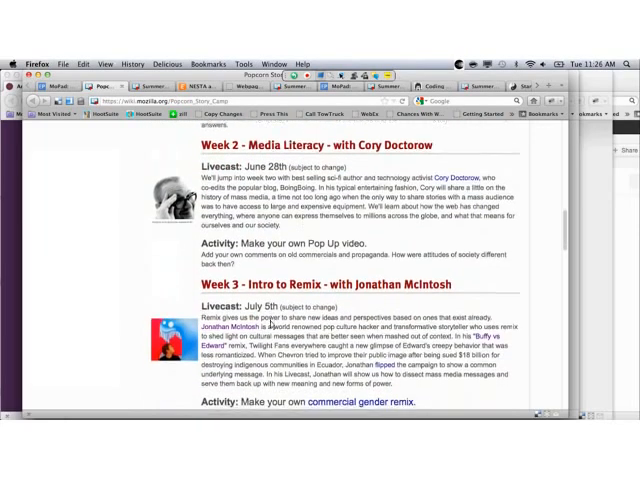
- Review the end-of-summer Showcase and Participating Organizations sections, then scroll back up
scroll("up", 3)
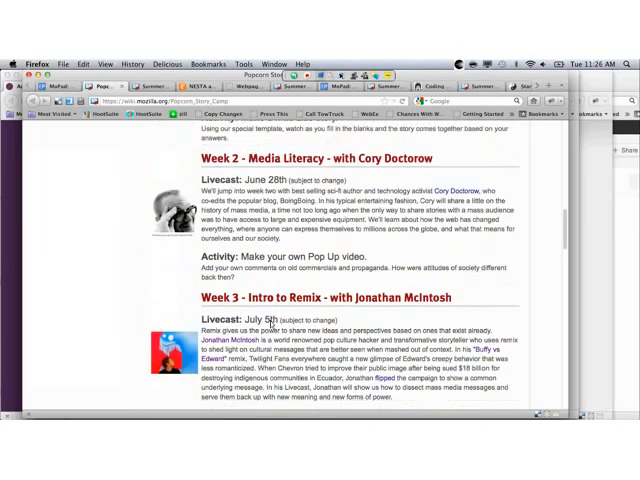
scroll("up", 3)
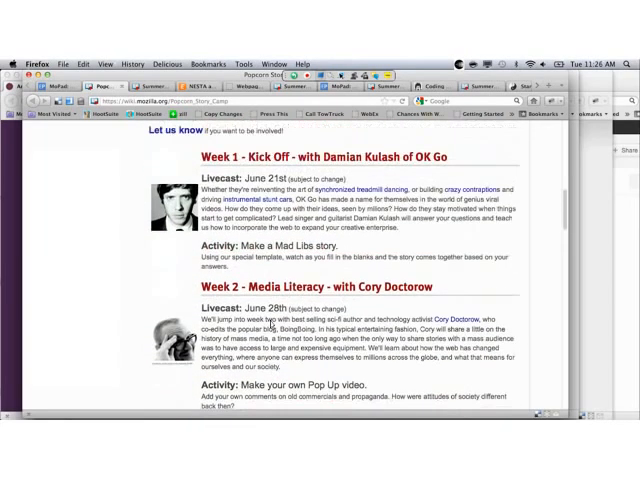
scroll("up", 3)
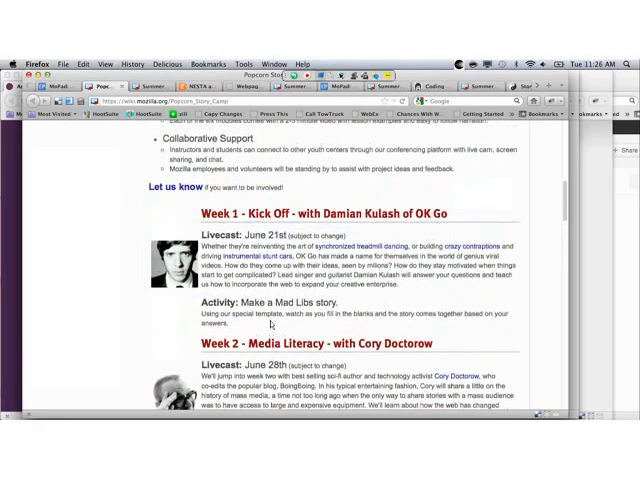
scroll("down", 3)
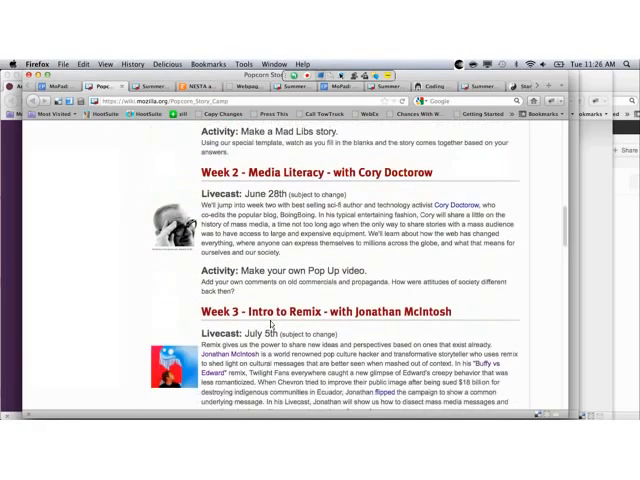
scroll("down", 3)
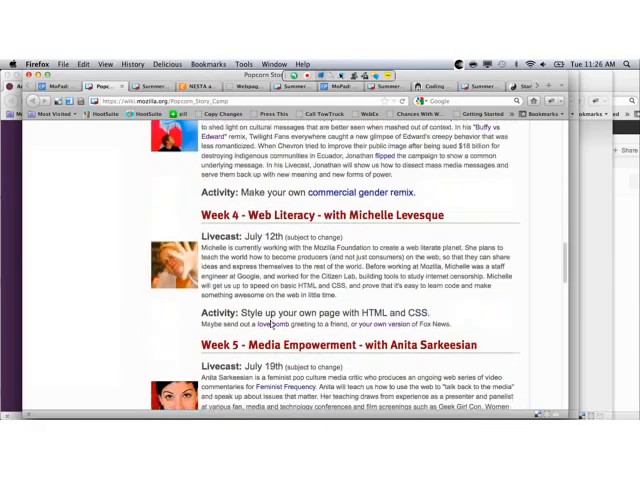
scroll("down", 3)
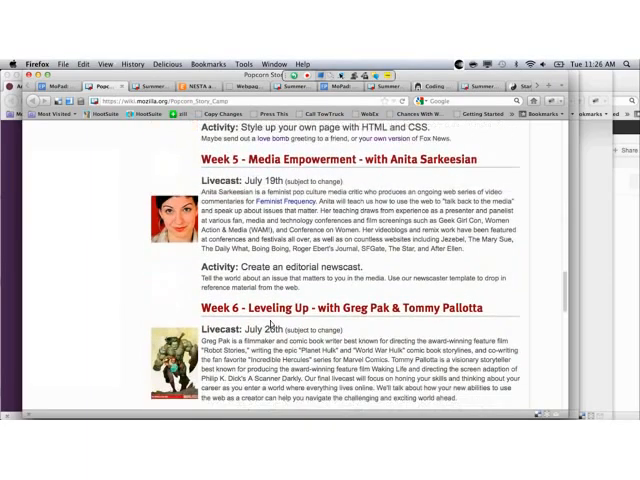
scroll("down", 3)
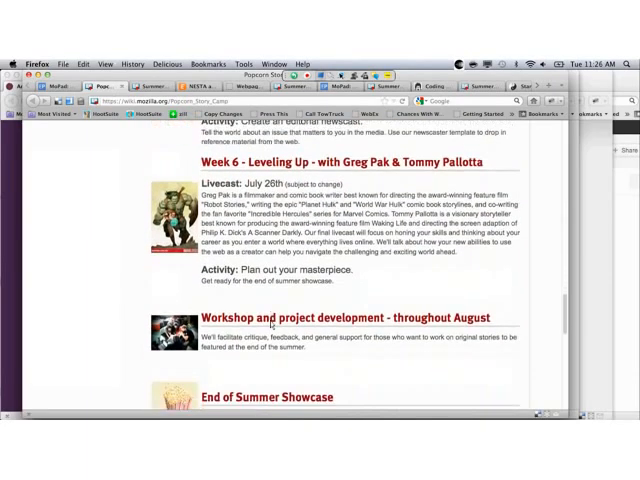
scroll("down", 3)
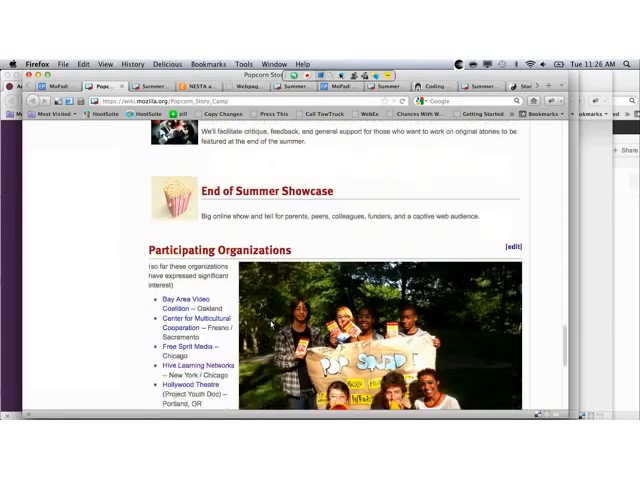
scroll("down", 3)
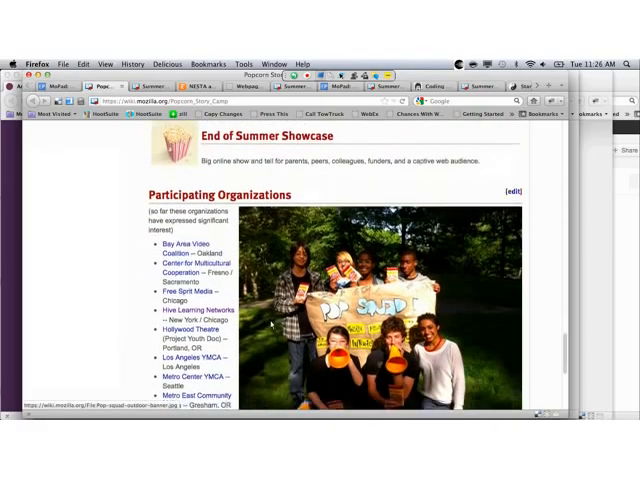
scroll("up", 3)
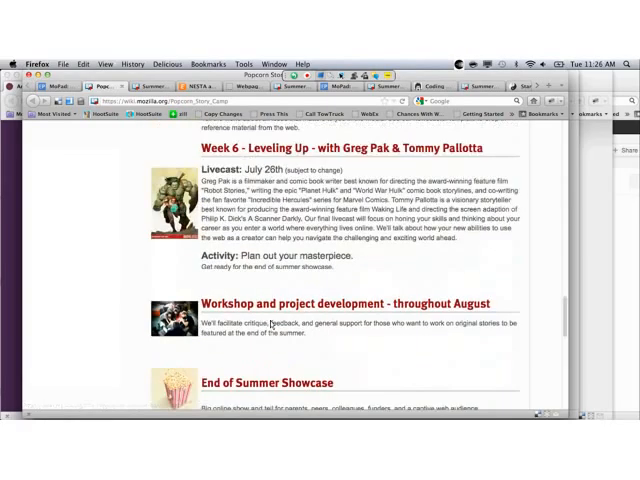
scroll("up", 3)
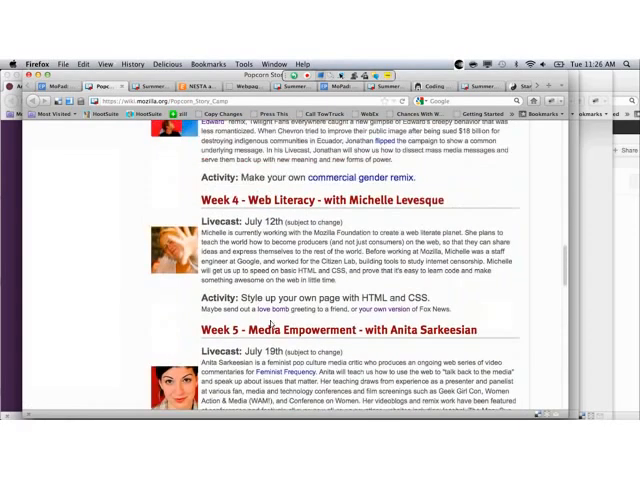
scroll("up", 3)
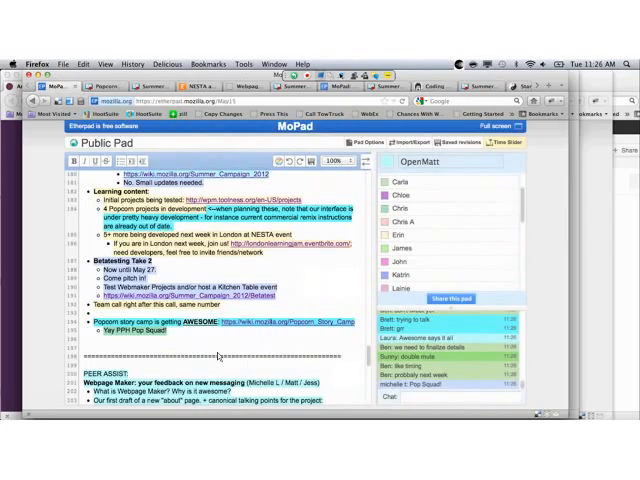
- Scroll the public pad to the PEER ASSIST Webmaker messaging questions, then return to the Popcorn Story Camp wiki
scroll("down", 3)
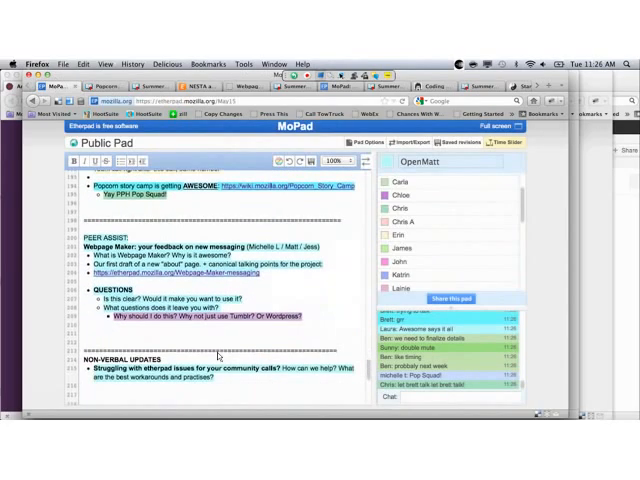
scroll("down", 3)
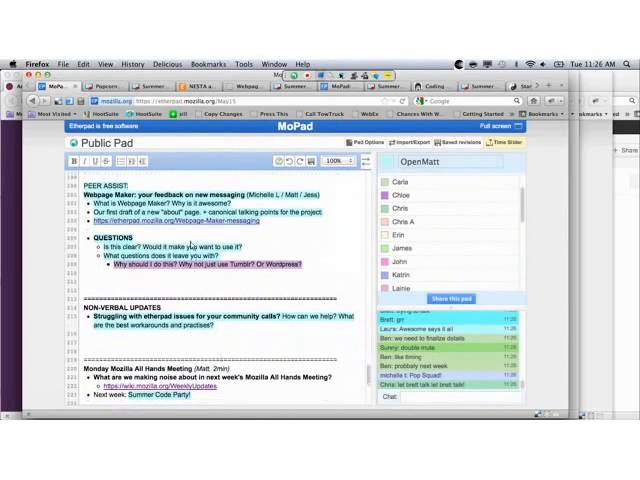
scroll("up", 3)
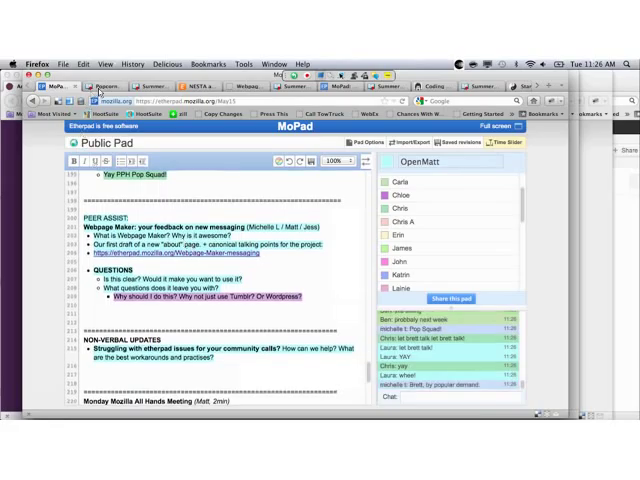
left_click(118, 86)
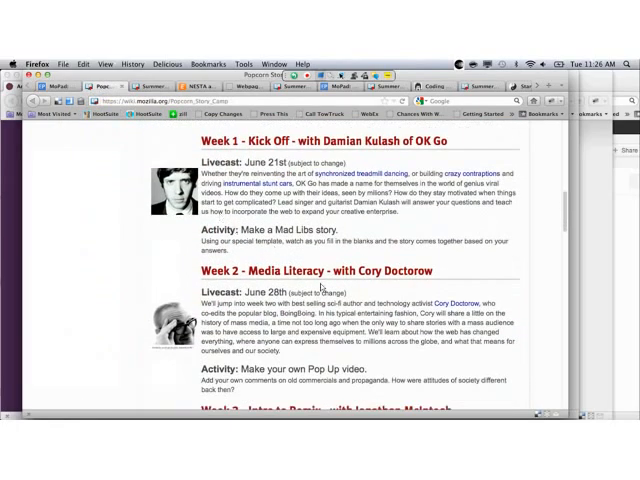
scroll("down", 3)
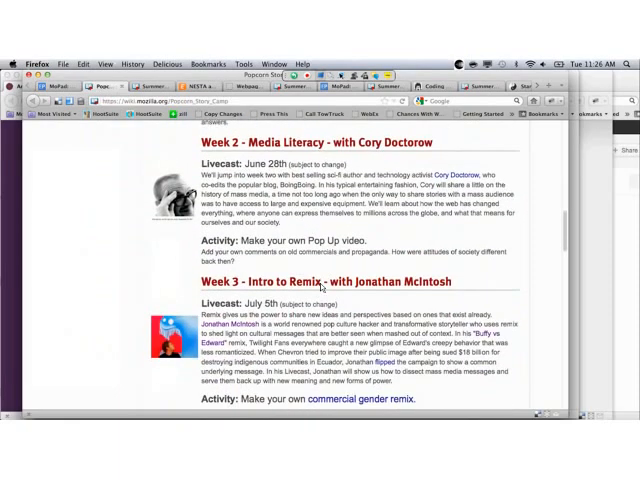
scroll("down", 3)
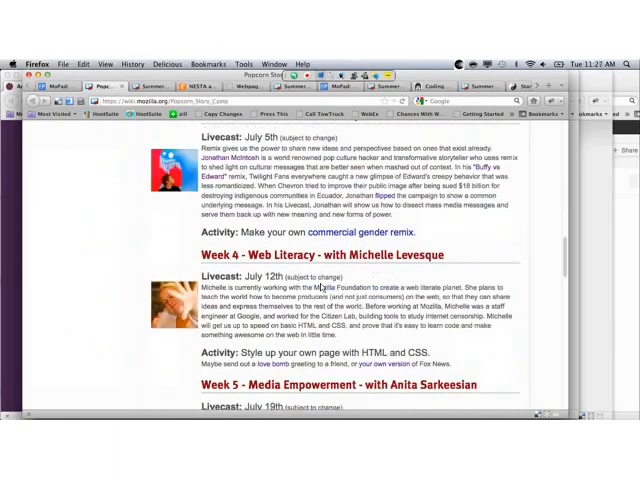
scroll("down", 3)
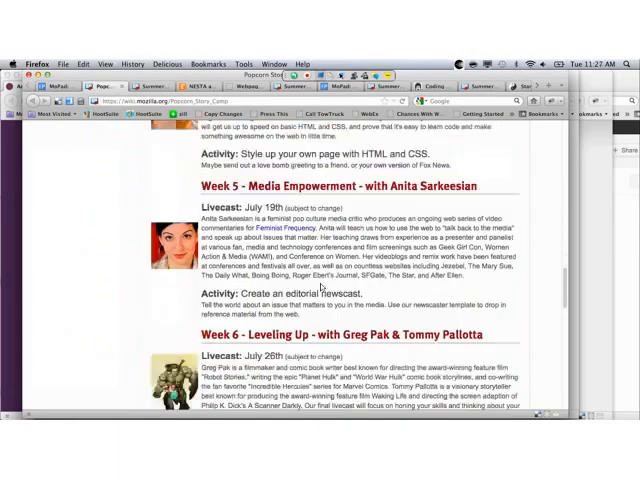
scroll("down", 3)
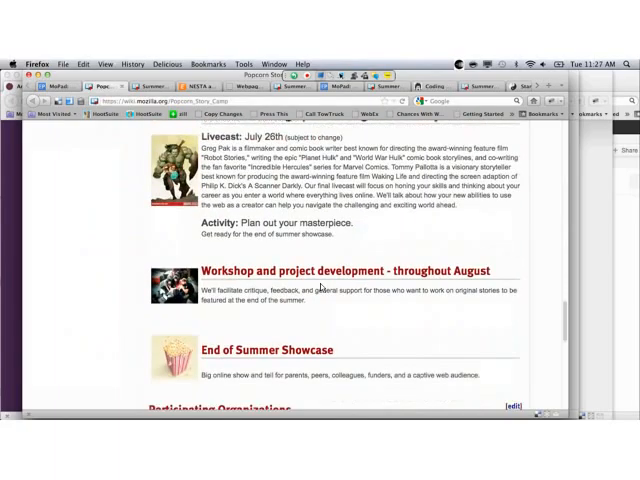
scroll("down", 3)
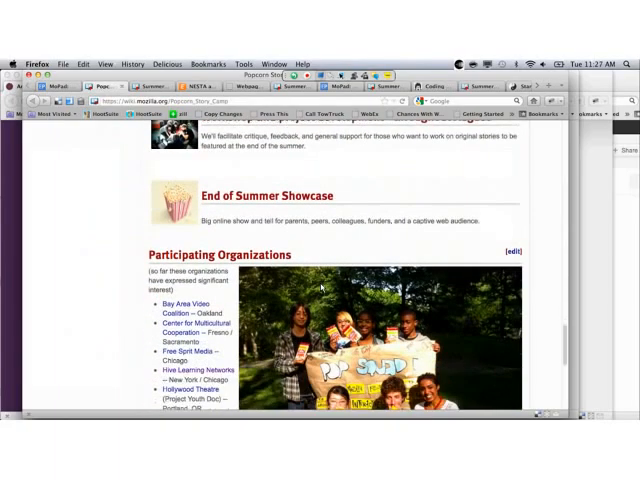
scroll("down", 3)
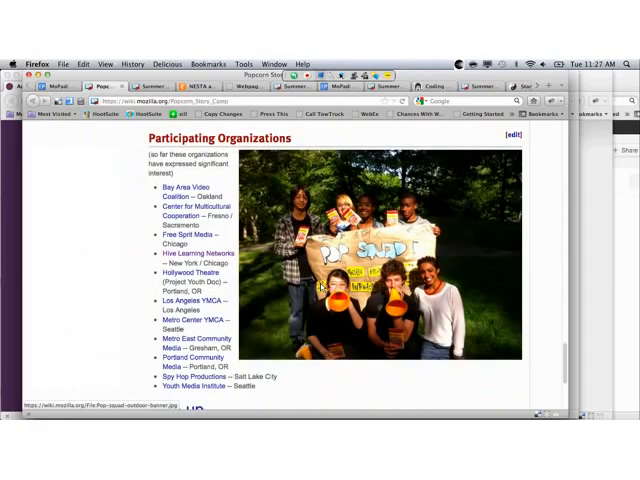
scroll("down", 3)
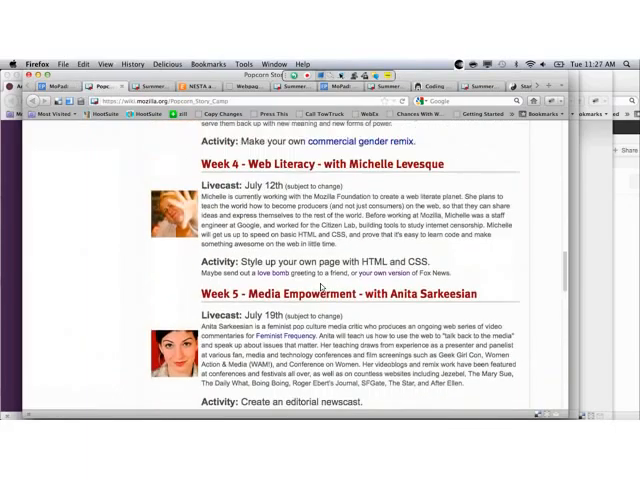
scroll("up", 3)
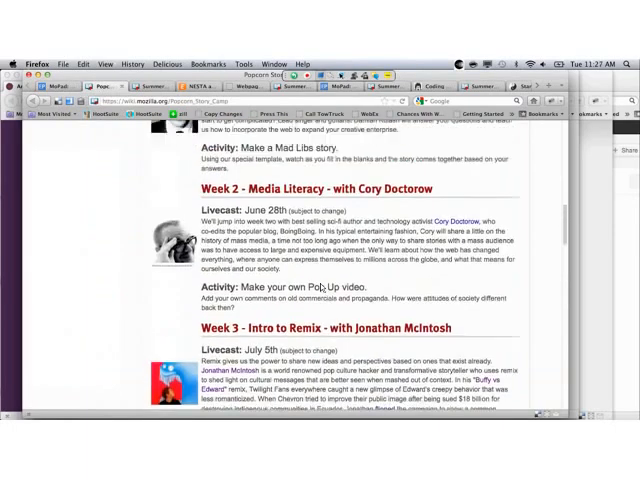
scroll("up", 3)
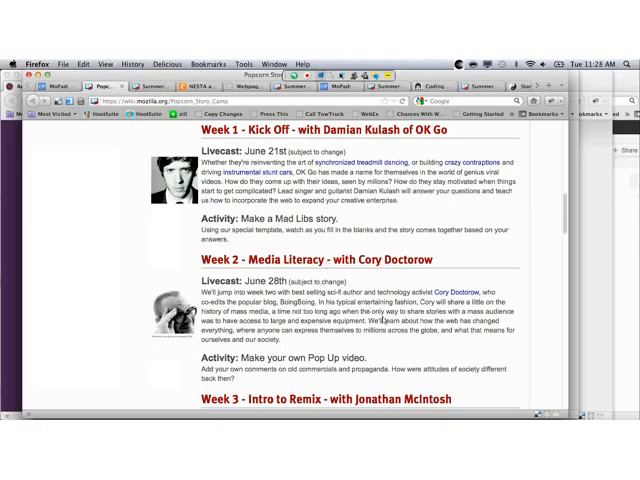
scroll("down", 3)
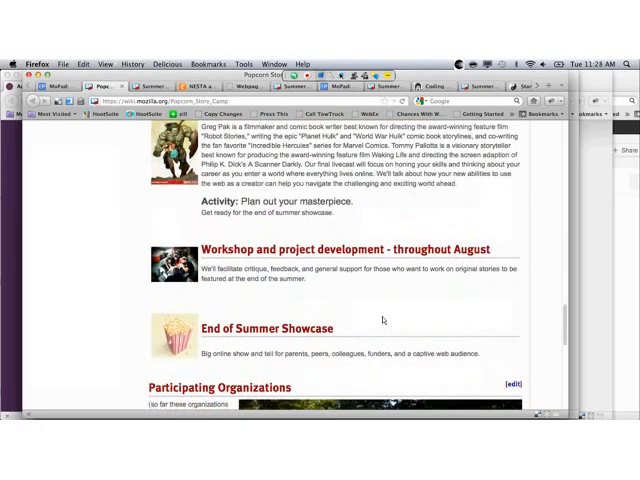
scroll("down", 3)
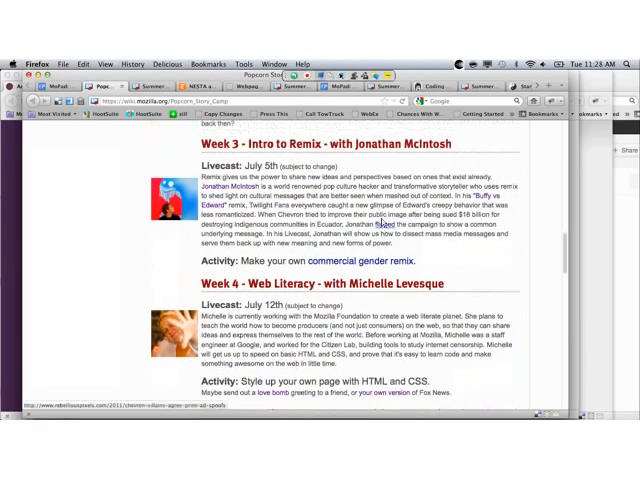
scroll("up", 3)
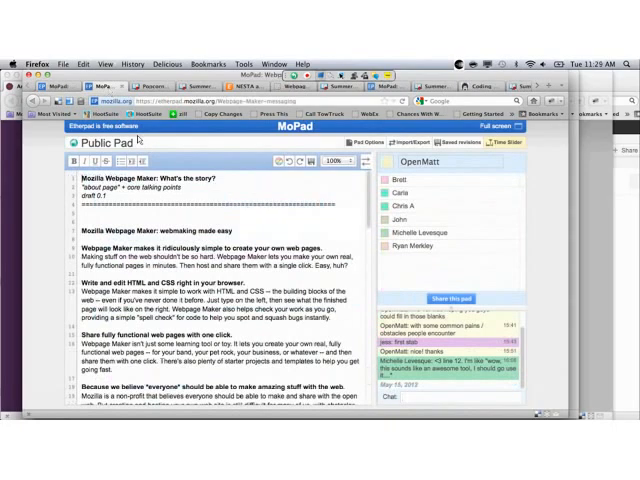
- Read the Webpage Maker messaging draft down to its Get involved section
scroll("down", 3)
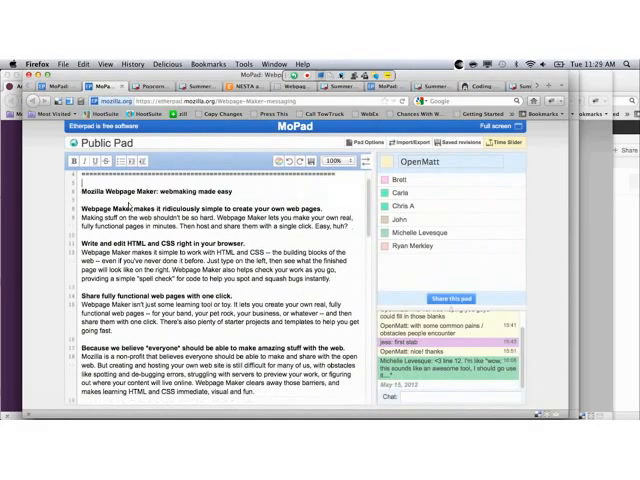
scroll("down", 3)
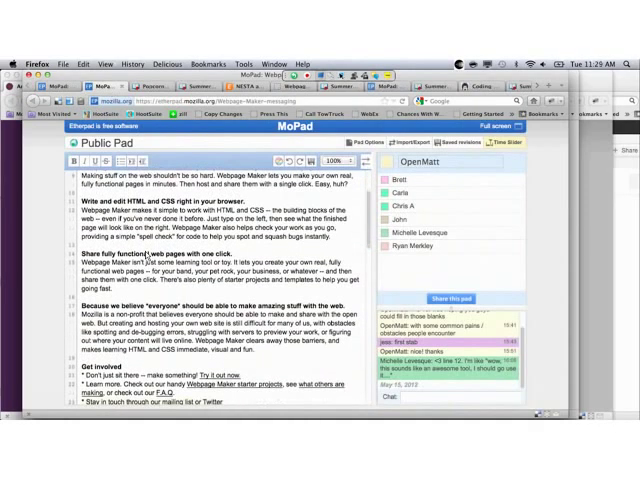
scroll("down", 3)
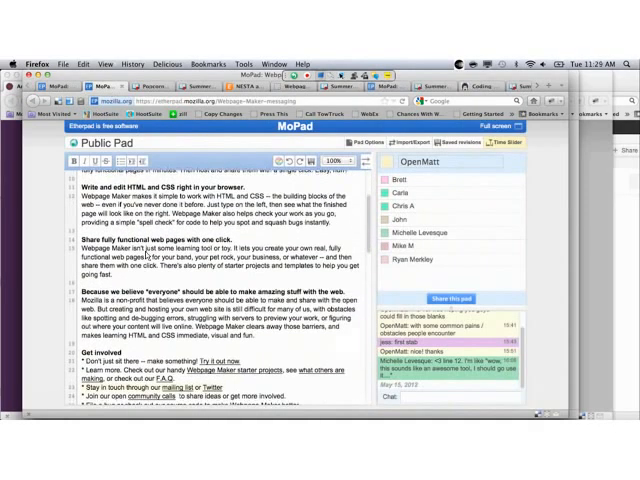
scroll("down", 3)
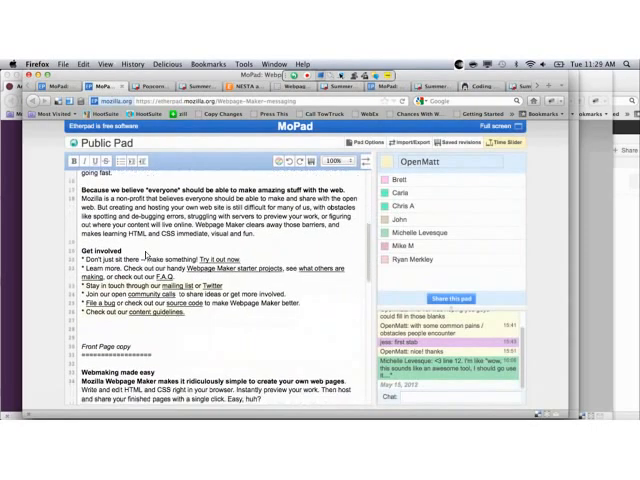
scroll("down", 3)
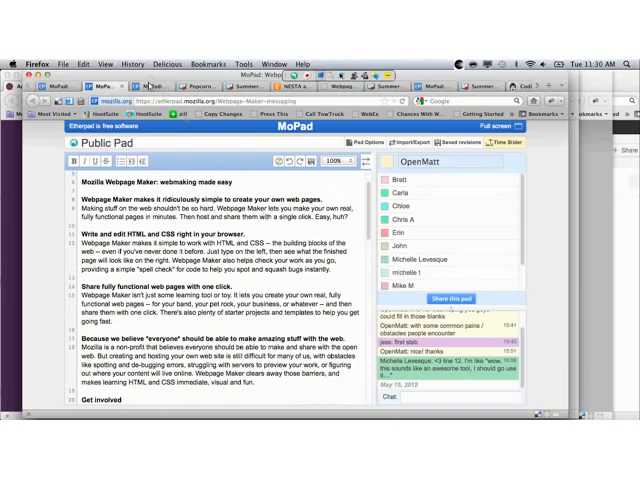
- Return to the Public Pad and scroll to the Peer Assist Webmaker feedback questions
left_click(150, 86)
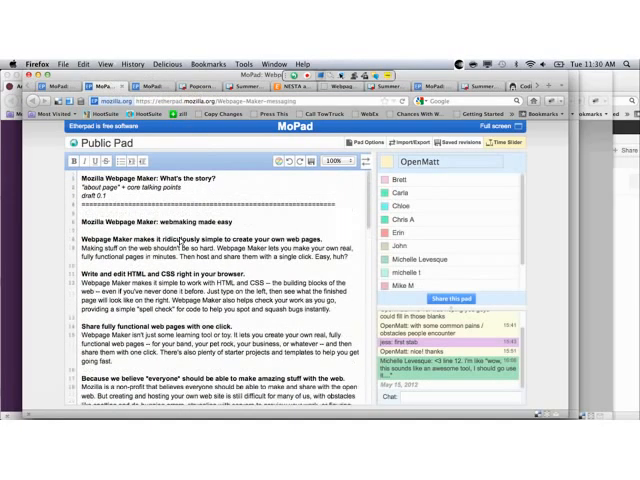
scroll("down", 3)
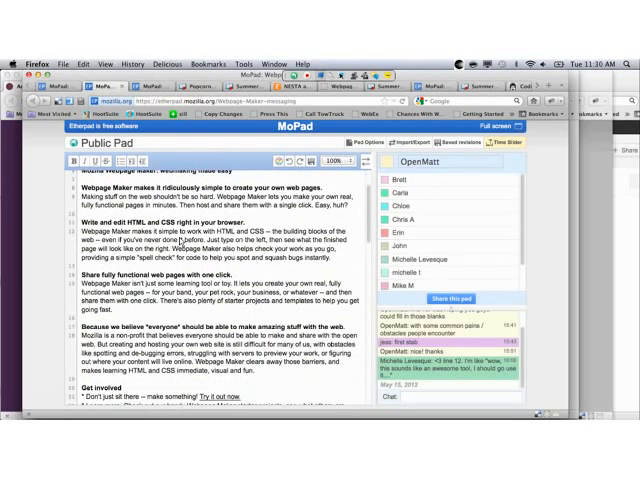
scroll("down", 3)
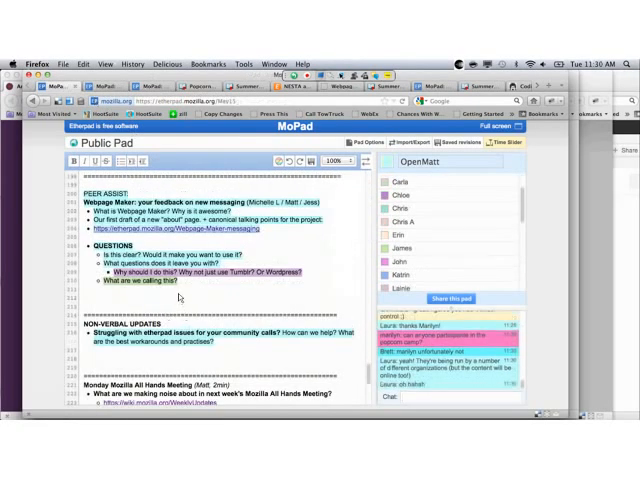
- Under the why-not-Tumblr-or-WordPress question, note Webmaker is an easier step toward editing HTML
type("Mo")
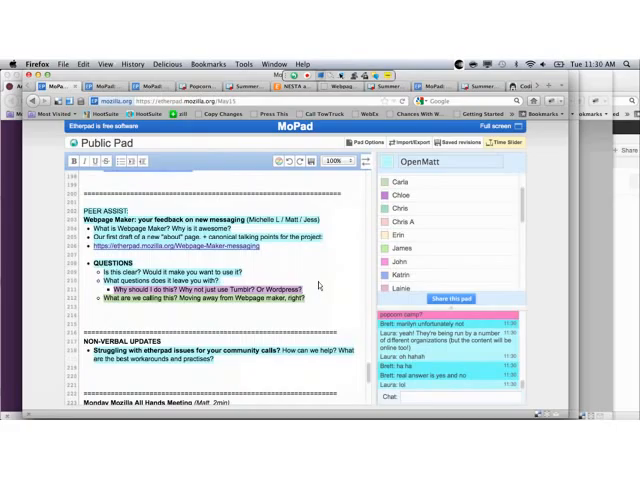
scroll("down", 3)
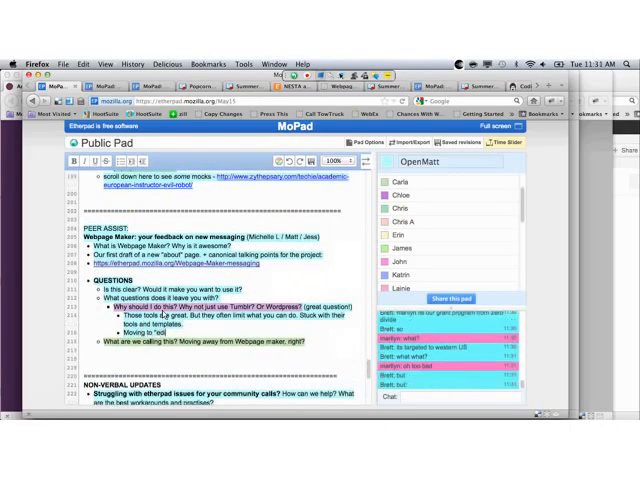
scroll("down", 3)
type("it HTML\" is hard.")
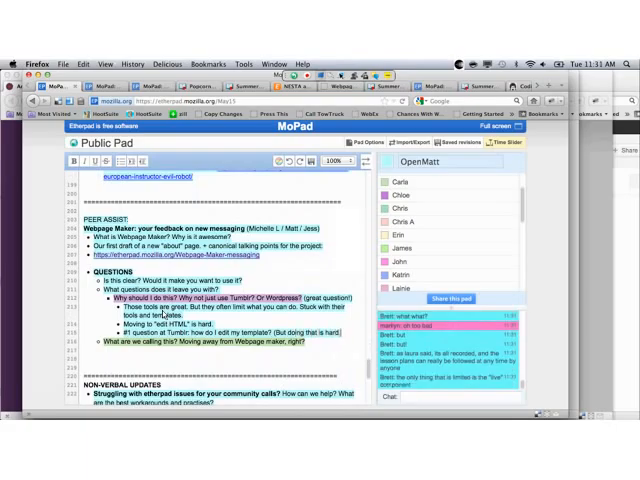
type("An easier step toward editing HTML. Makes it")
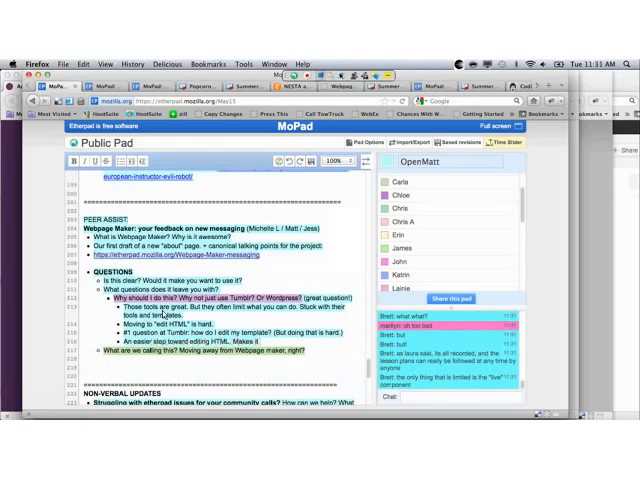
- Add 'easier, one-click' and note someone else already uses 'webpage maker'
type("easier,")
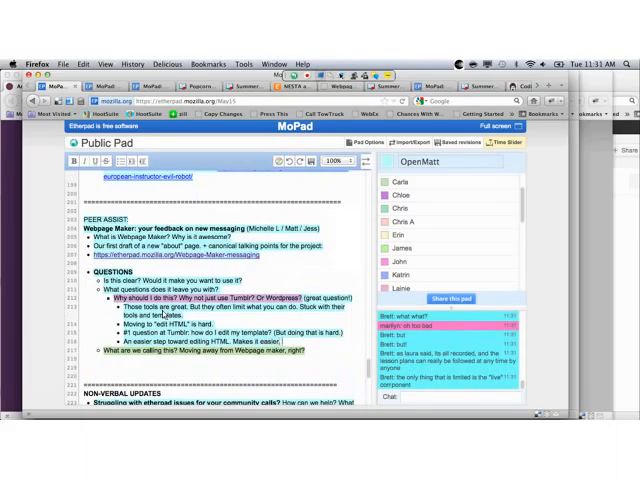
type("one-click.")
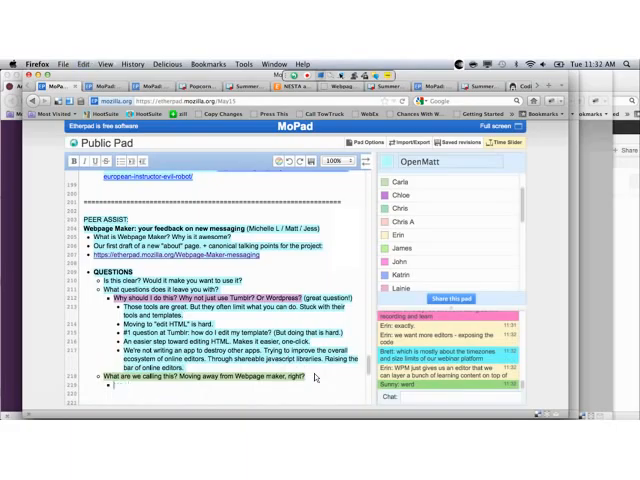
type("Someone else already using \"")
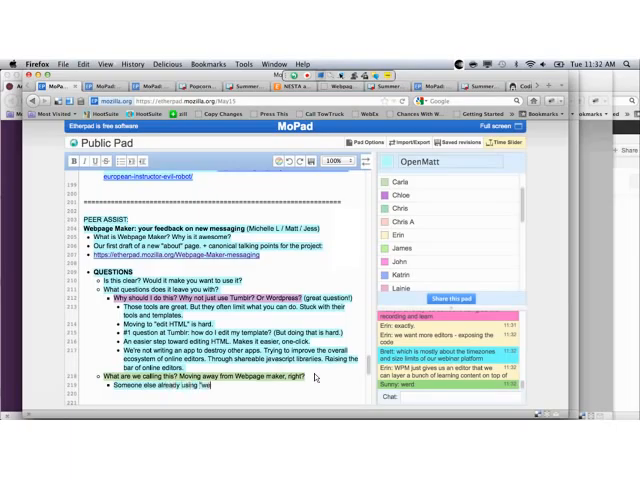
type("webpage maker\".")
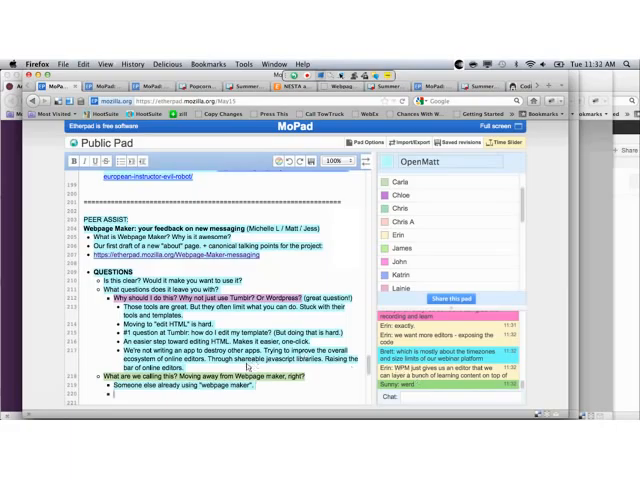
- List alternative names Mozilla Maker, Mozilla Pagemaker and markup master under the naming question
scroll("down", 3)
type("Mo")
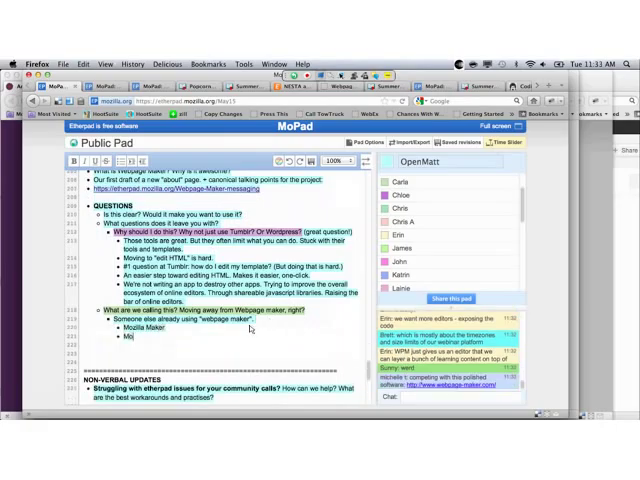
type("zilla")
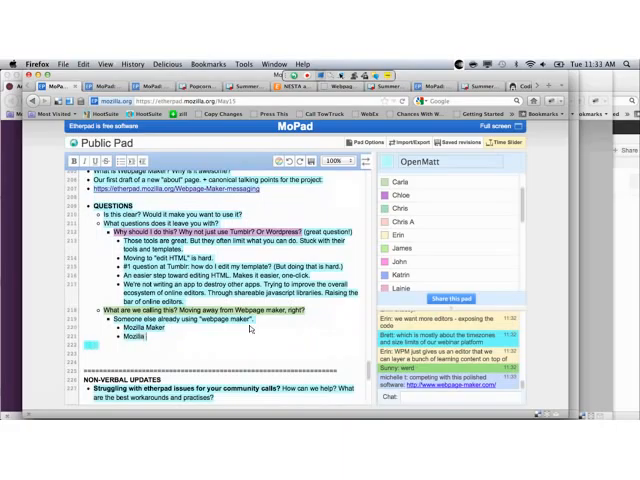
type("markup master")
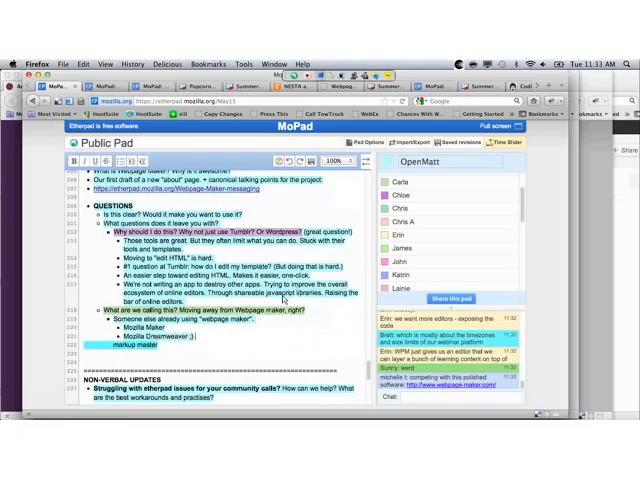
scroll("up", 3)
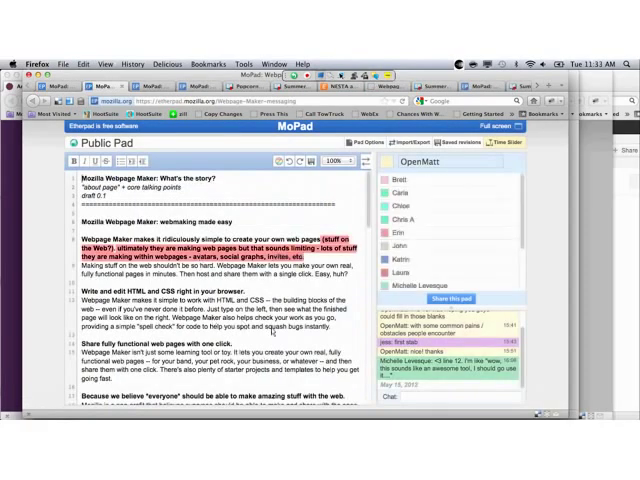
- Skim through the Webpage Maker messaging draft from top to bottom
scroll("down", 3)
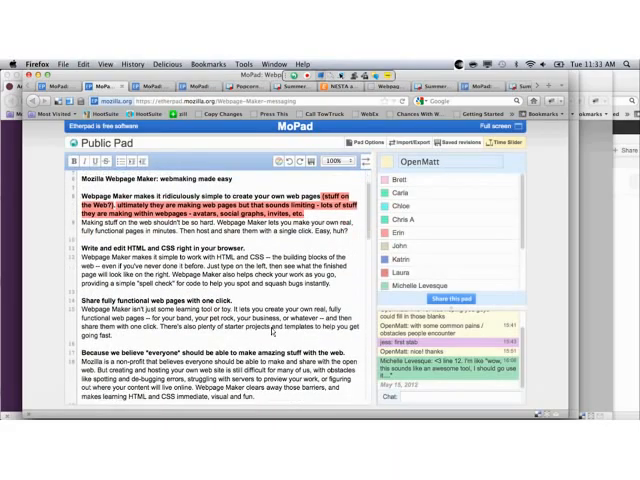
scroll("down", 3)
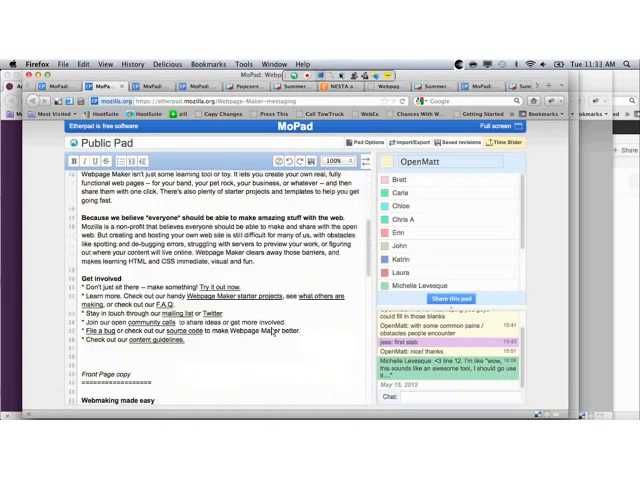
scroll("up", 3)
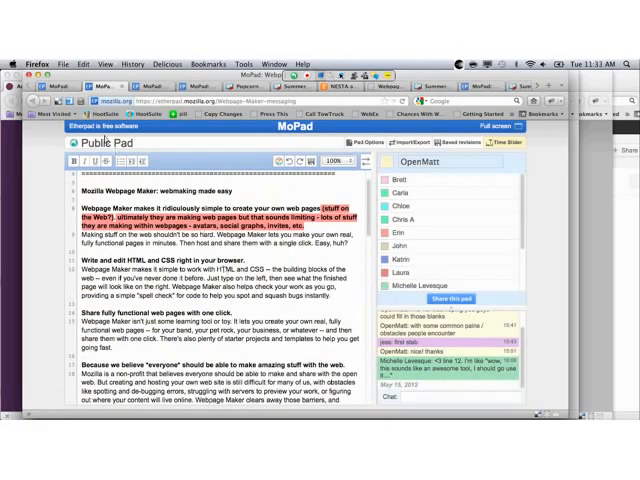
scroll("down", 3)
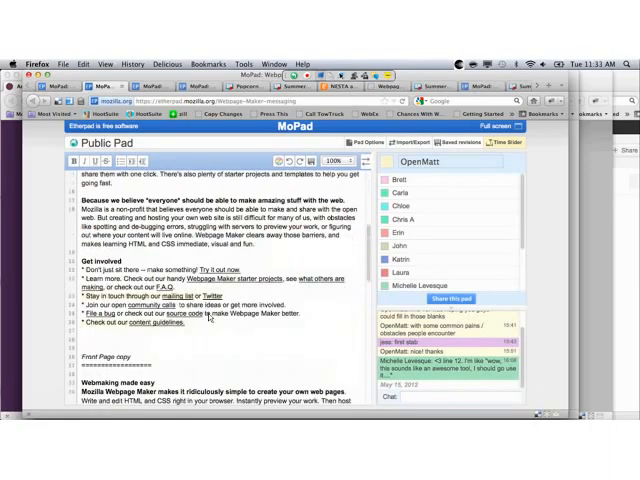
scroll("down", 3)
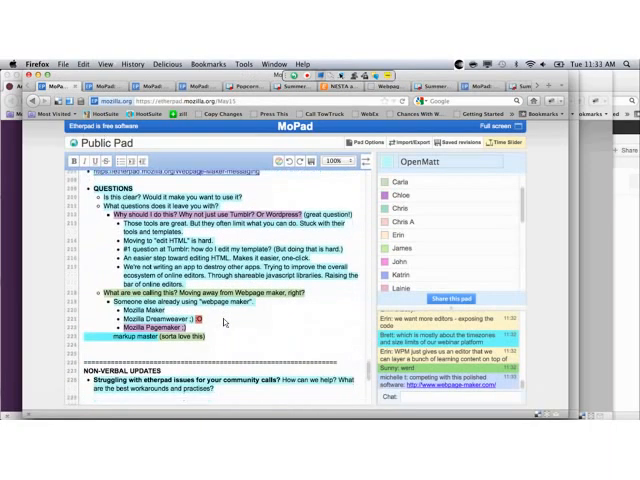
- Reach the Calendar section of the meeting notes and follow its calendar pad link
scroll("down", 3)
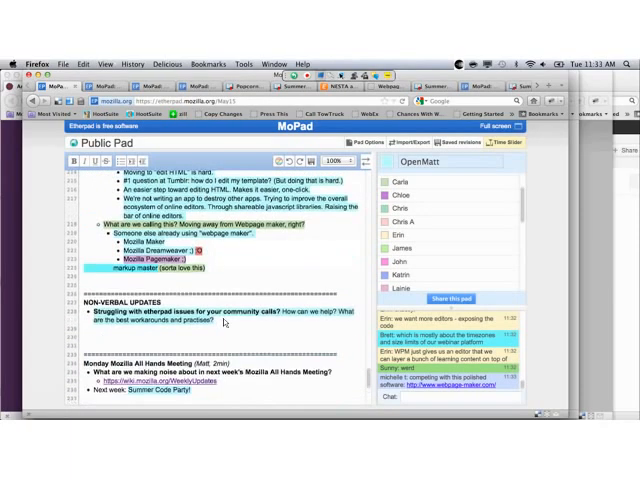
scroll("down", 3)
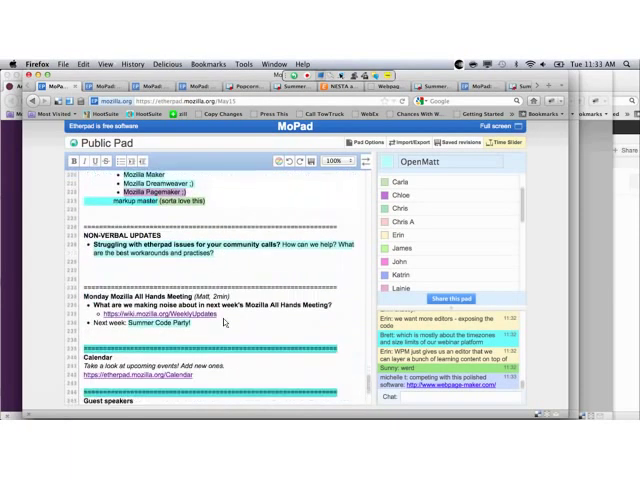
scroll("down", 3)
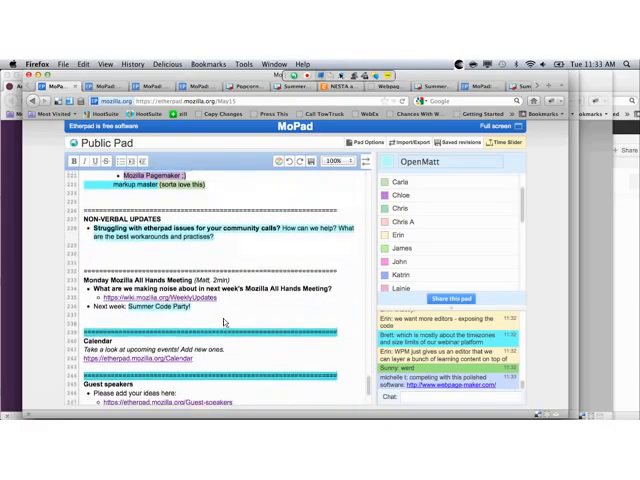
scroll("up", 3)
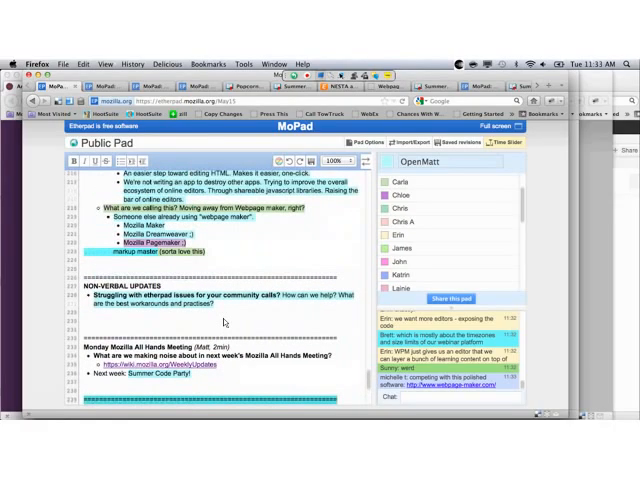
mouse_move(222, 316)
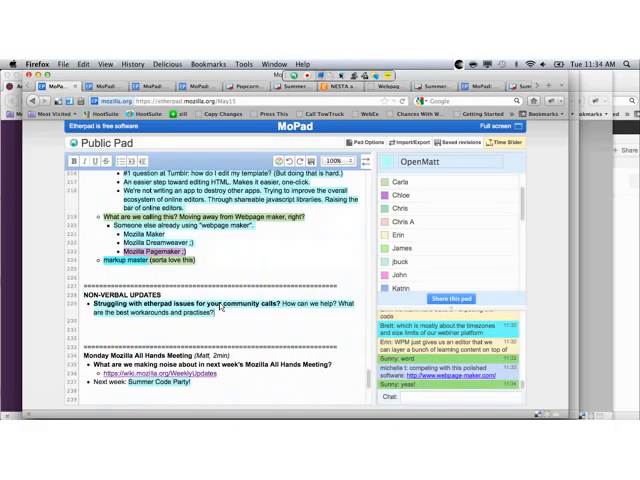
scroll("down", 3)
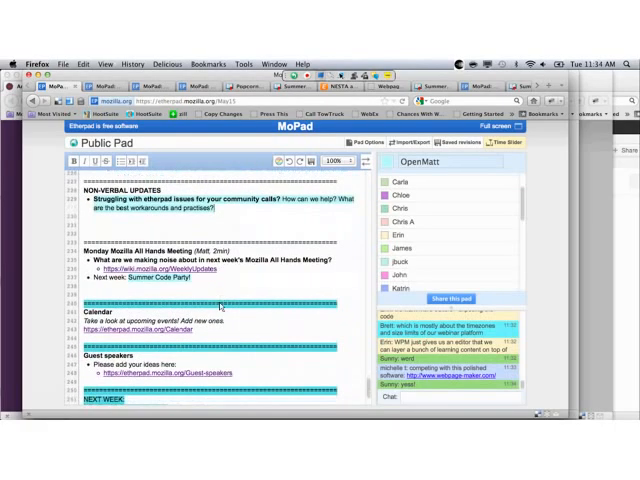
scroll("down", 3)
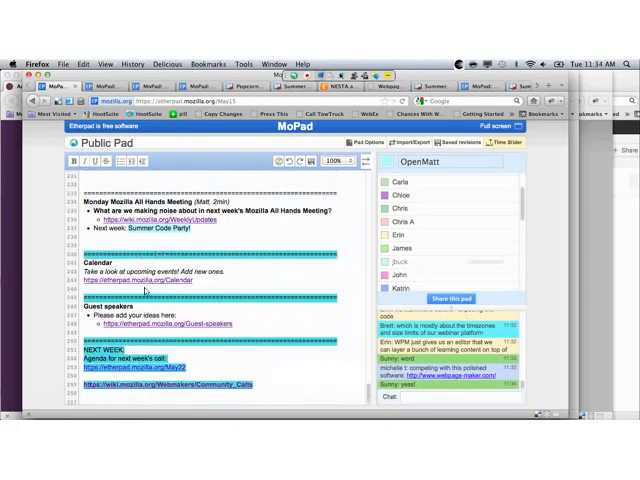
left_click(142, 280)
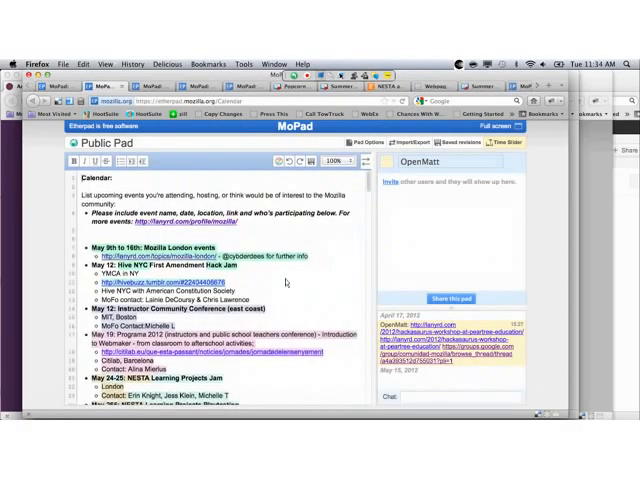
- Read down the calendar pad through its late-May and June events
scroll("down", 3)
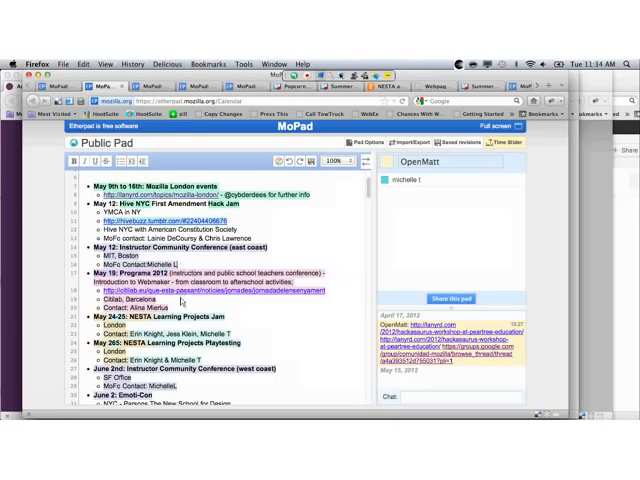
scroll("down", 3)
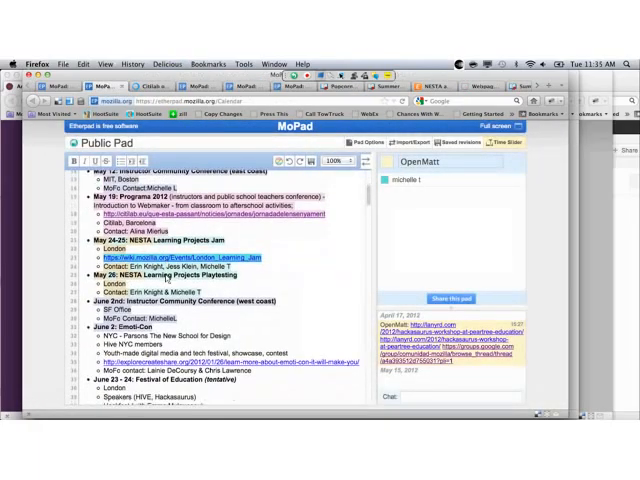
scroll("down", 3)
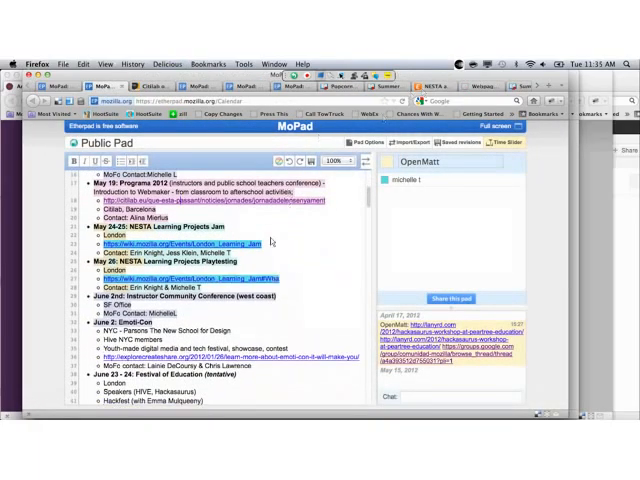
scroll("down", 3)
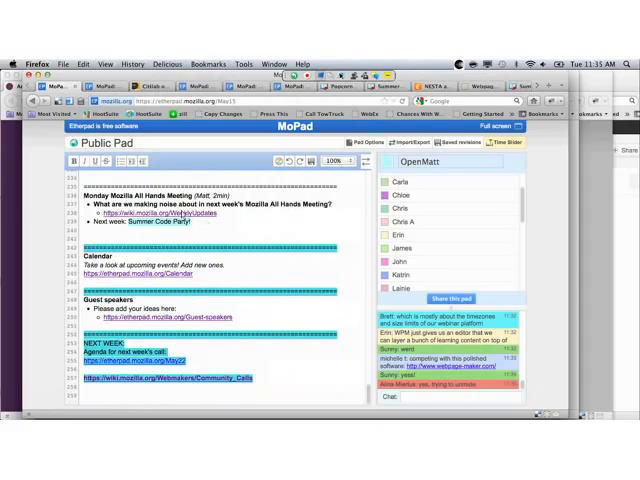
mouse_move(208, 228)
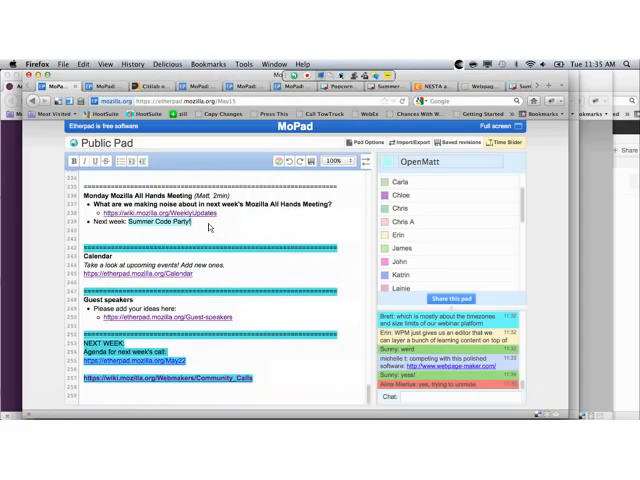
mouse_move(182, 324)
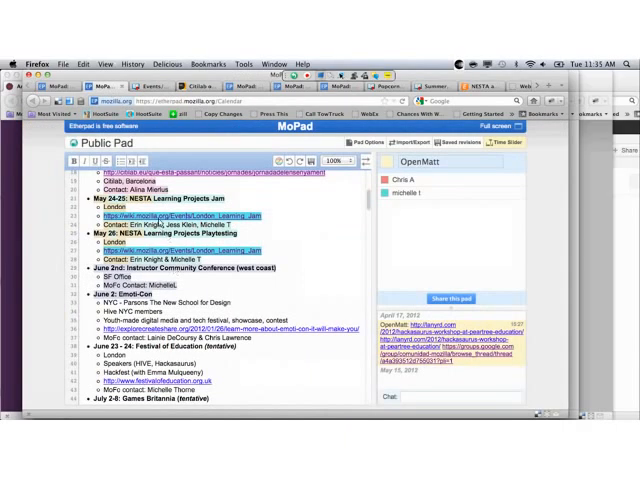
- Follow one of the event links in the calendar pad to load its web page
left_click(186, 216)
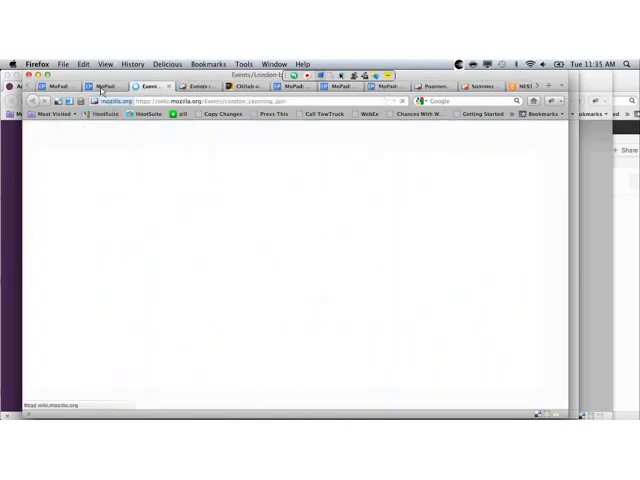